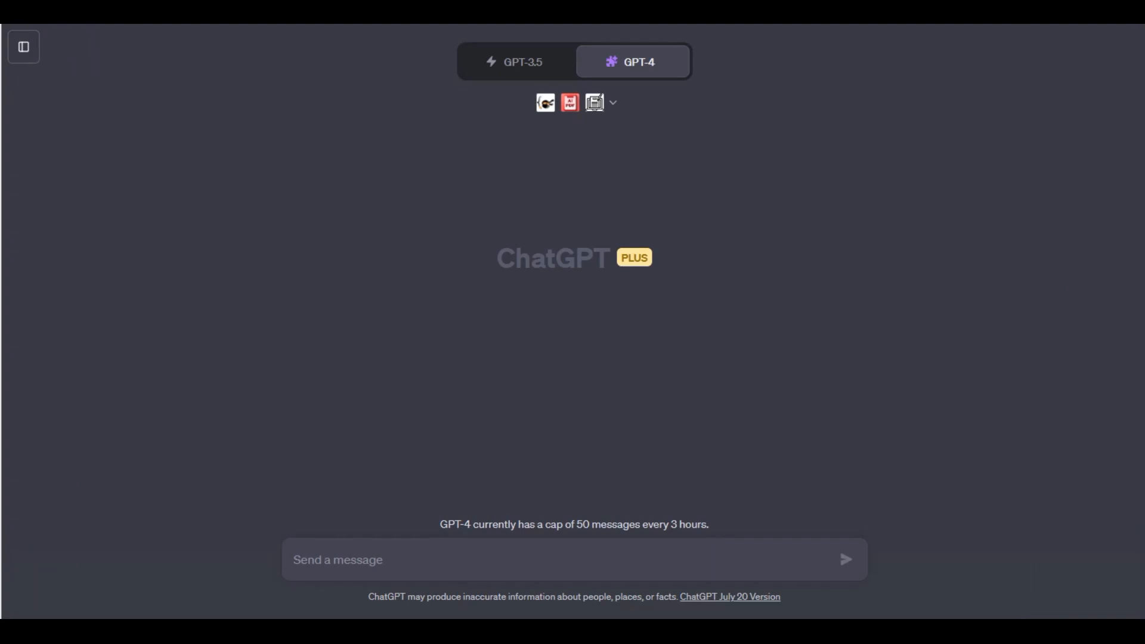
- Keep GPT-4 in Plugins mode and show the three enabled plugins, including AAASummarize.app
click(632, 61)
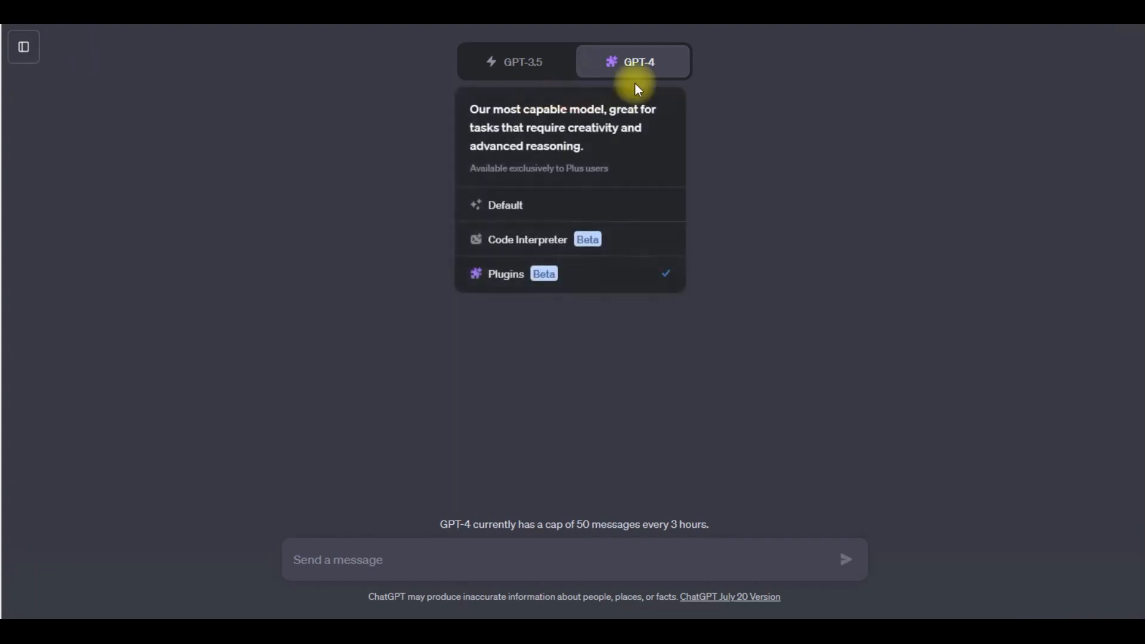
mouse_move(654, 72)
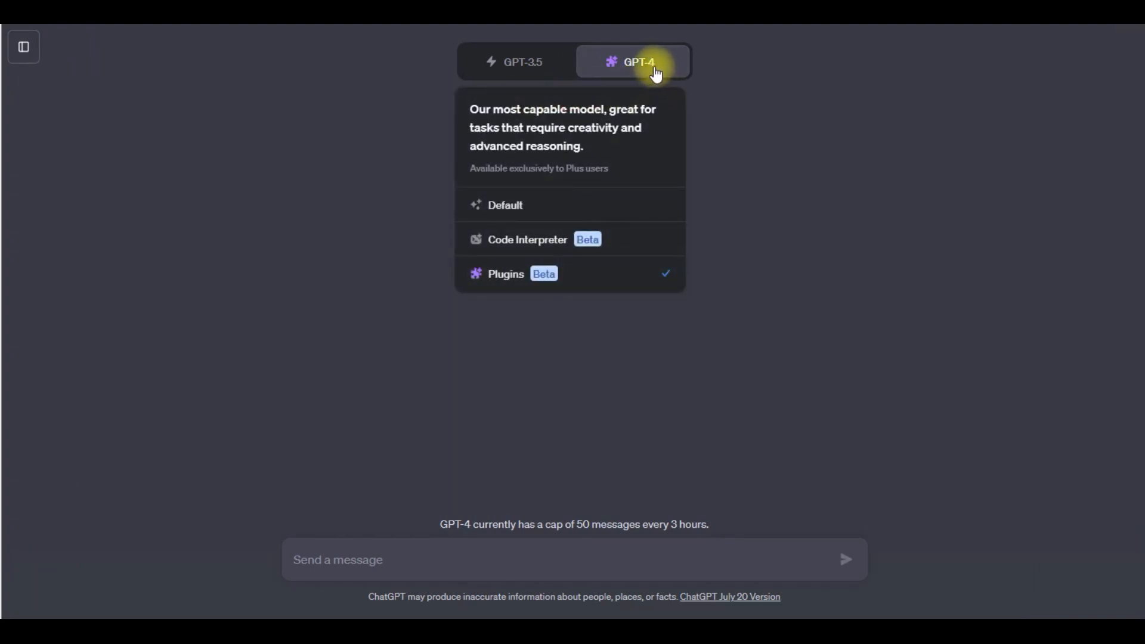
mouse_move(651, 150)
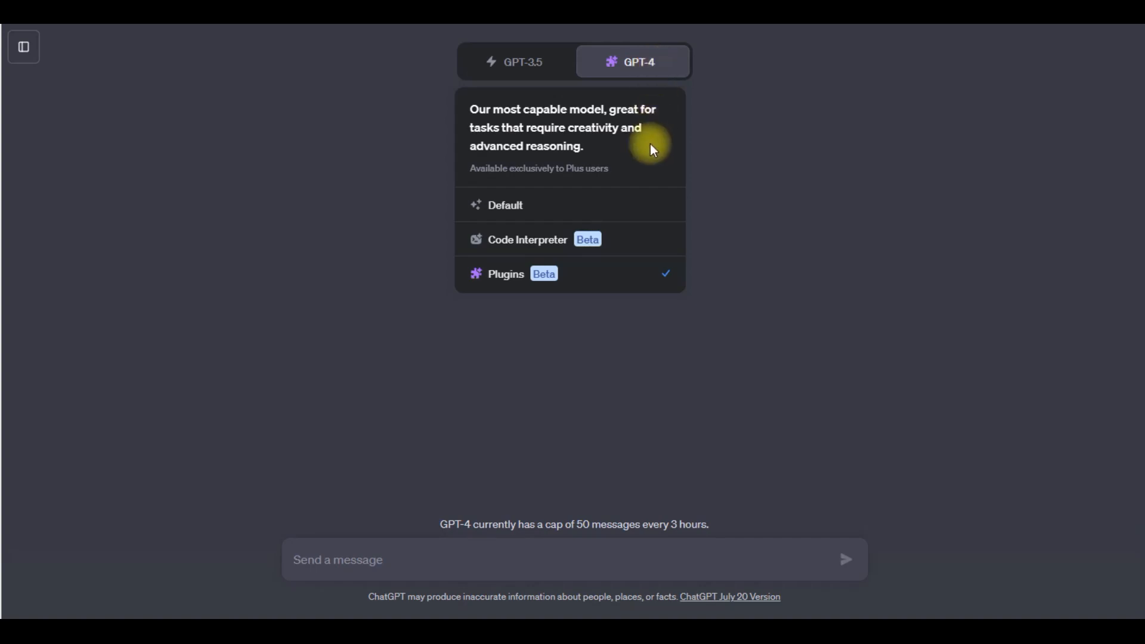
mouse_move(635, 280)
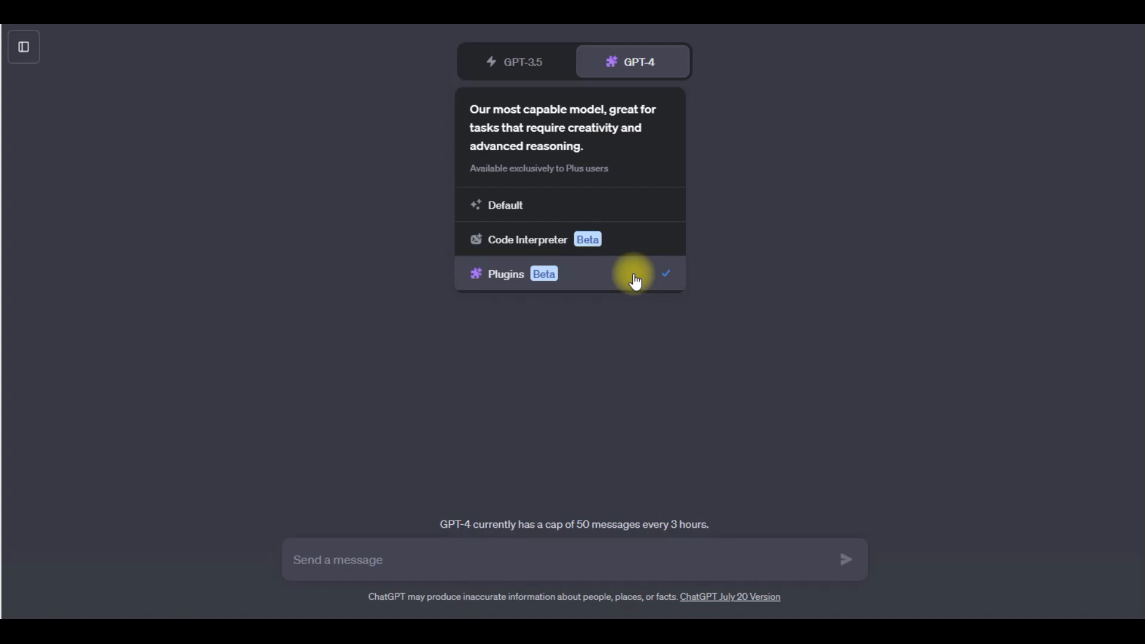
click(505, 274)
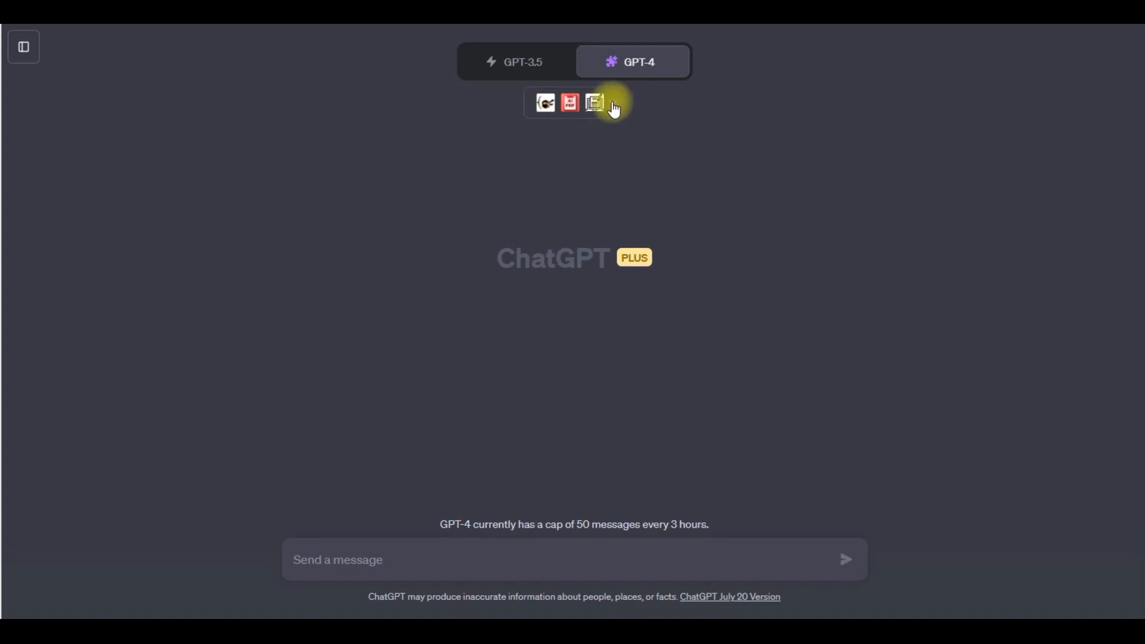
click(595, 102)
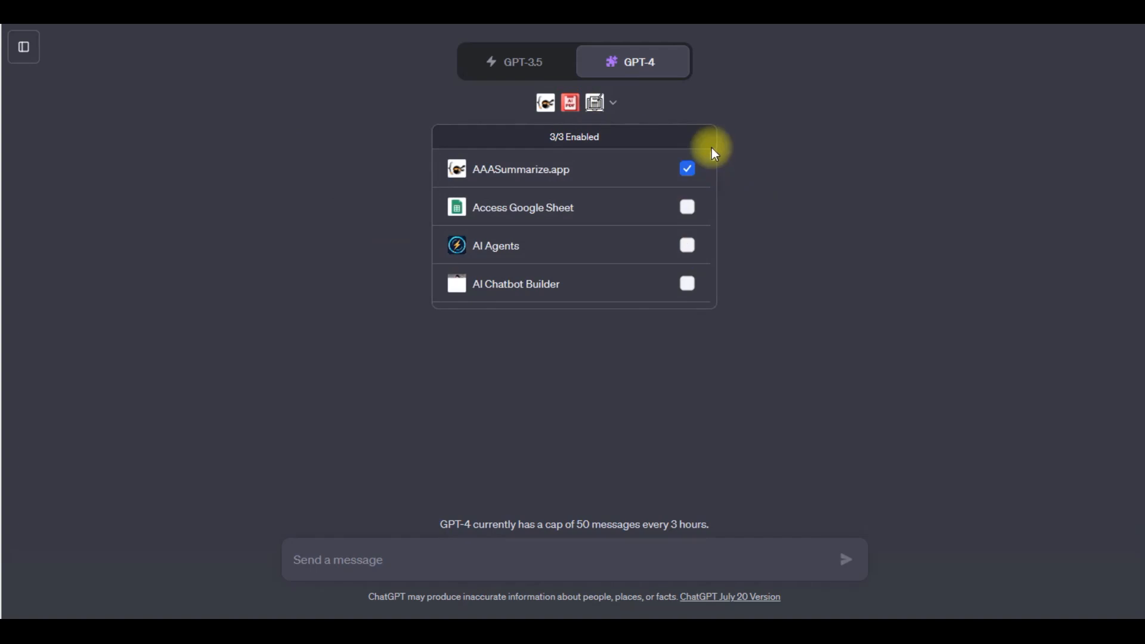
- Browse the plugin store's All catalogue, paging through to page 7 of 96
click(613, 102)
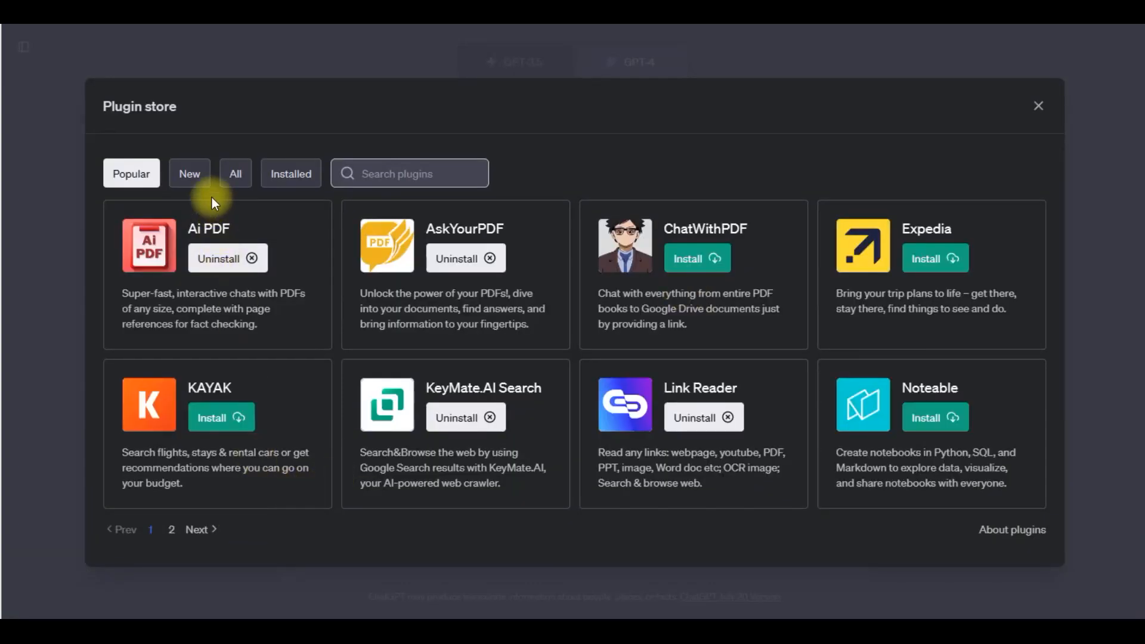
click(234, 173)
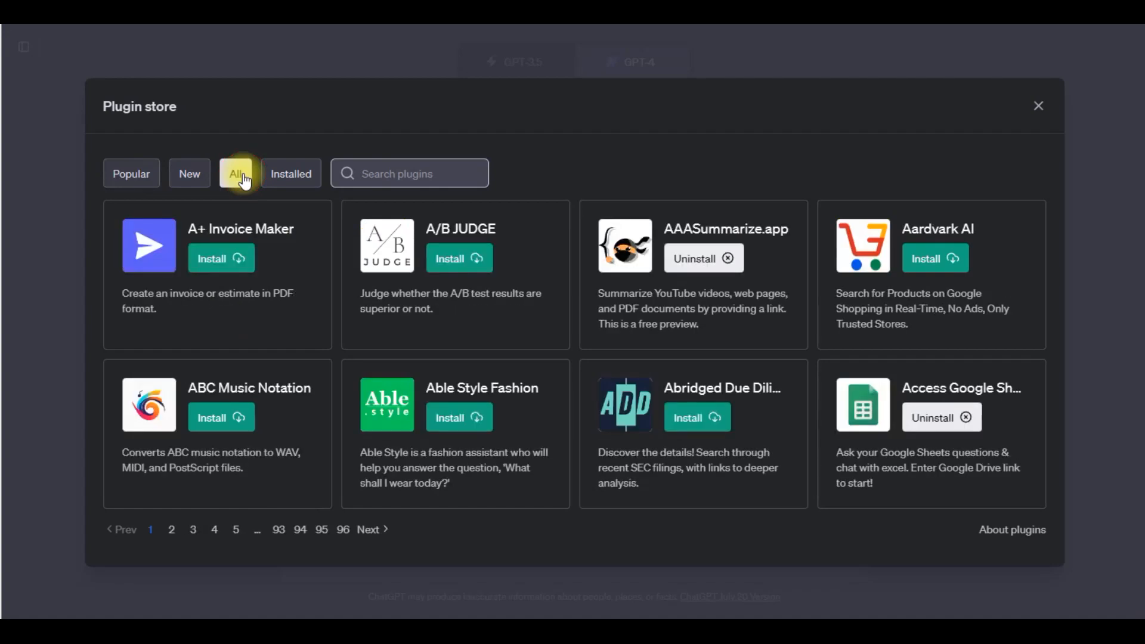
mouse_move(387, 560)
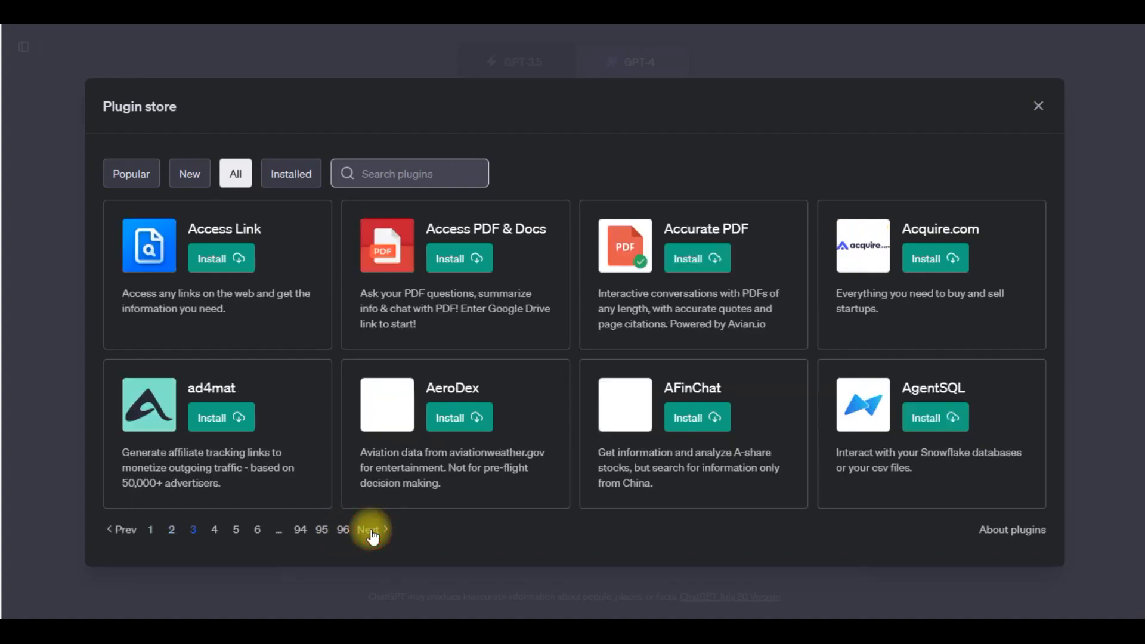
click(371, 530)
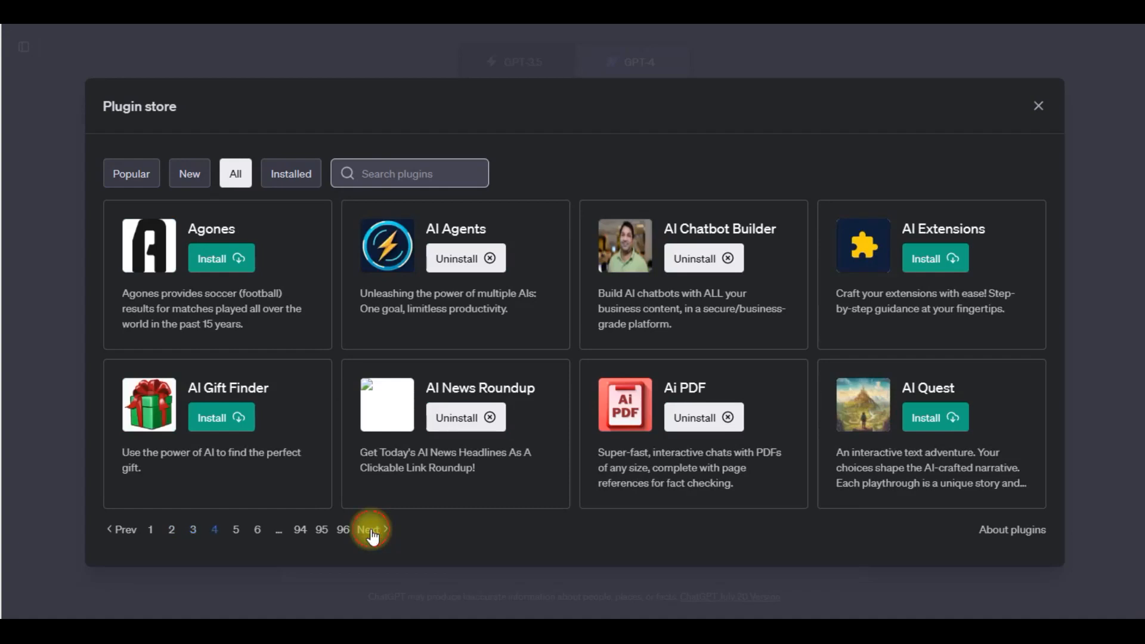
click(370, 530)
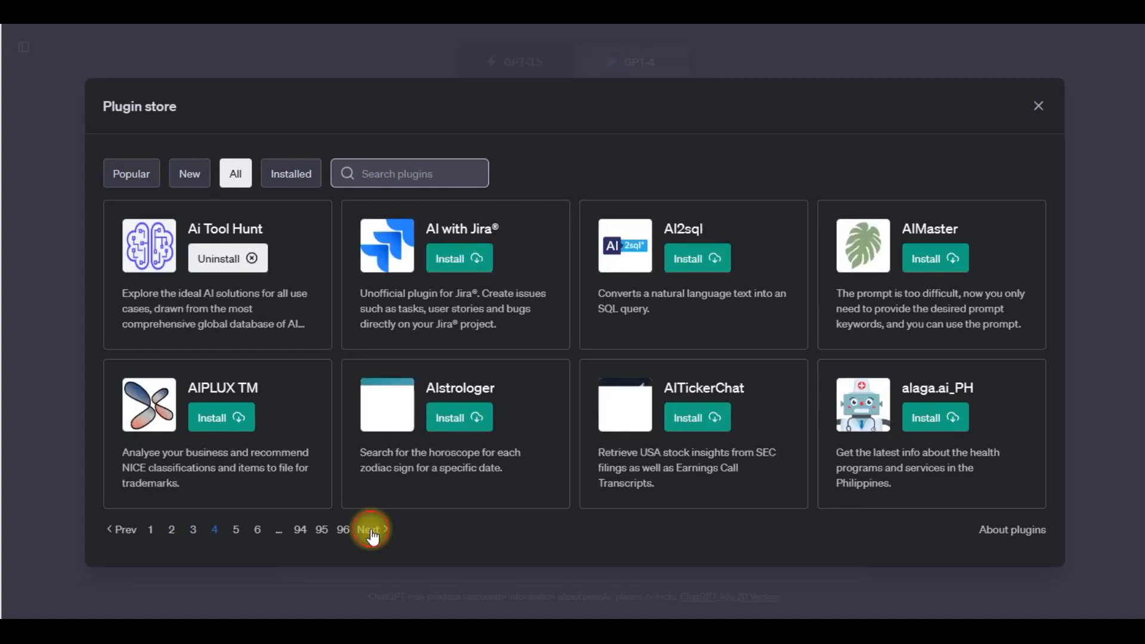
click(371, 529)
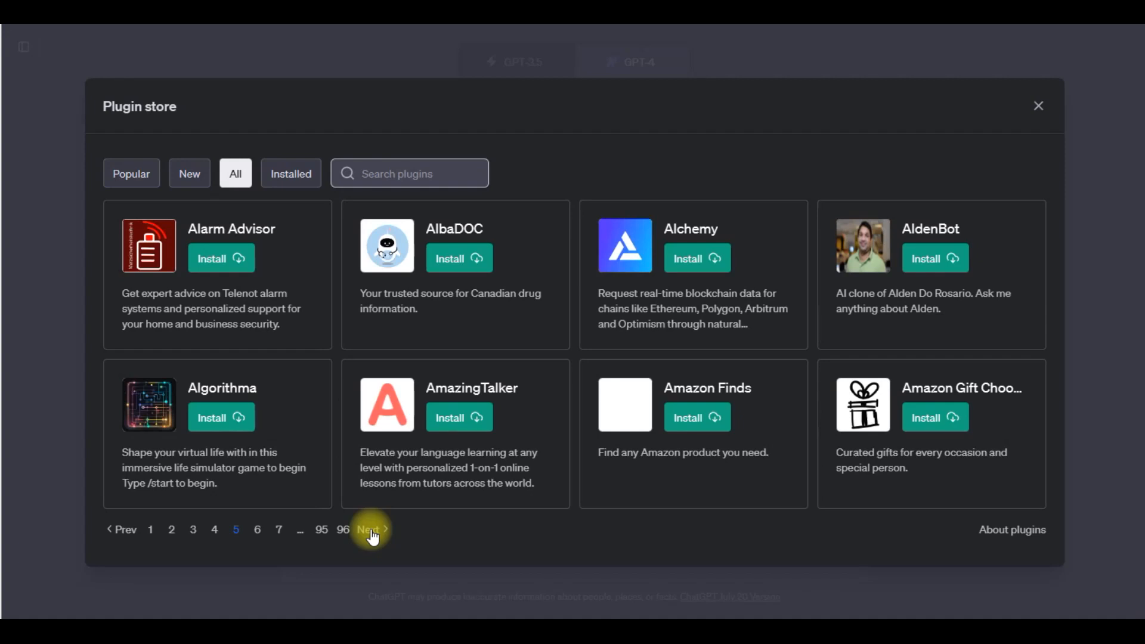
click(371, 530)
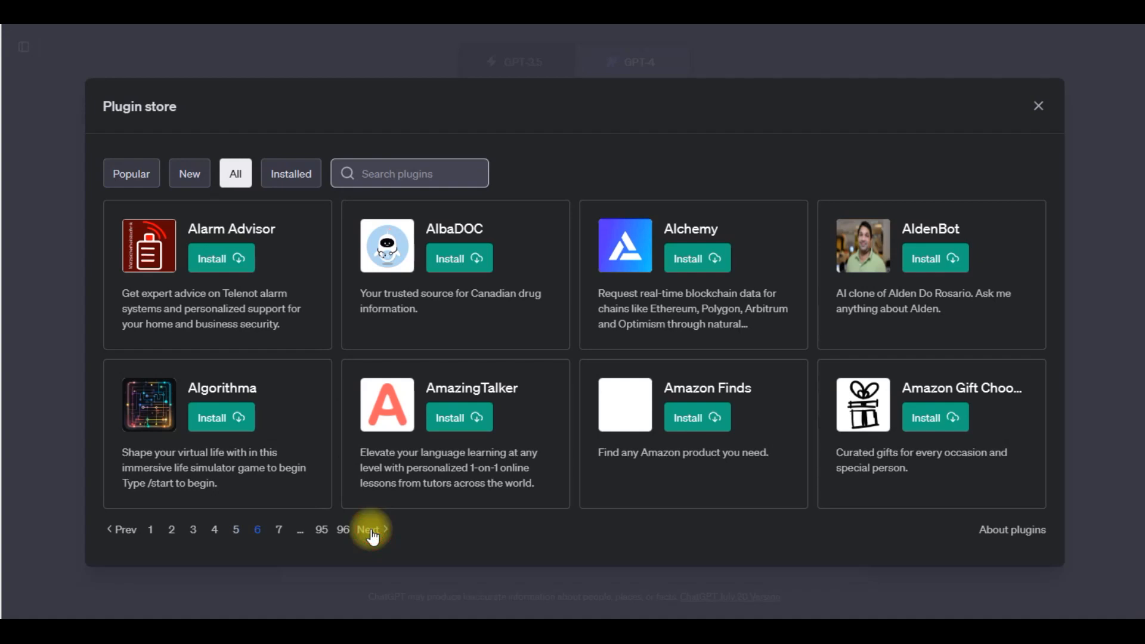
click(371, 533)
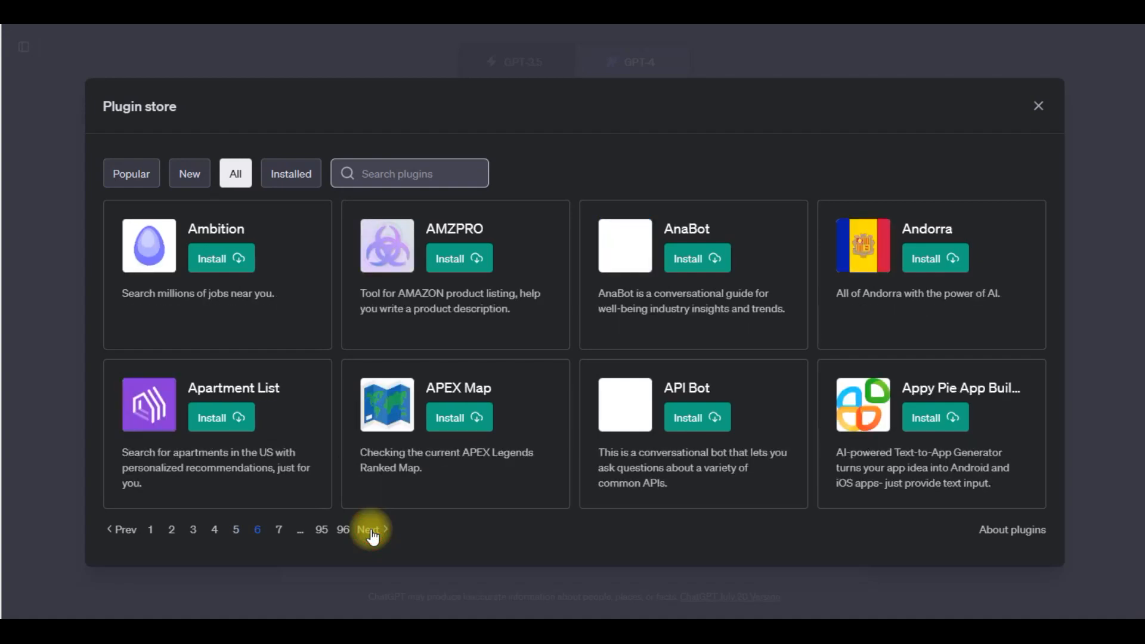
click(371, 529)
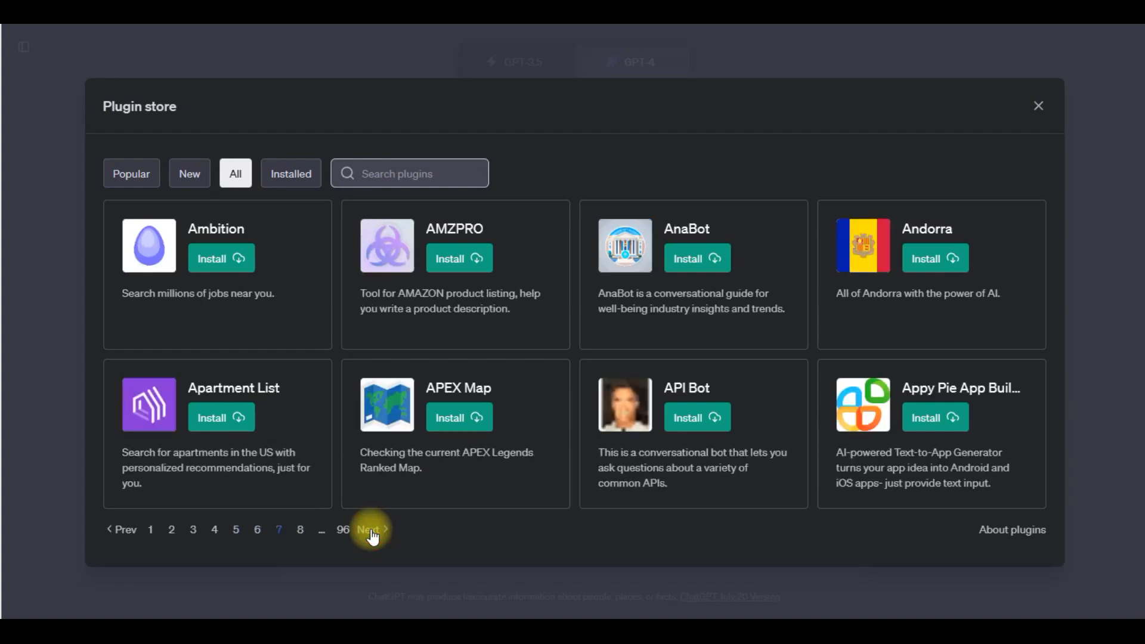
click(371, 533)
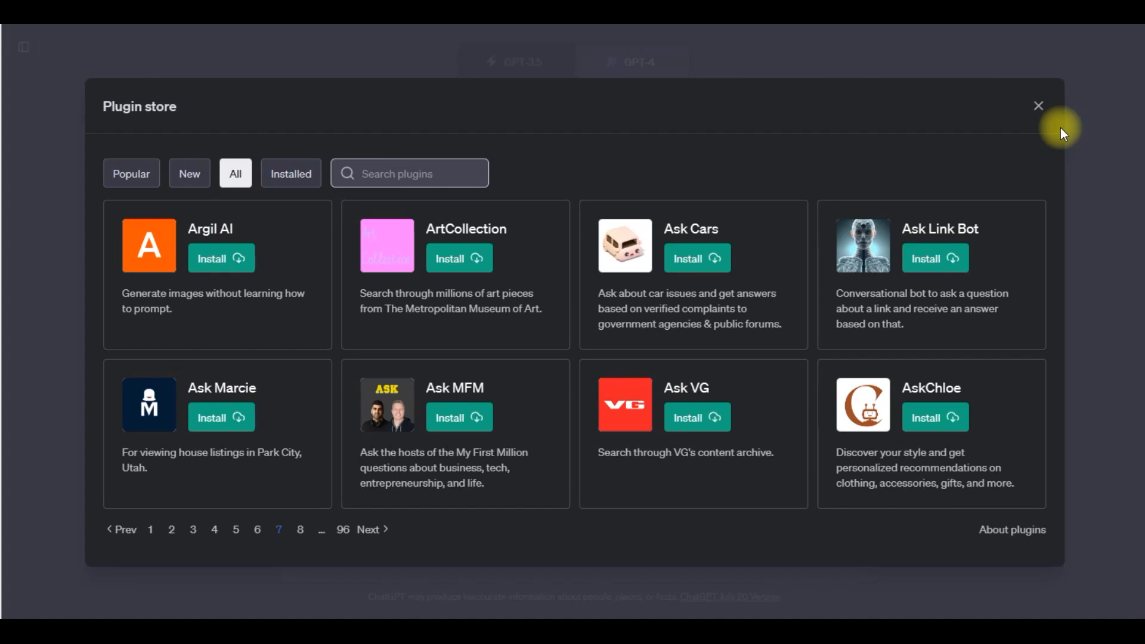
mouse_move(1037, 106)
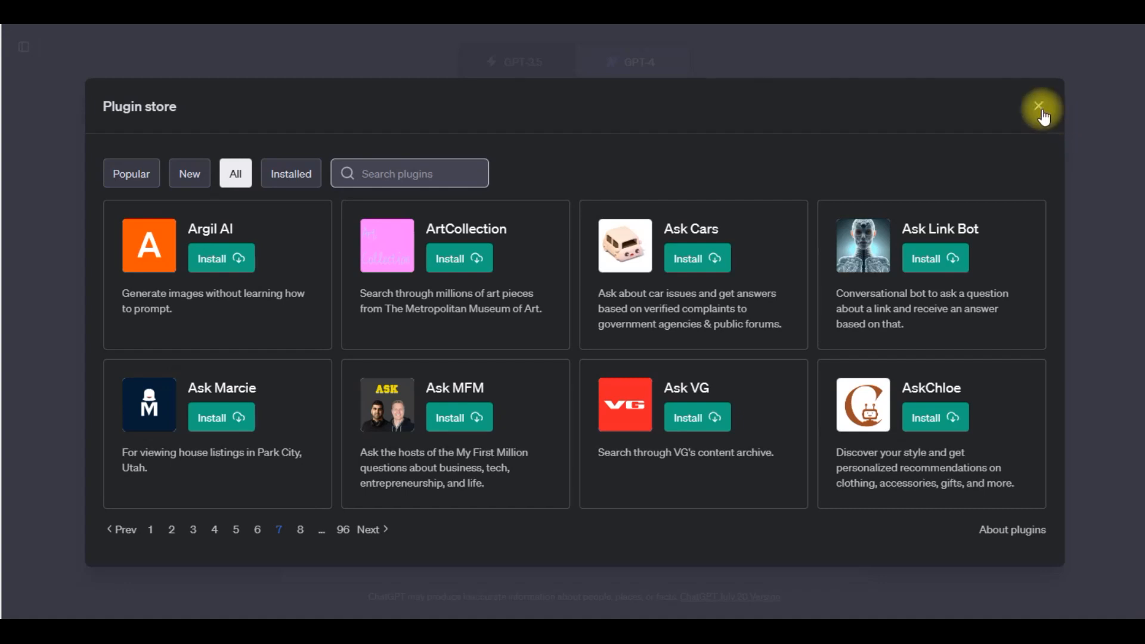
- Close the Plugin store dialog to return to the GPT-4 chat
click(1038, 106)
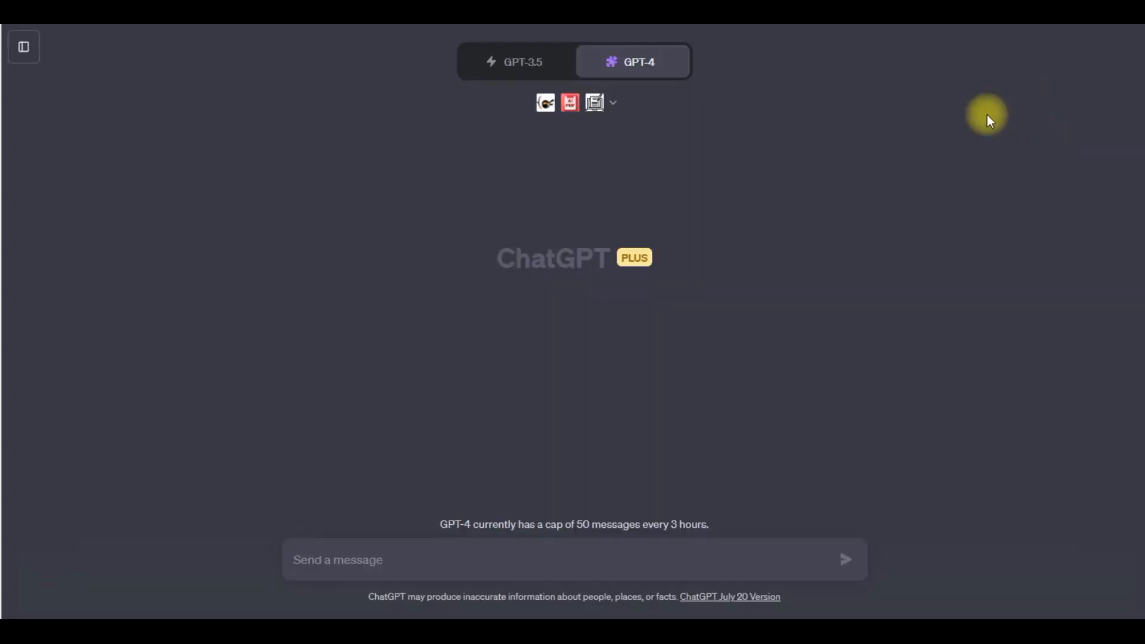
mouse_move(744, 380)
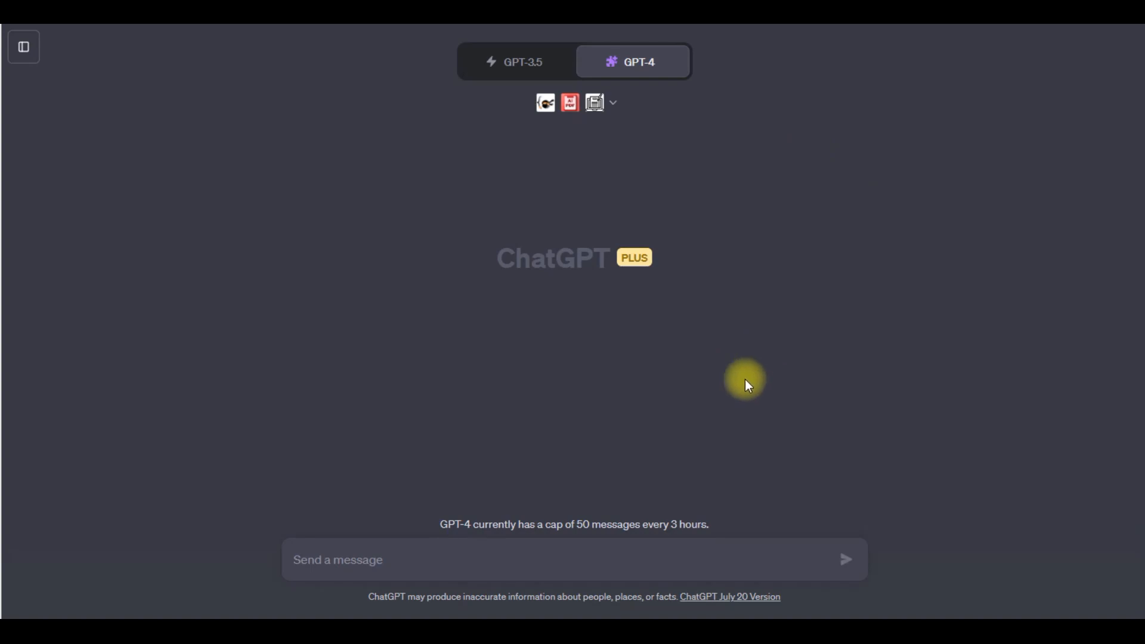
mouse_move(550, 511)
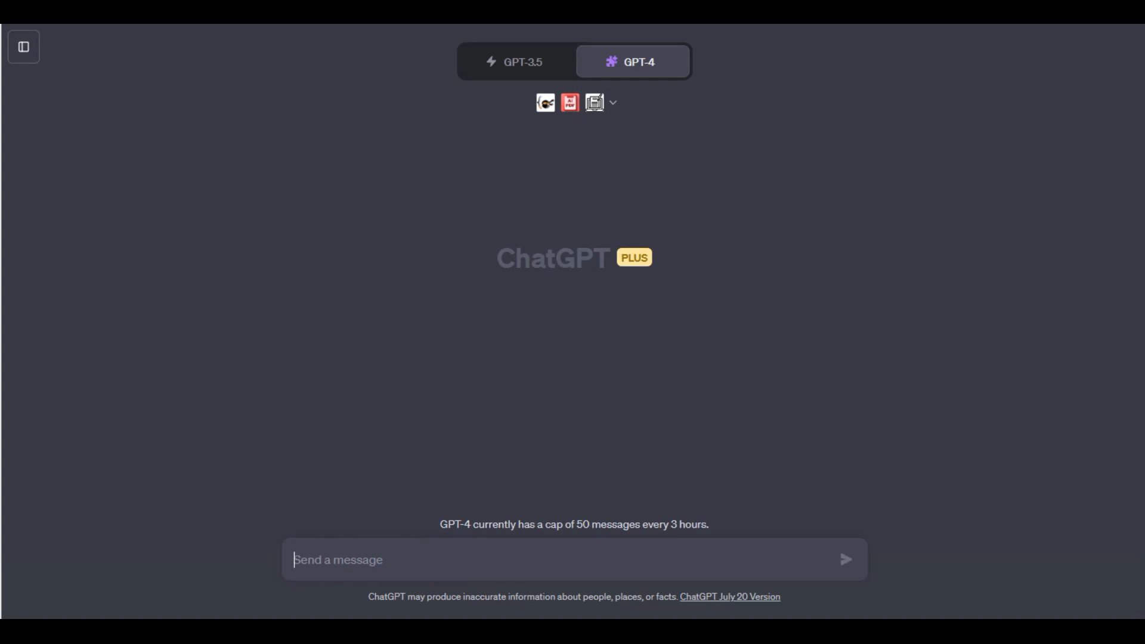
mouse_move(658, 262)
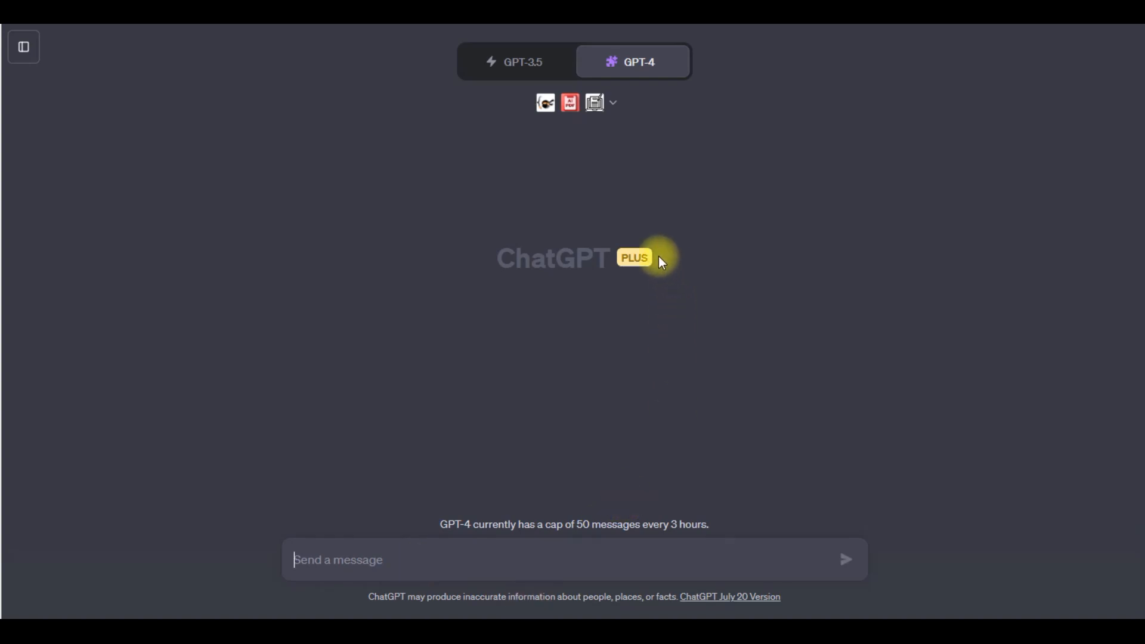
mouse_move(568, 102)
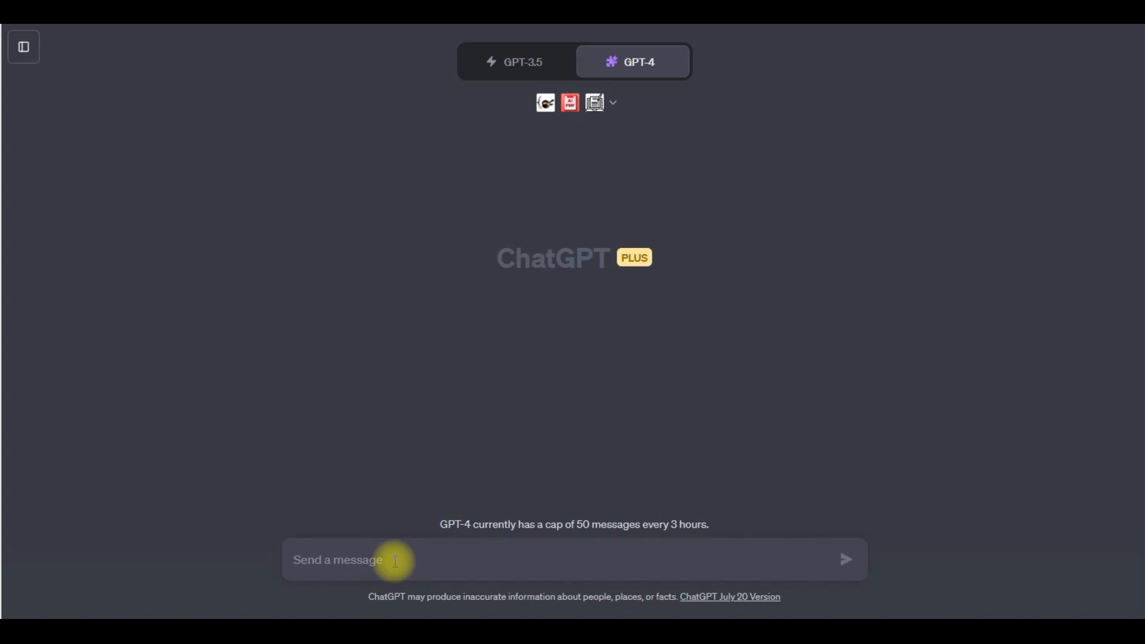
mouse_move(3, 533)
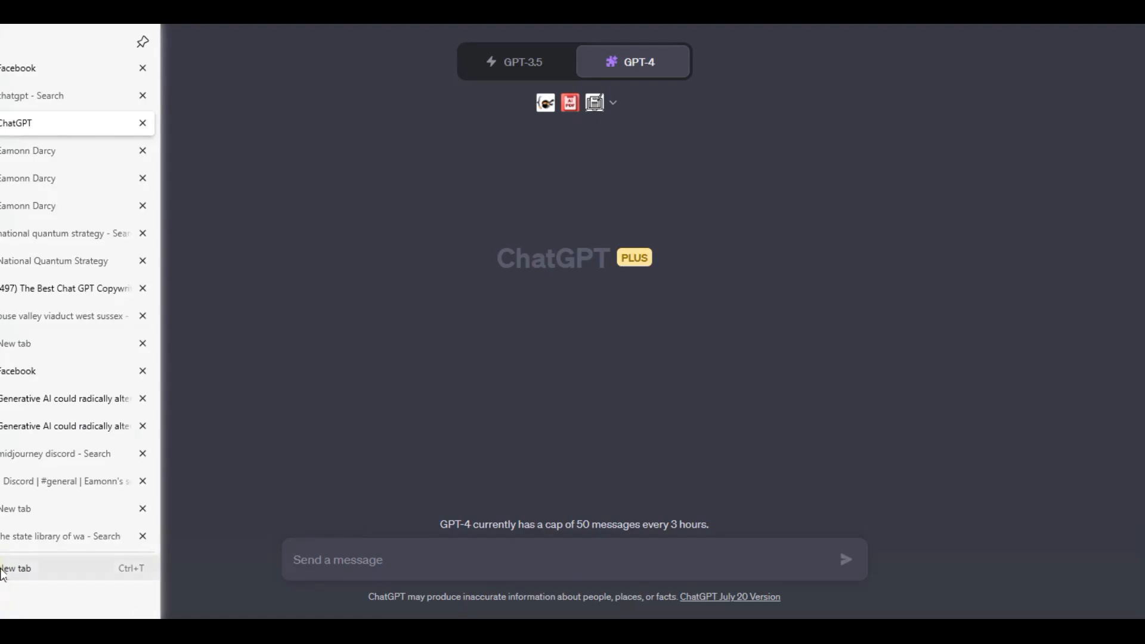
- Open the 51-page National Quantum Strategy PDF from APO, then switch back to ChatGPT
click(54, 233)
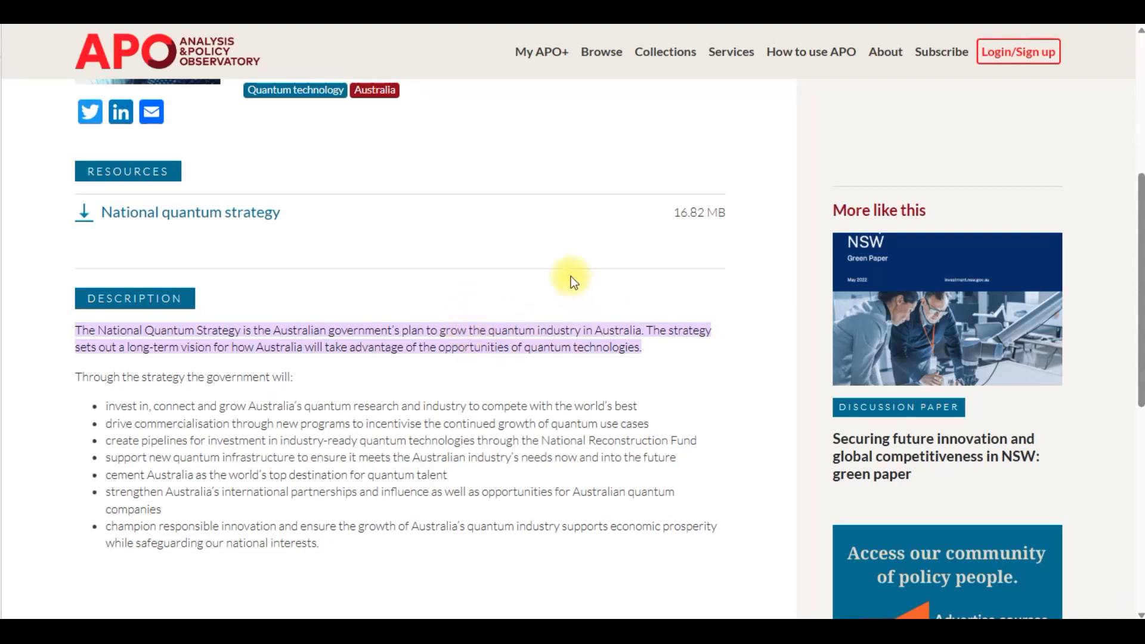
mouse_move(1139, 281)
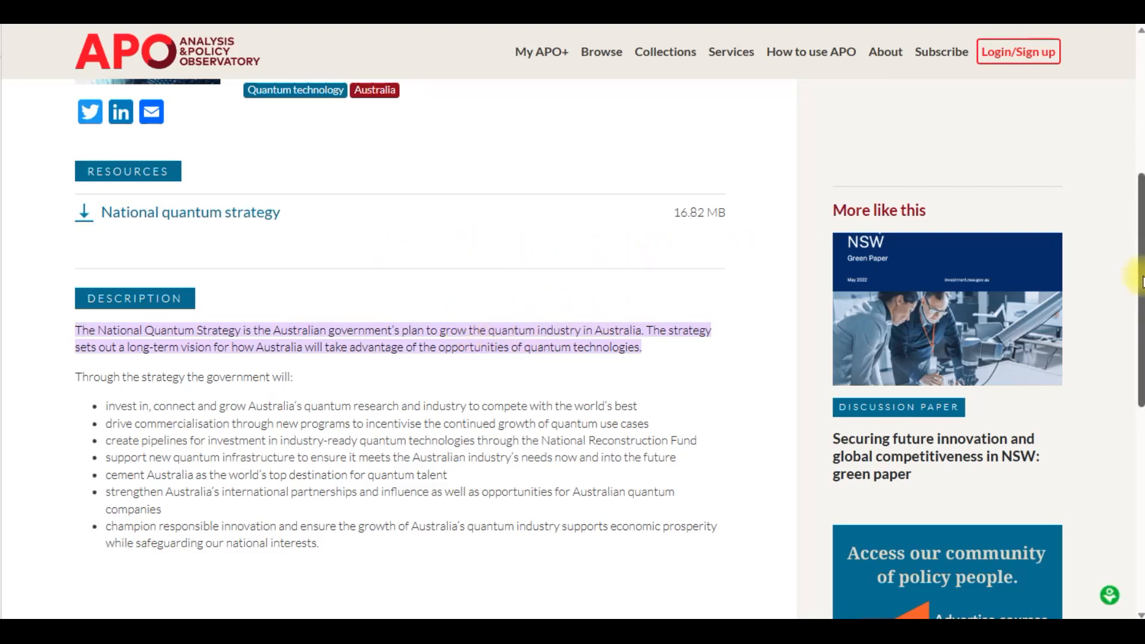
click(190, 212)
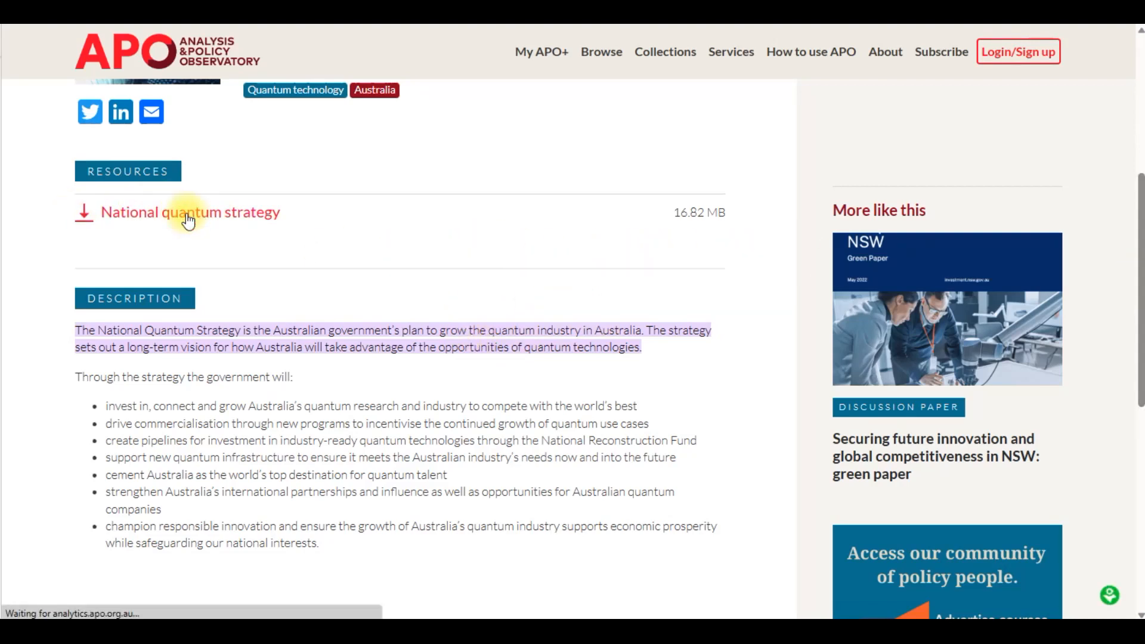
click(191, 212)
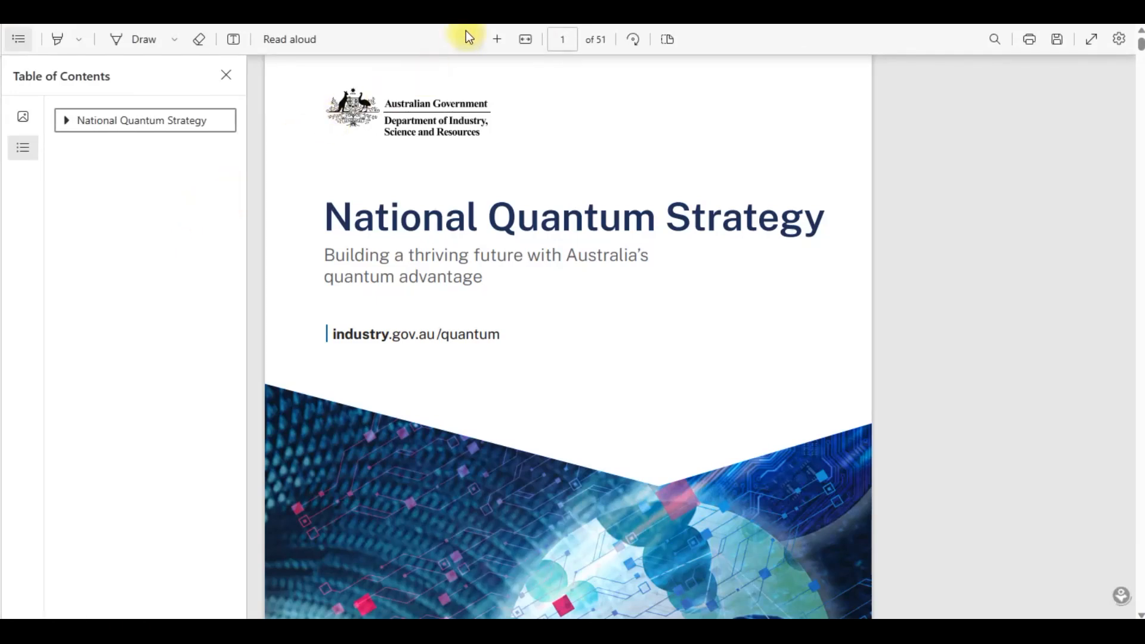
click(506, 32)
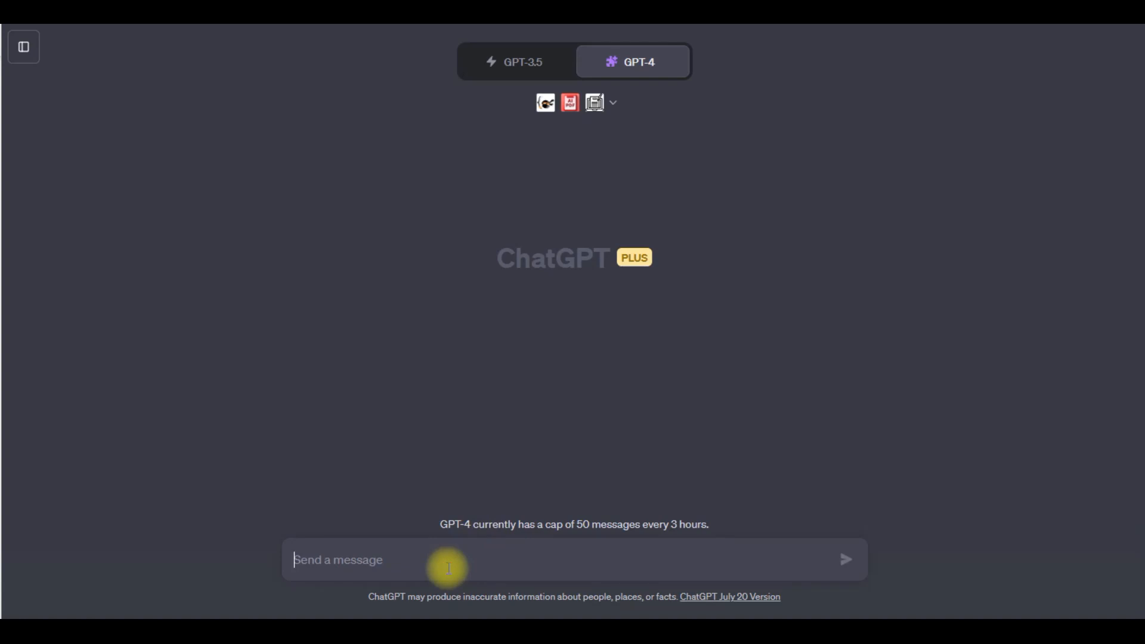
- Request a 5-page analysis of the apo-nid322575.pdf link and review the page summaries
text(Prepa)
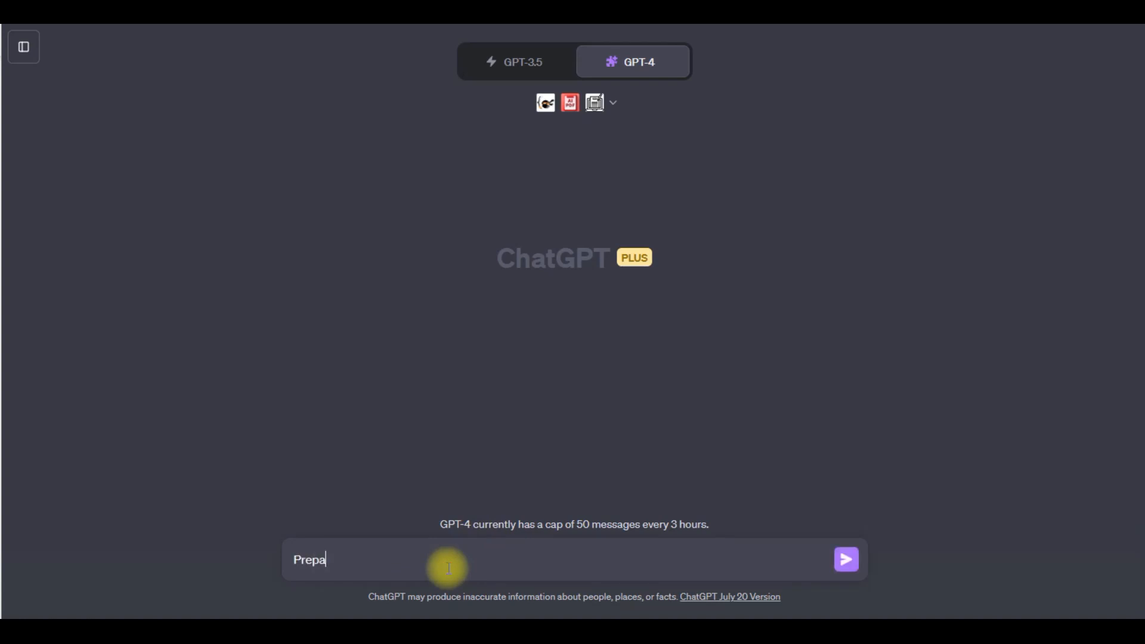
text(re a)
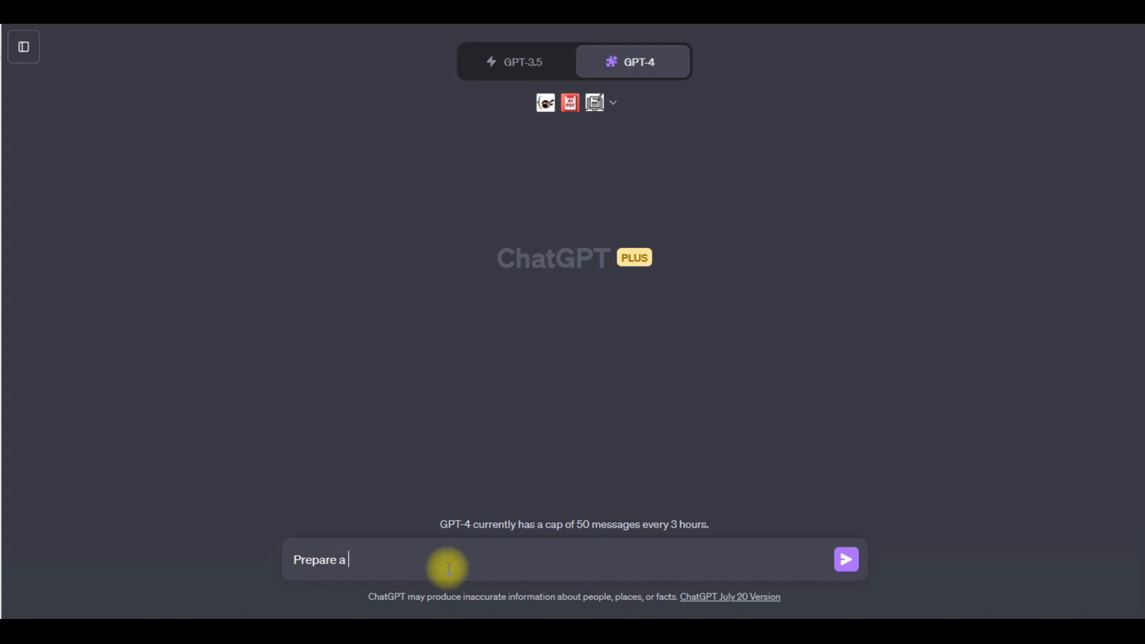
text(5 page a)
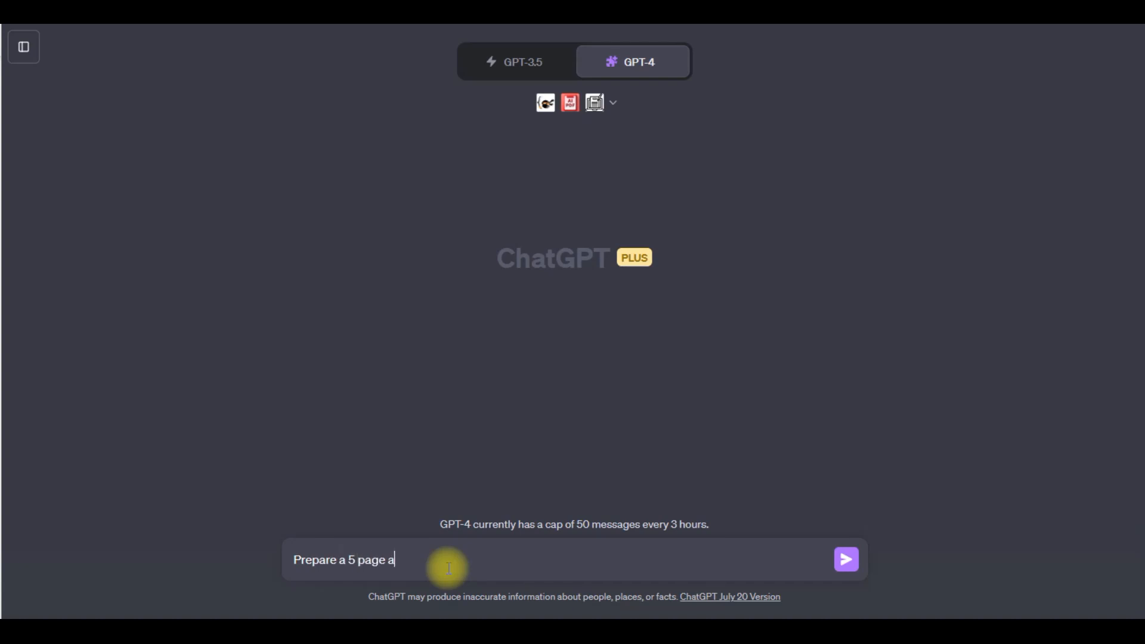
text(nalysis of the followi)
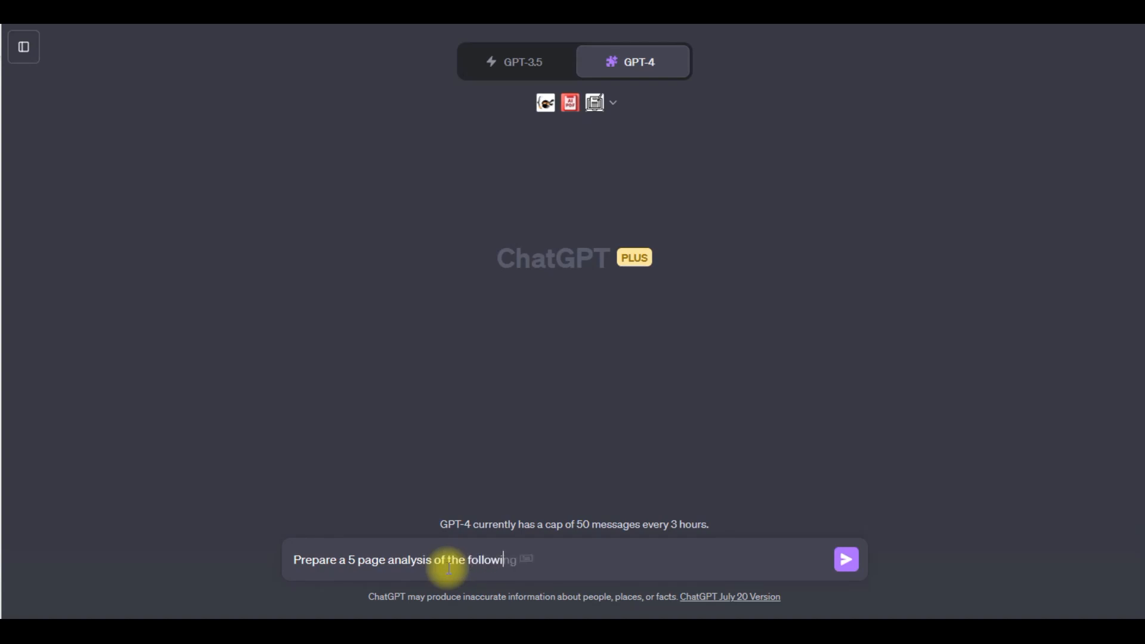
text(ng PDF.)
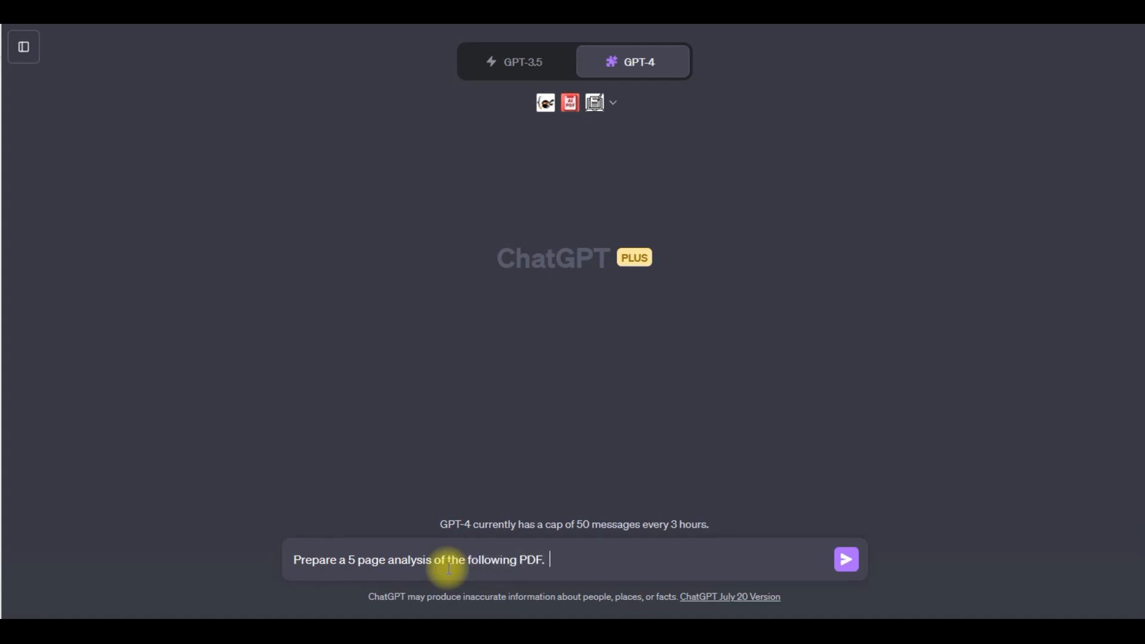
text(https://apo.org.au/sites/default/files/resource-files/2023-05/apo-nid322575.pdf)
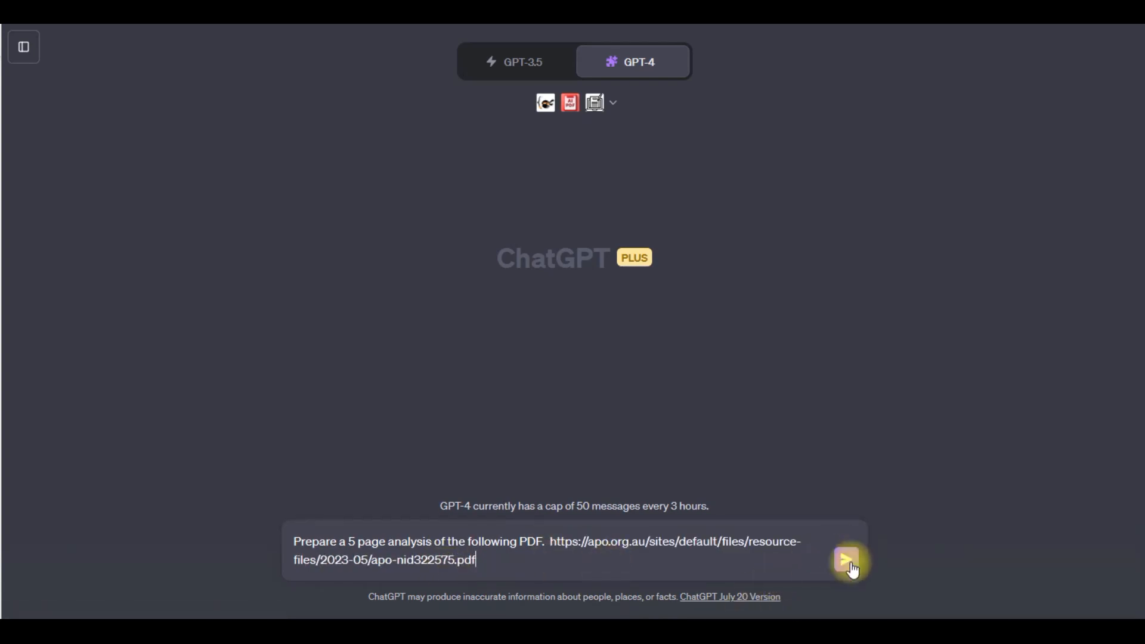
click(847, 559)
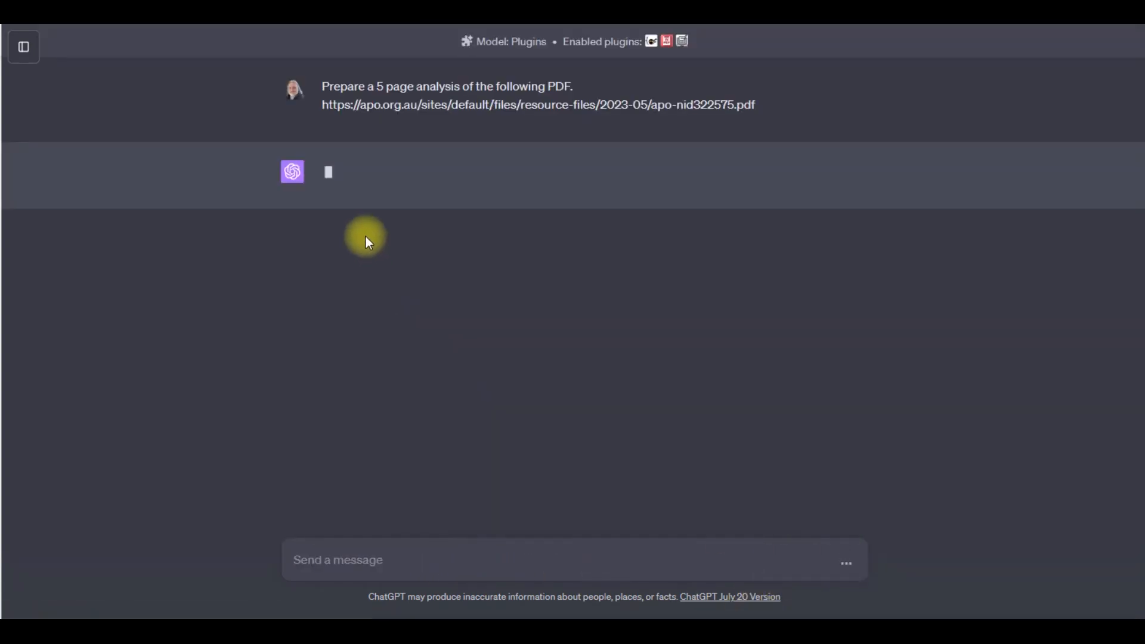
mouse_move(344, 181)
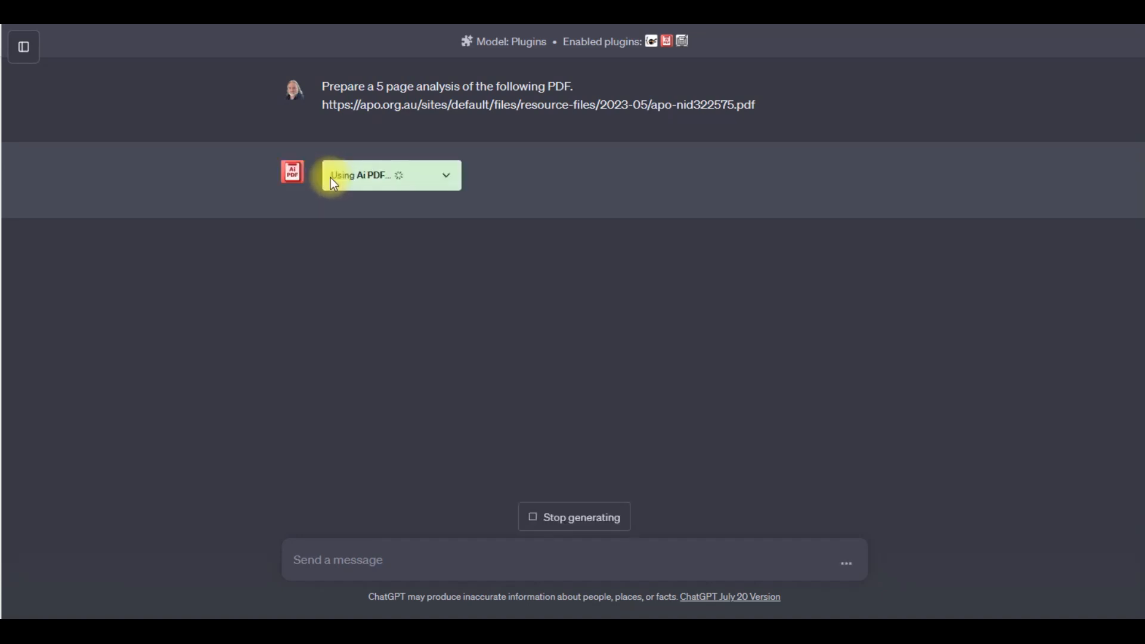
mouse_move(378, 190)
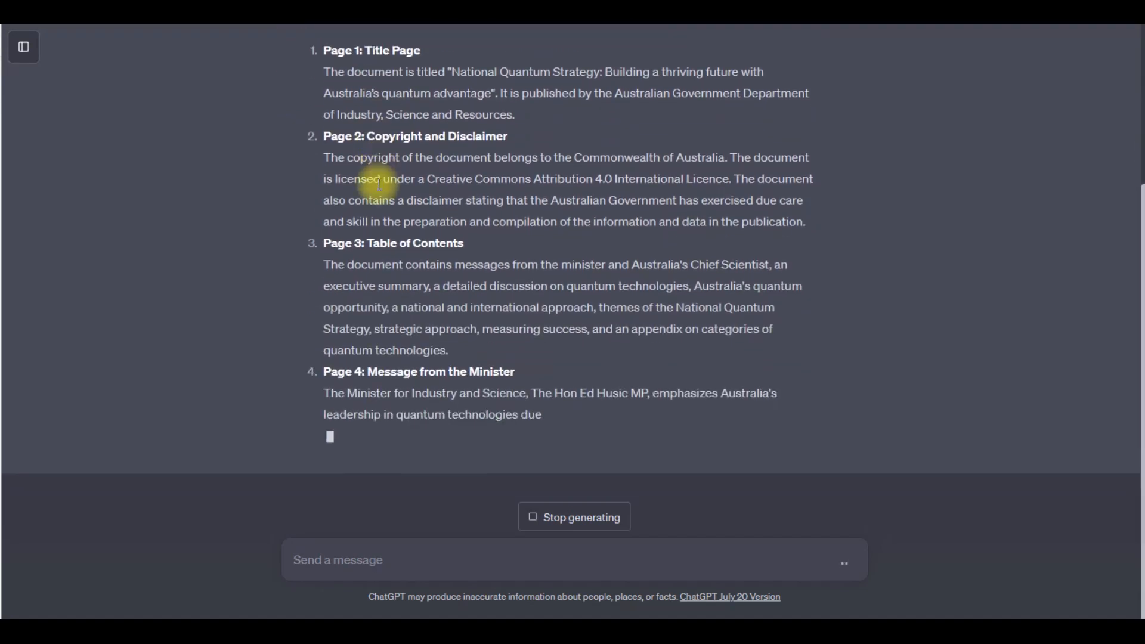
scroll(down, 3)
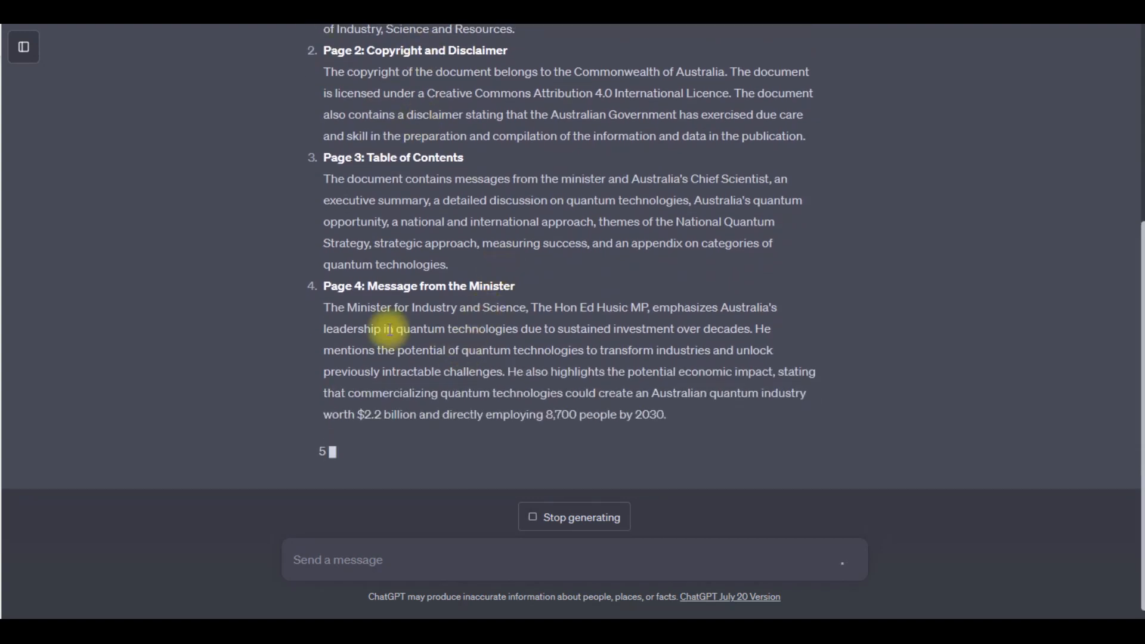
scroll(down, 3)
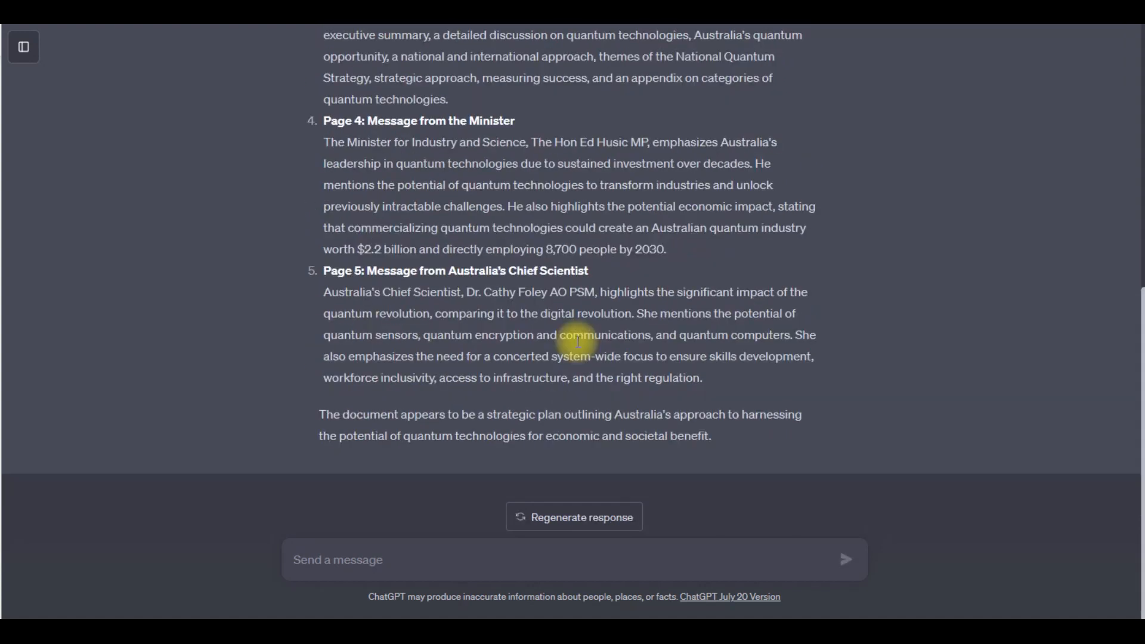
mouse_move(579, 352)
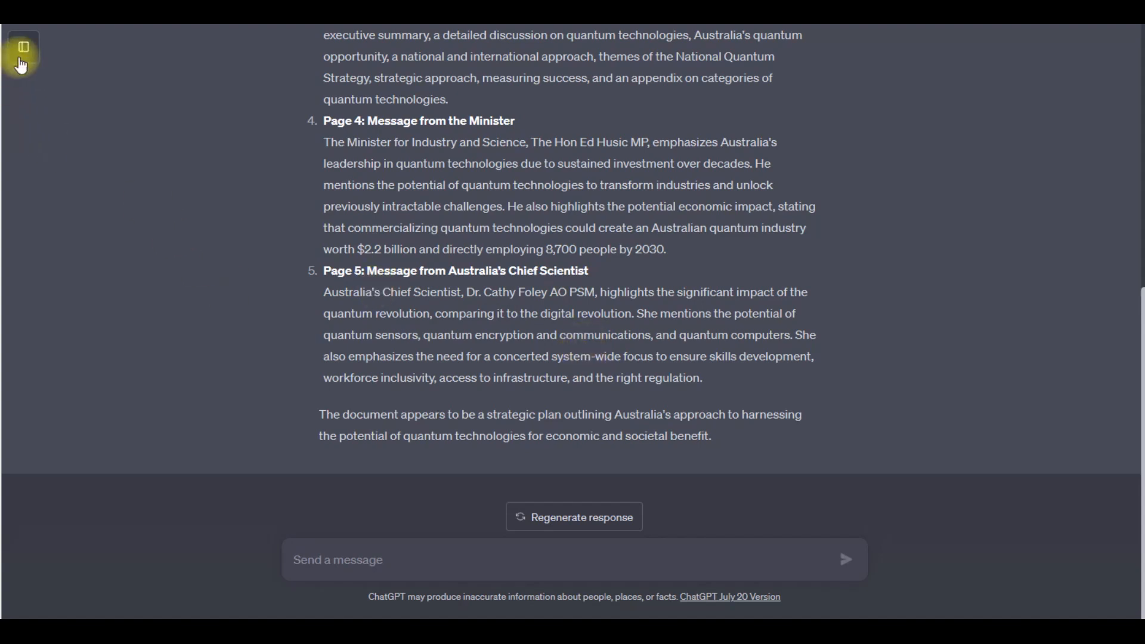
- Open a new chat from the sidebar and switch it to GPT-4
click(22, 47)
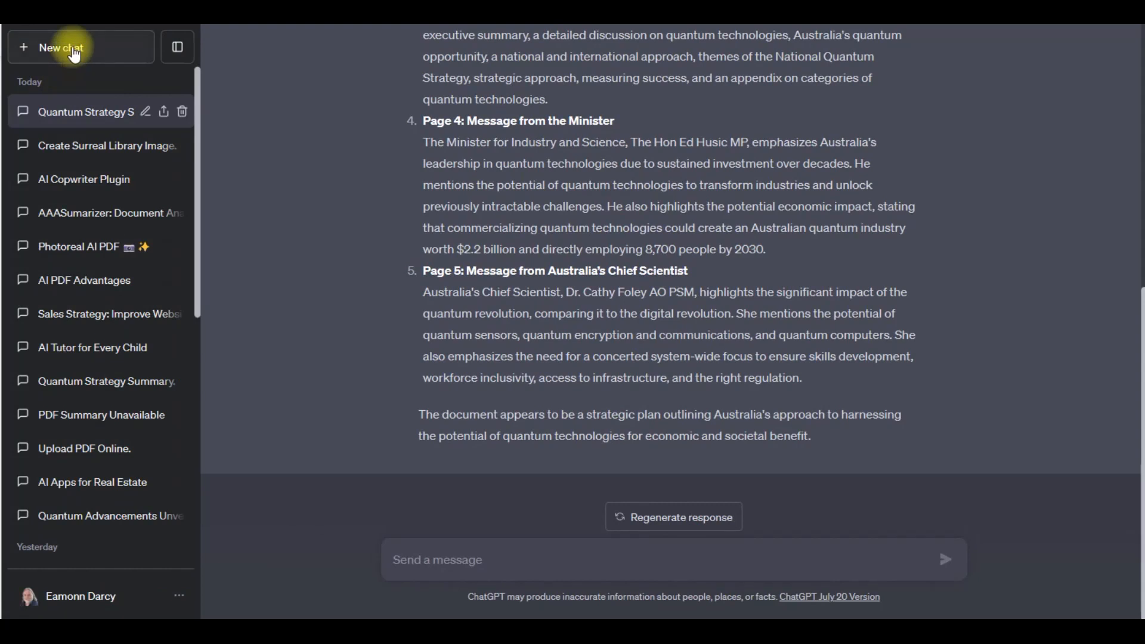
click(71, 47)
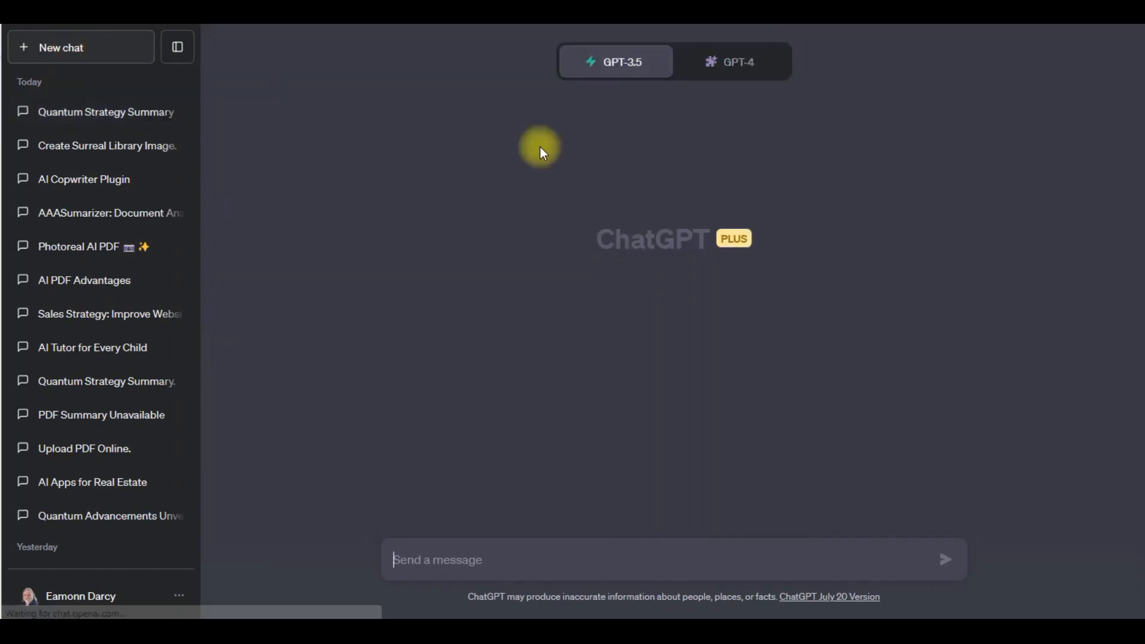
click(730, 61)
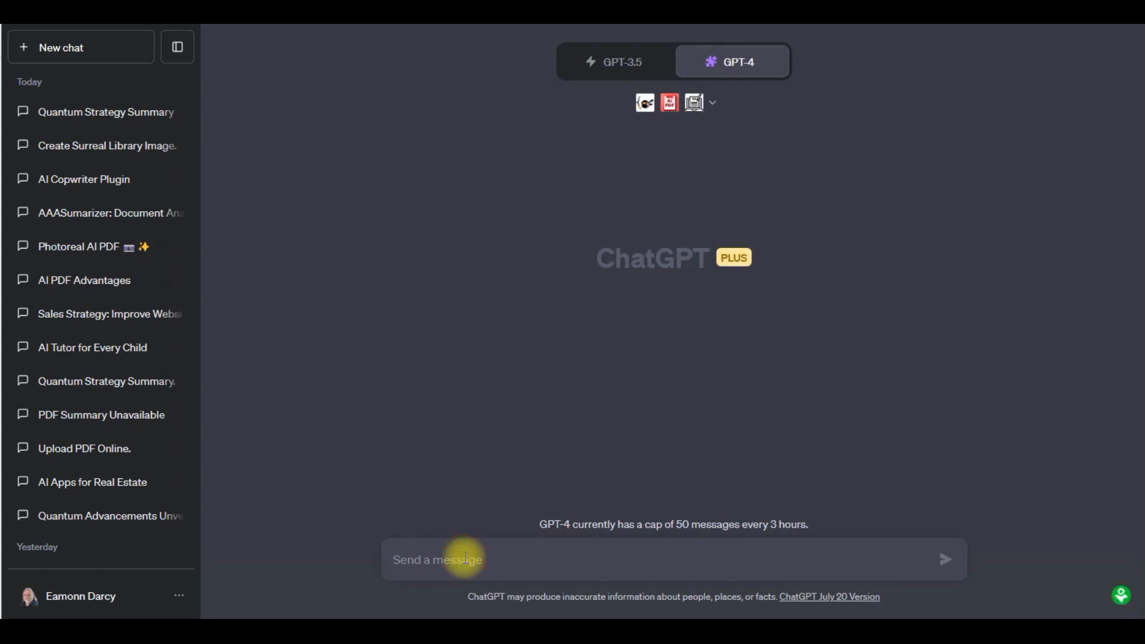
mouse_move(3, 297)
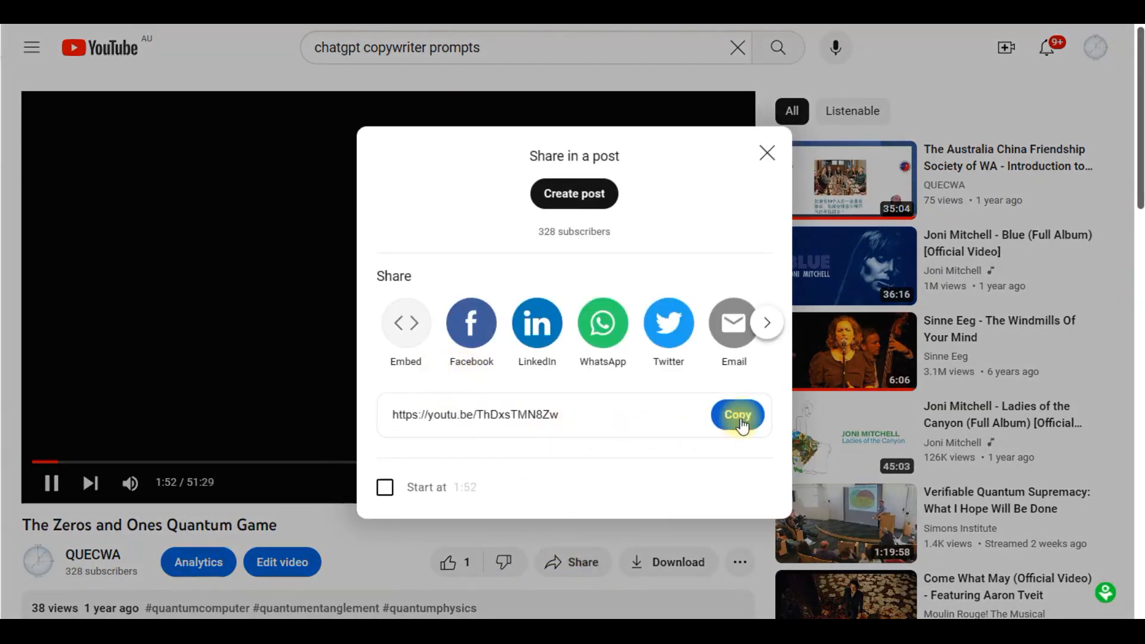
- Copy the share link for 'The Zeros and Ones Quantum Game' and return to ChatGPT
click(737, 413)
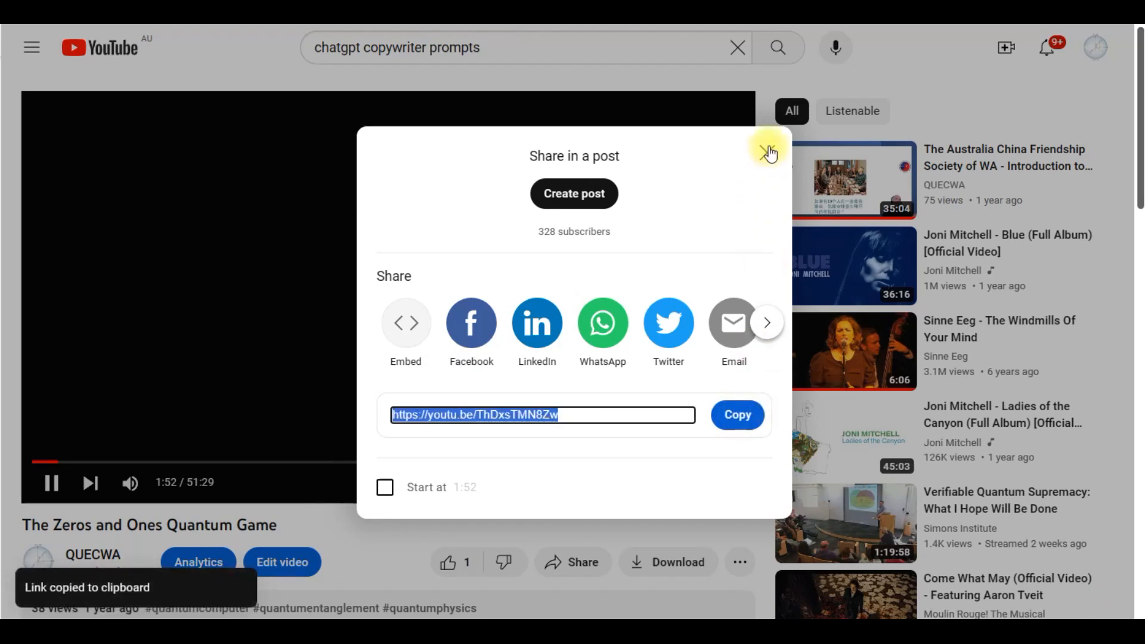
click(768, 153)
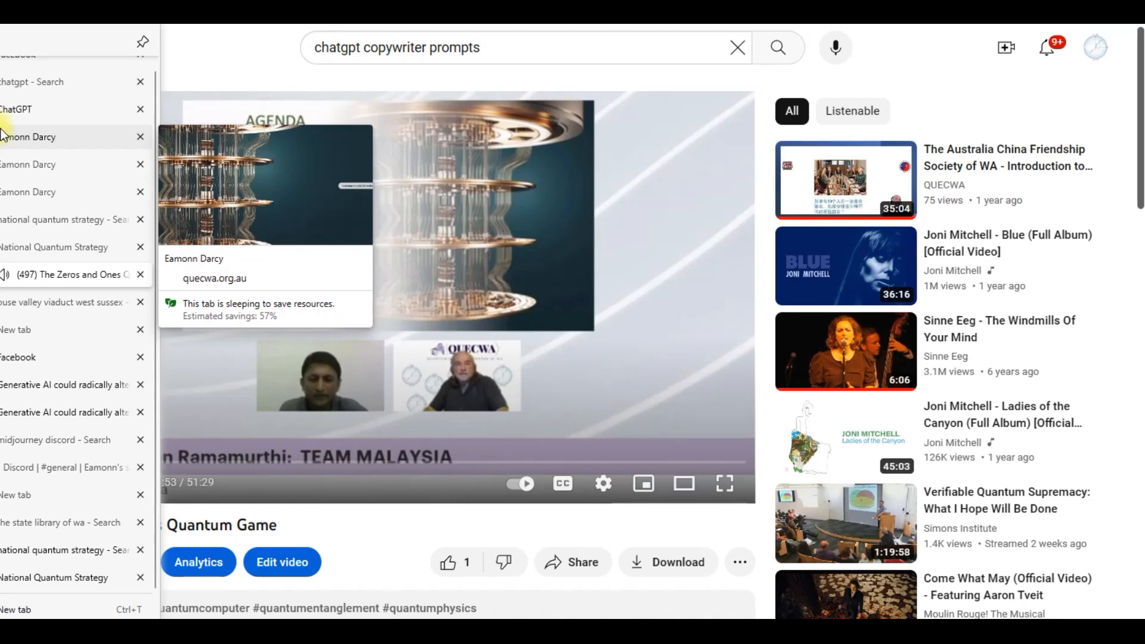
click(16, 109)
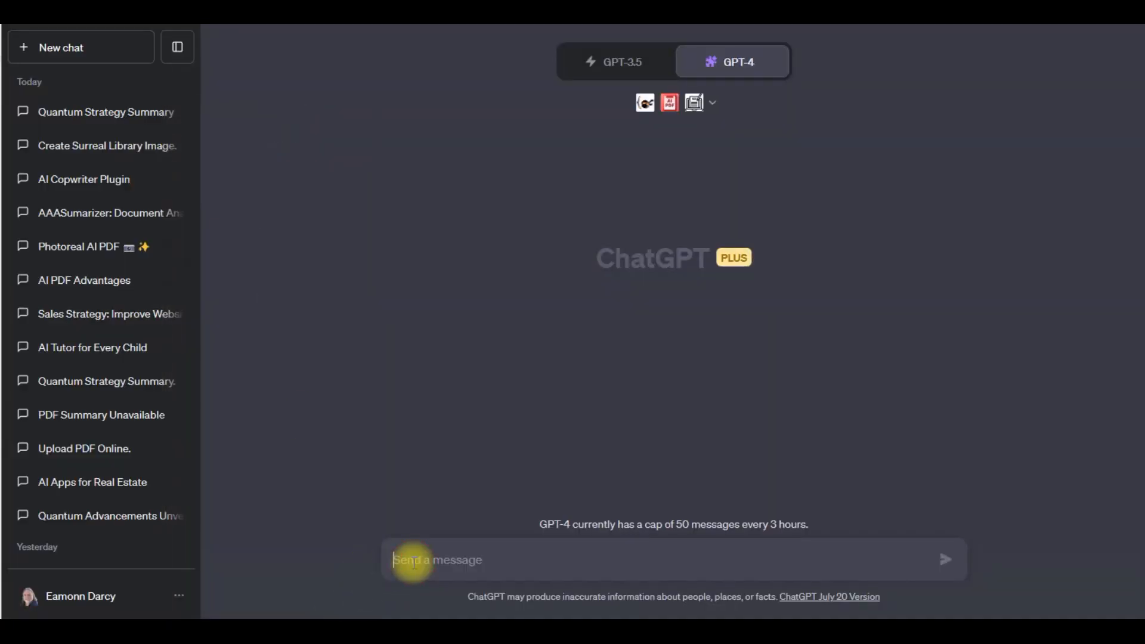
- Send a prompt asking for a one-page summary of the pasted youtu.be video link
text(pLEASE PREPA)
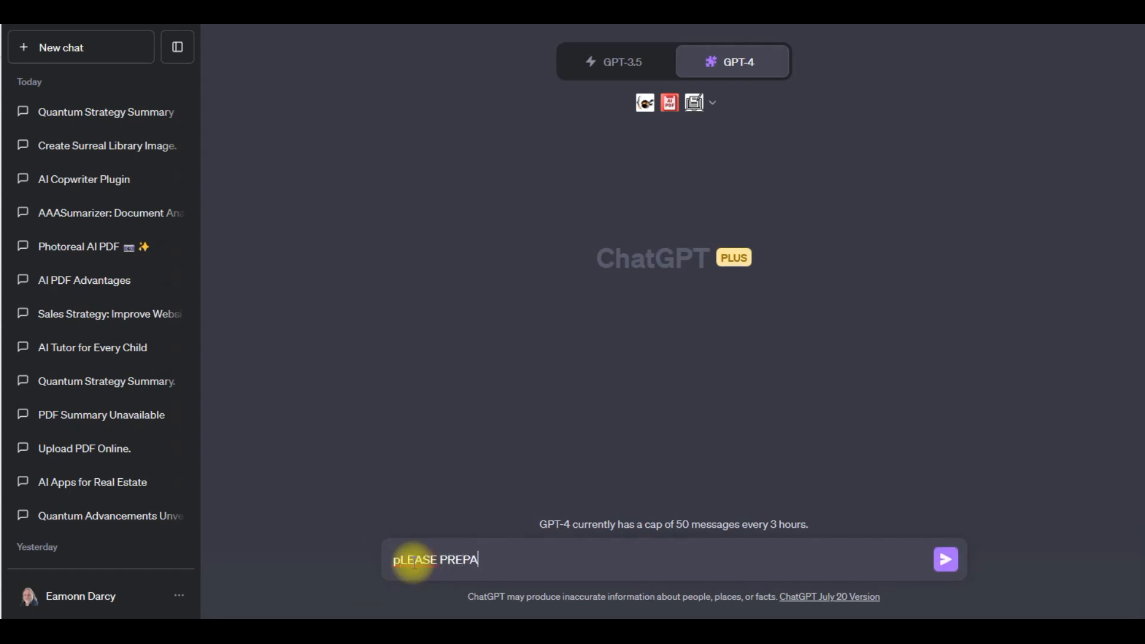
text(RE A)
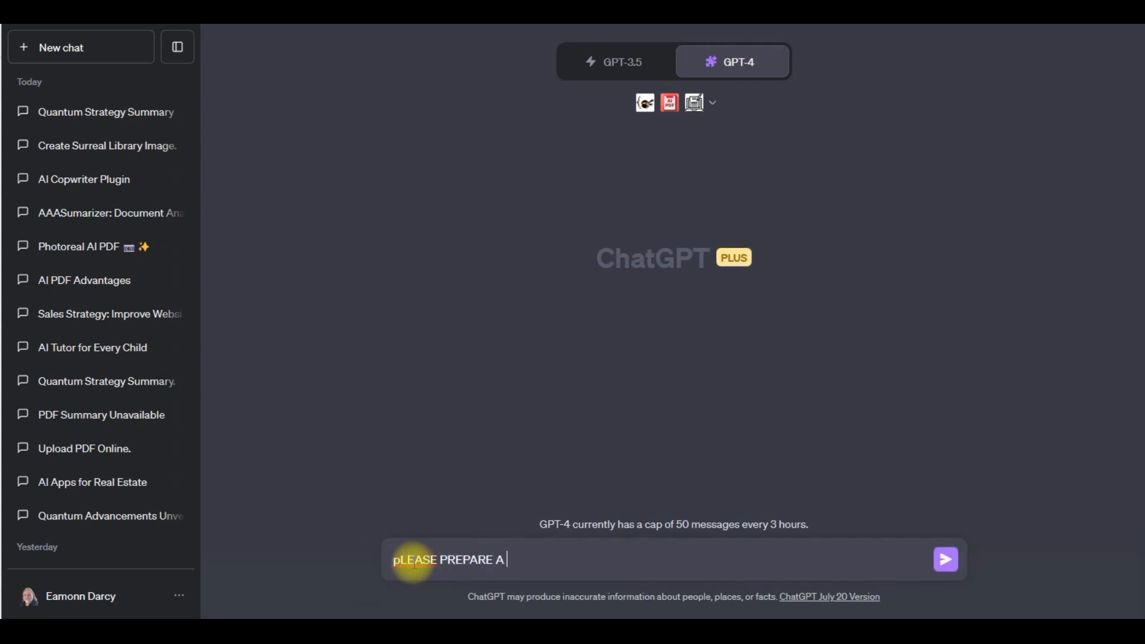
text(one pa)
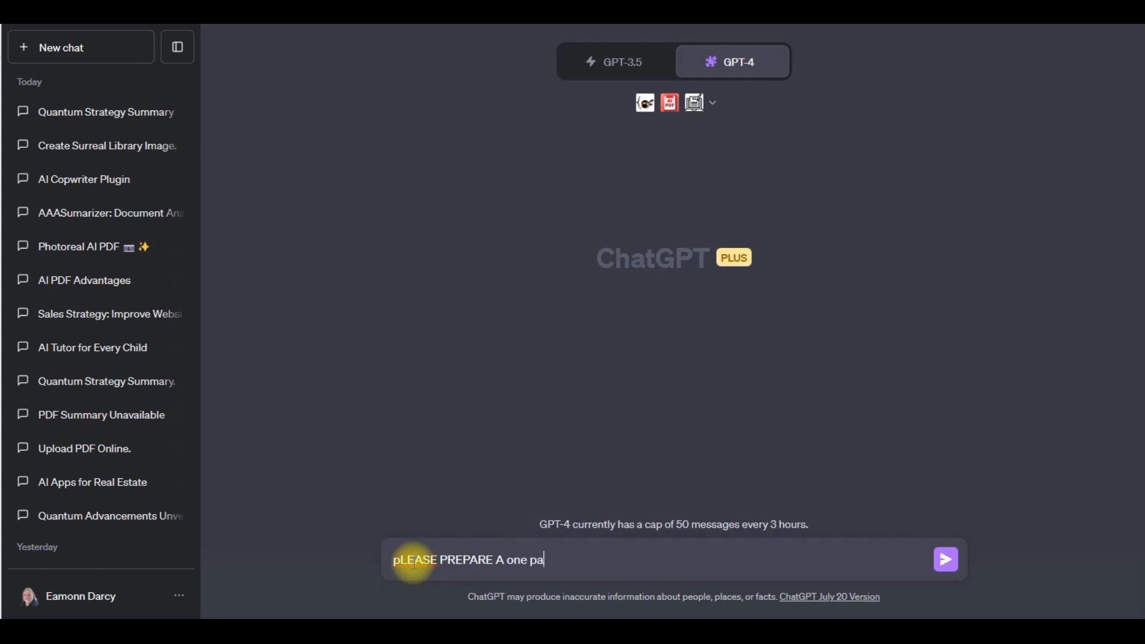
text(ge summary of the fo)
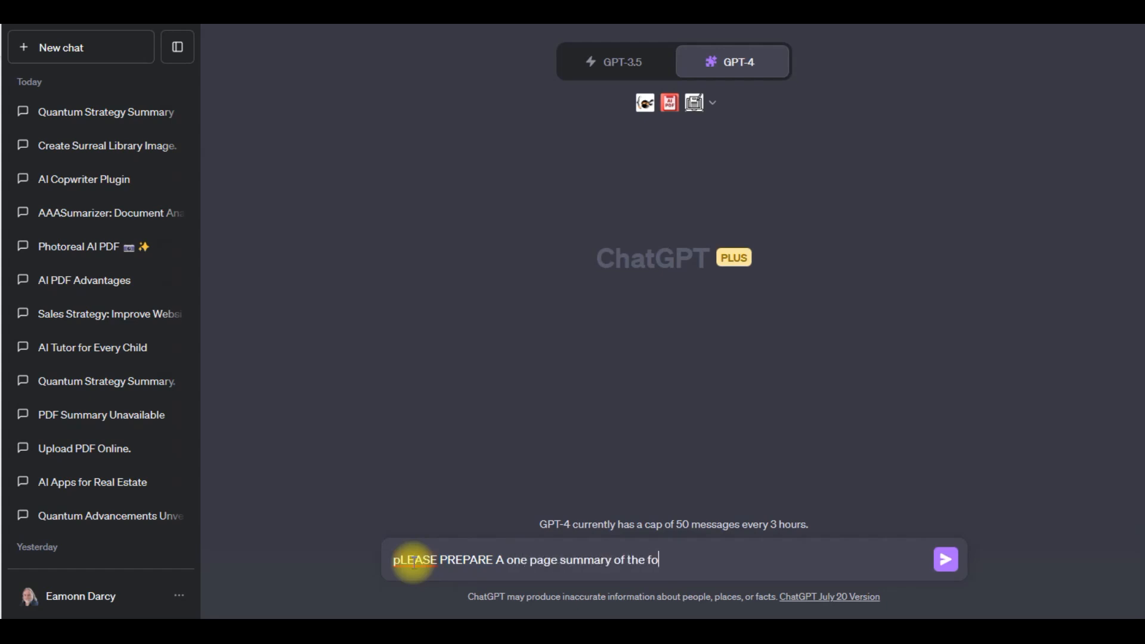
text(llowing Yo)
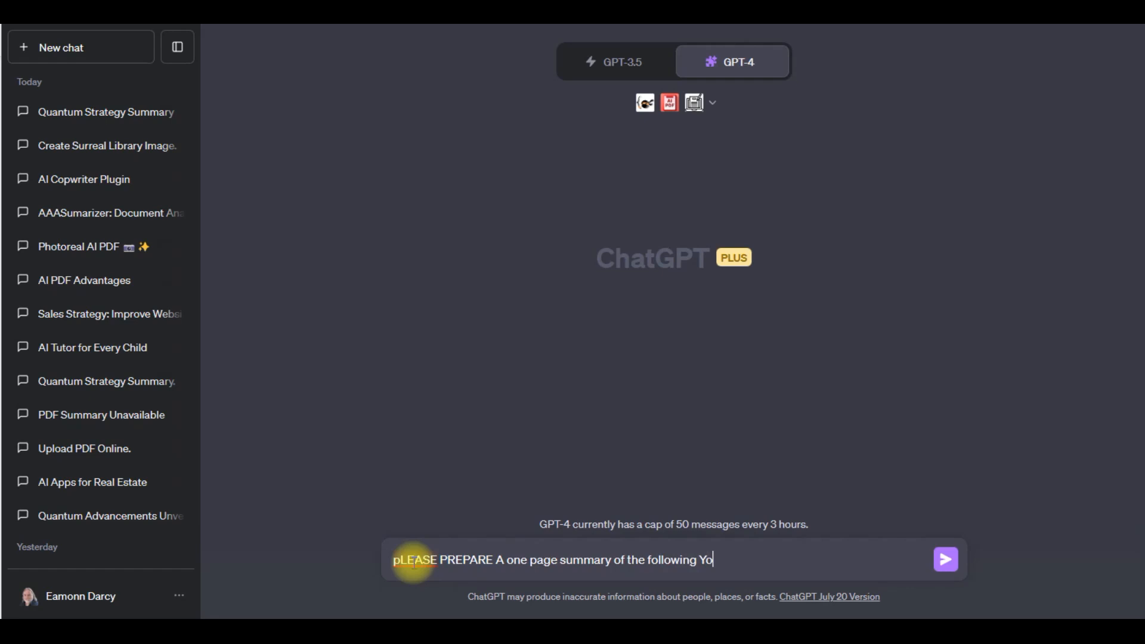
text(uTube video.)
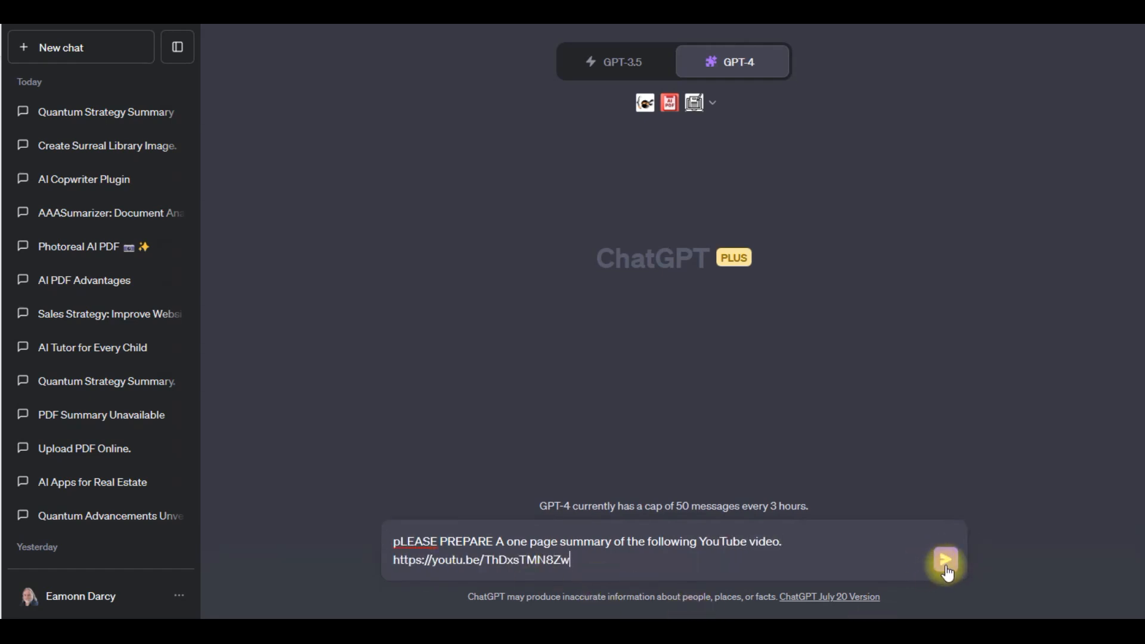
click(944, 560)
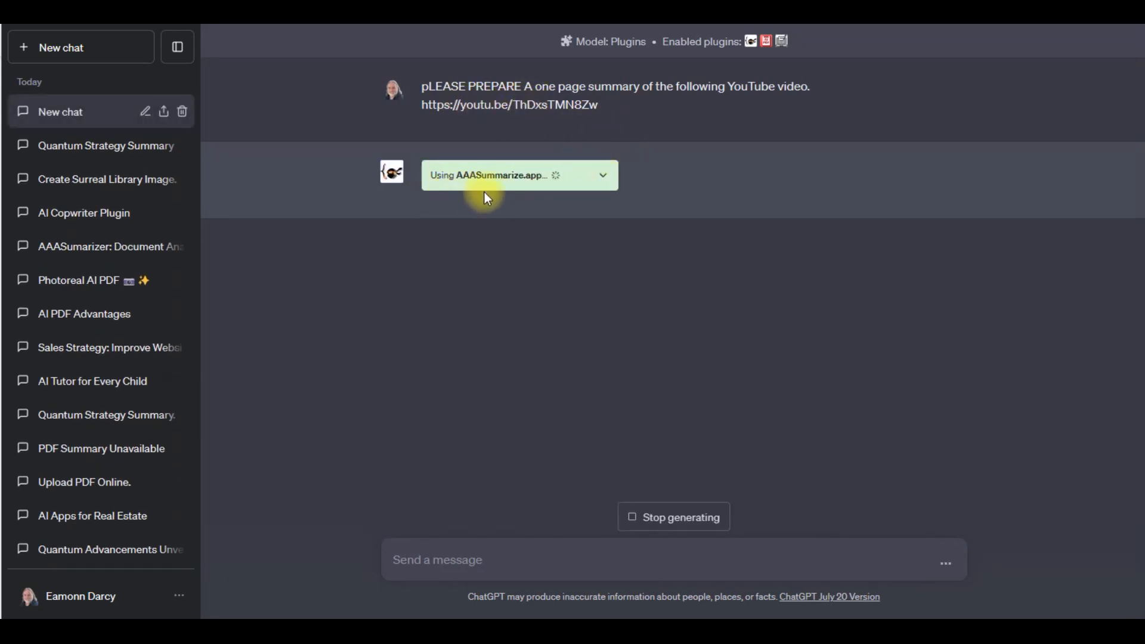
mouse_move(585, 312)
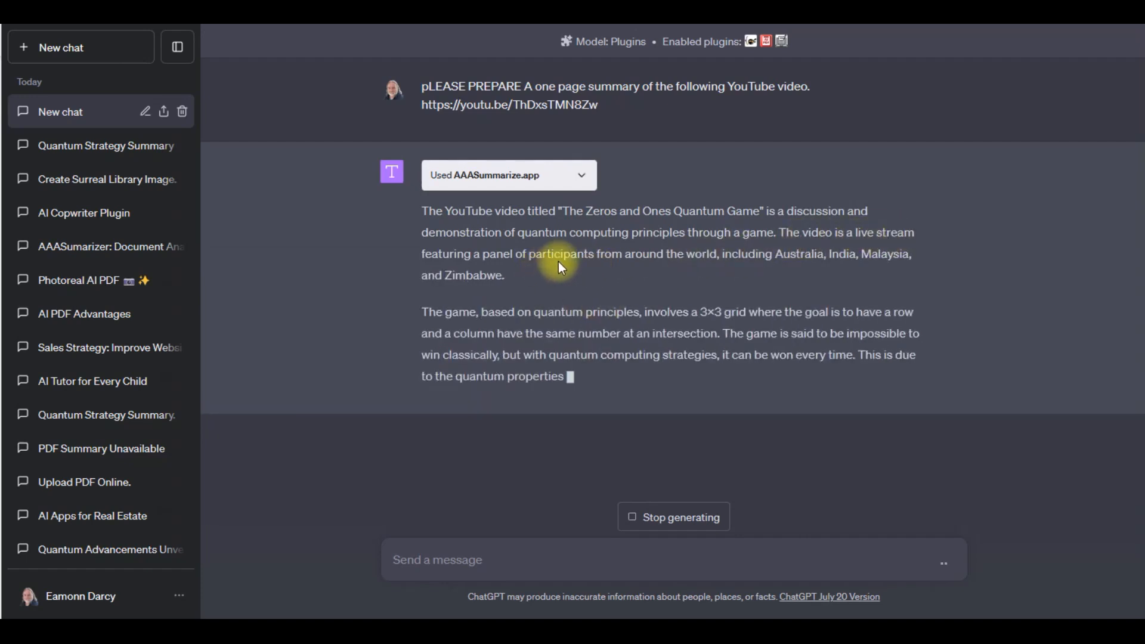
mouse_move(801, 275)
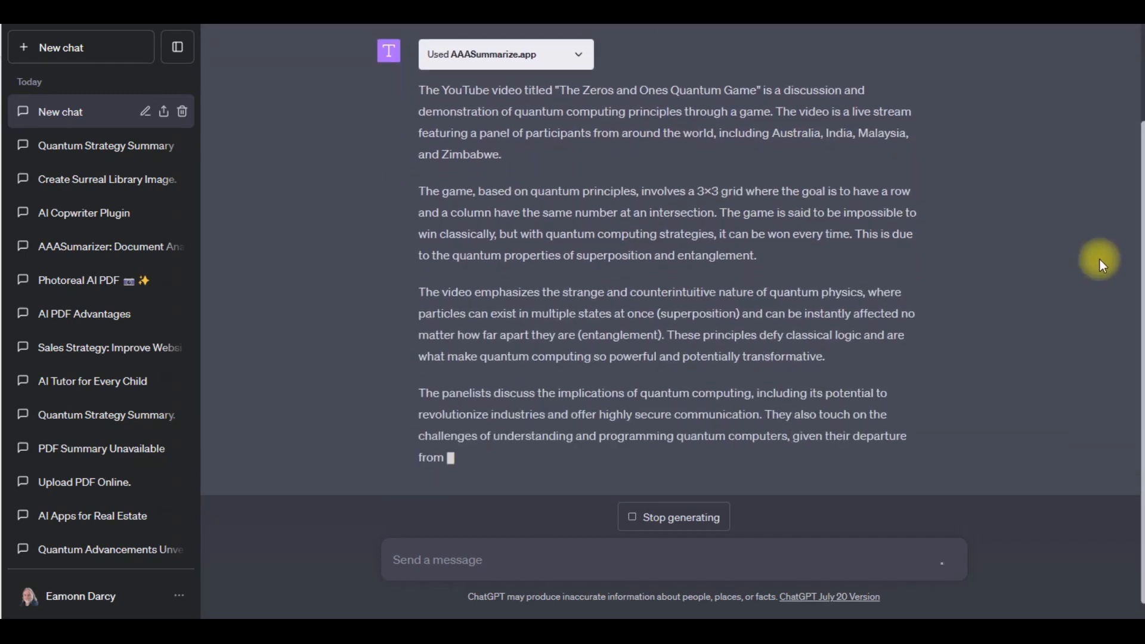
- Scroll through AAASummarize.app's finished multi-paragraph summary of 'The Zeros and Ones Quantum Game'
scroll(down, 3)
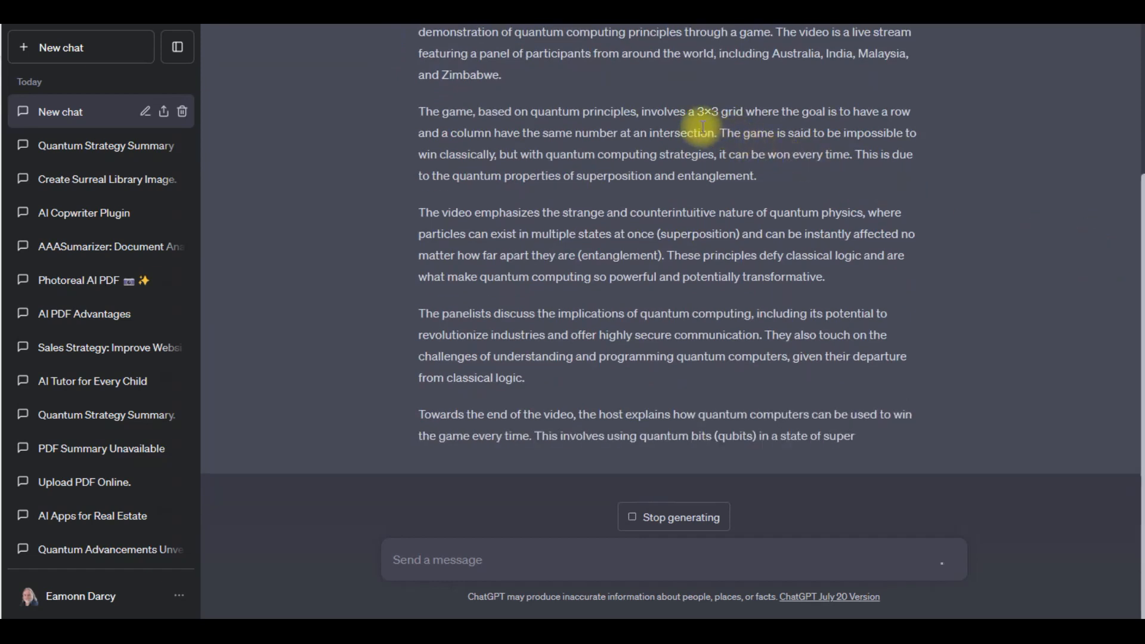
scroll(down, 3)
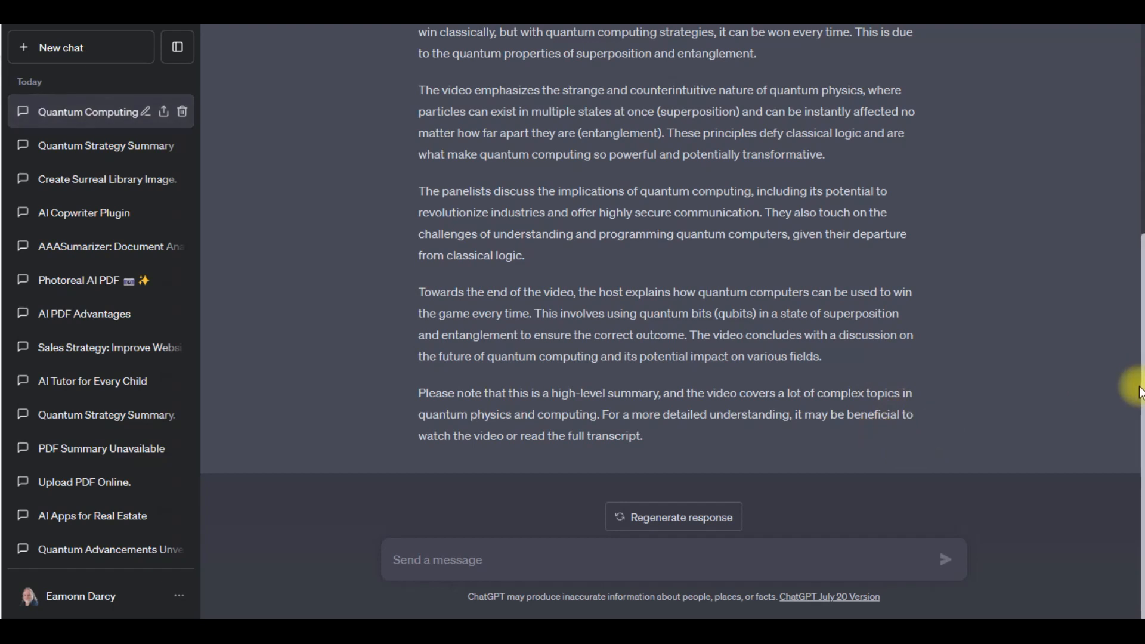
scroll(up, 3)
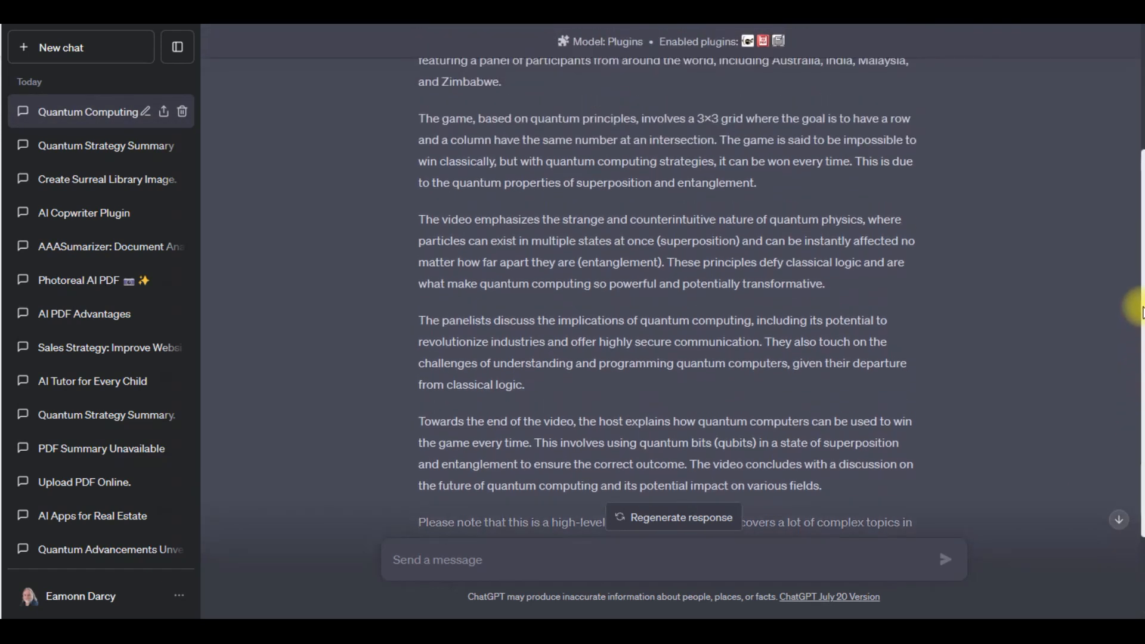
scroll(up, 3)
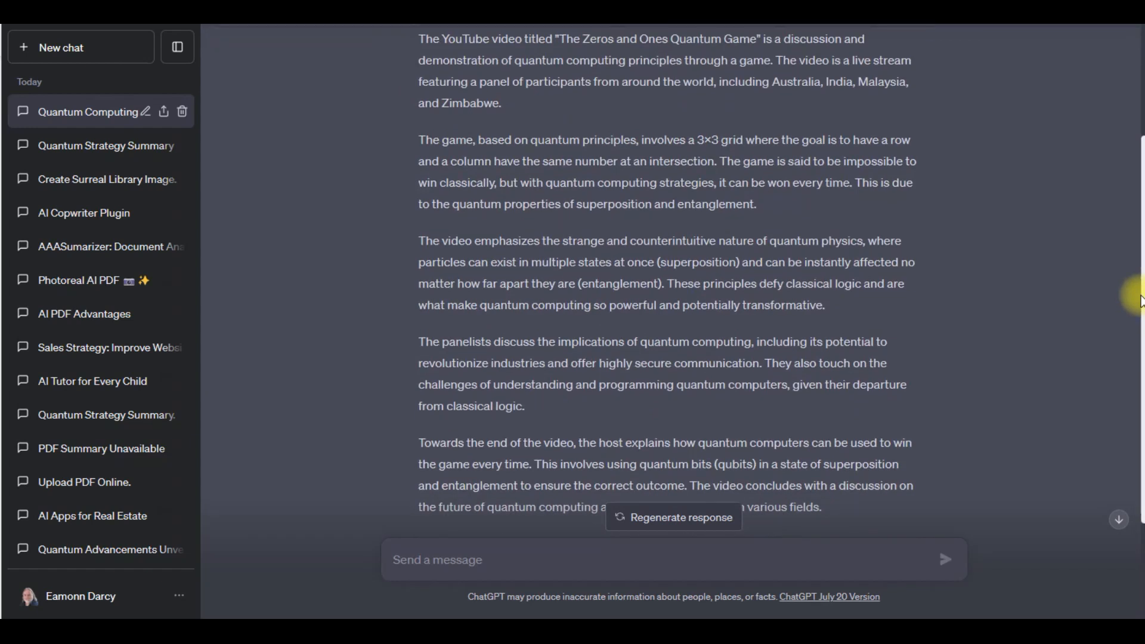
- Send a follow-up asking for more commentary on the actual Zeros and Ones game
click(447, 560)
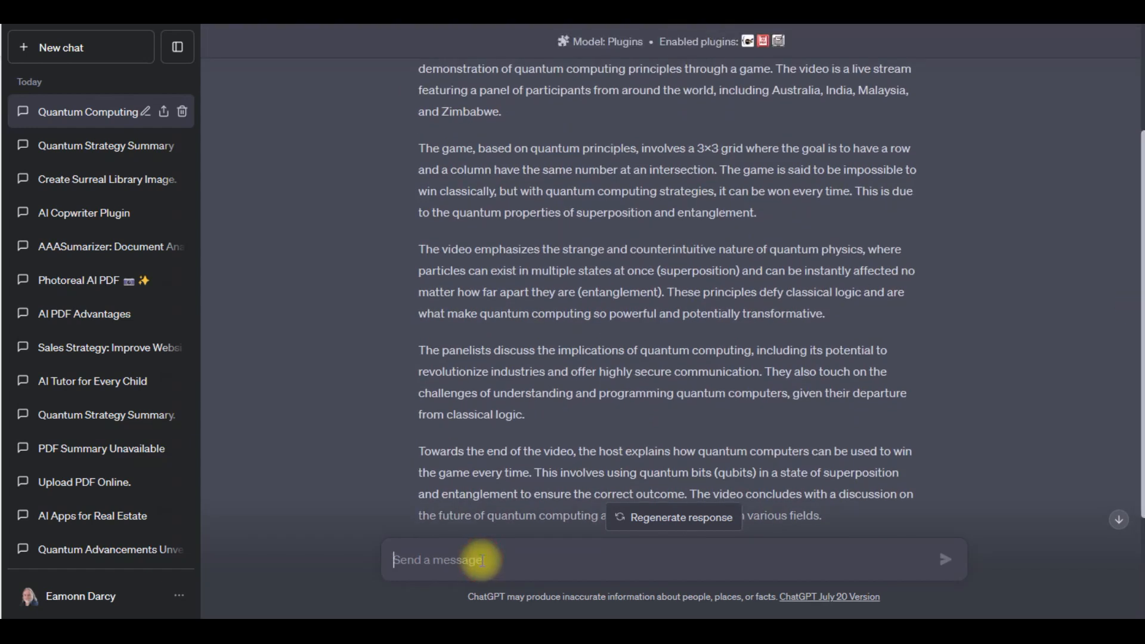
text(Can I a)
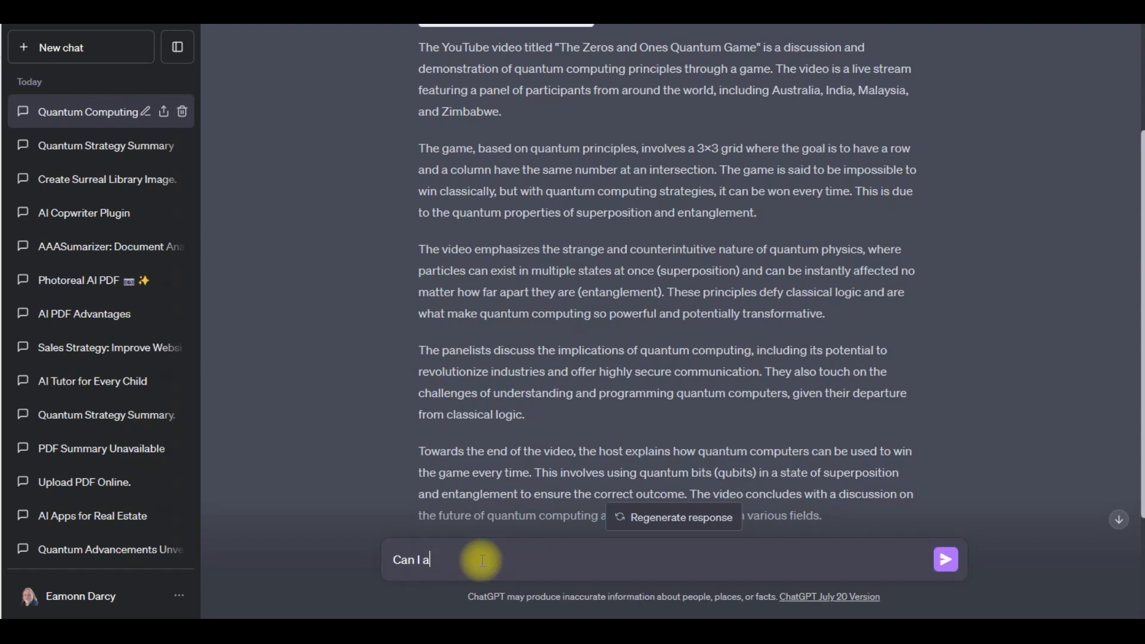
text(sk you to)
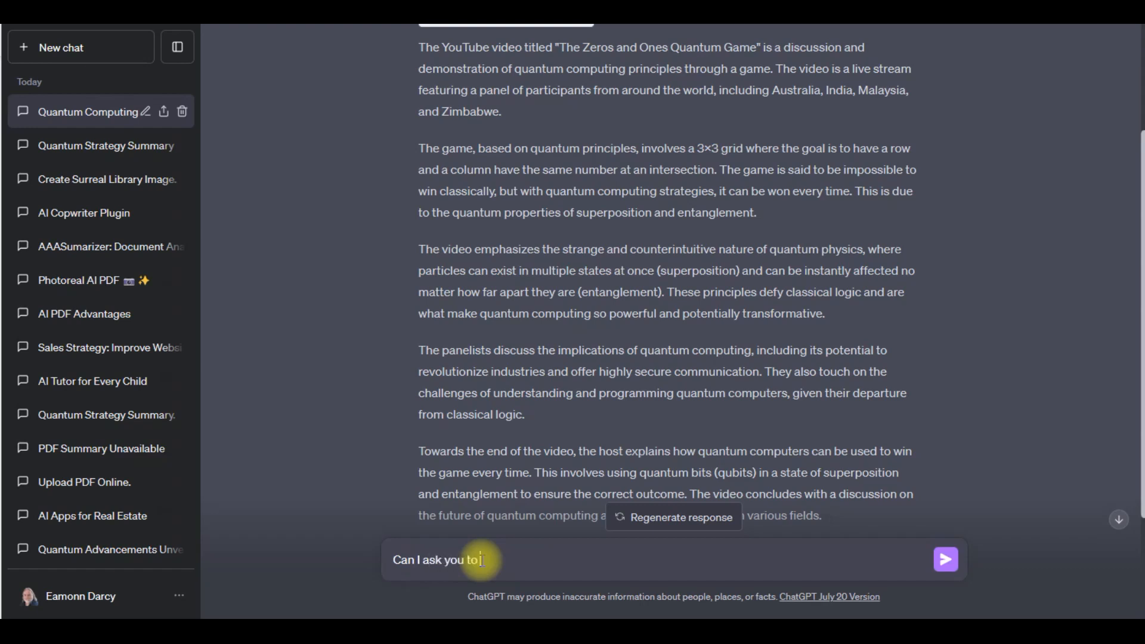
text(give a little mo)
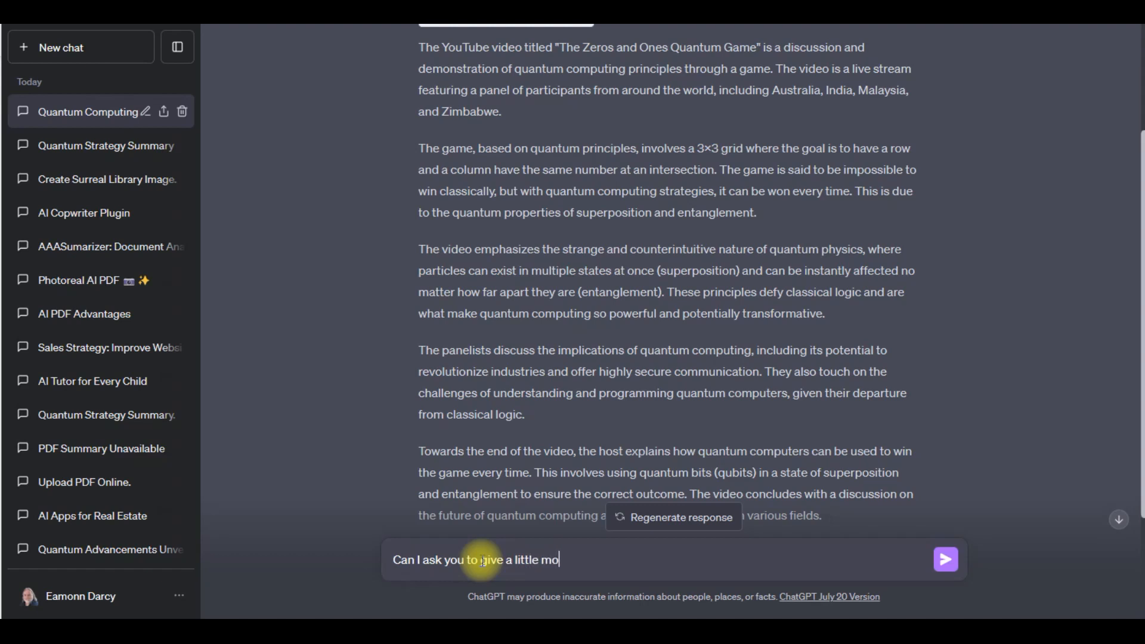
text(re comm)
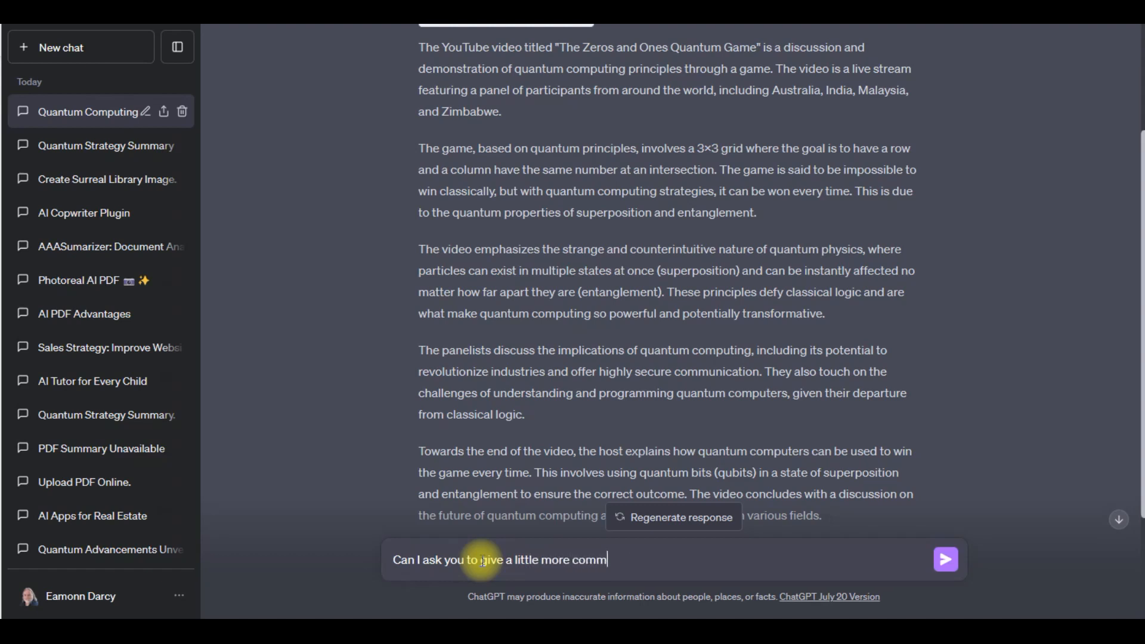
text(entary on the a)
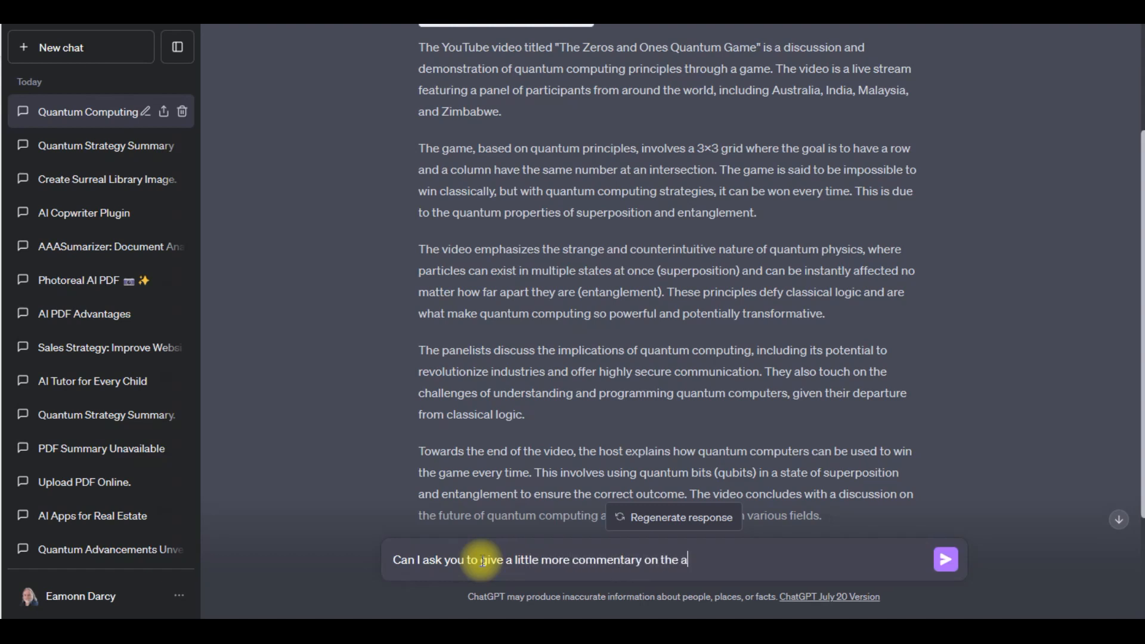
text(ctual)
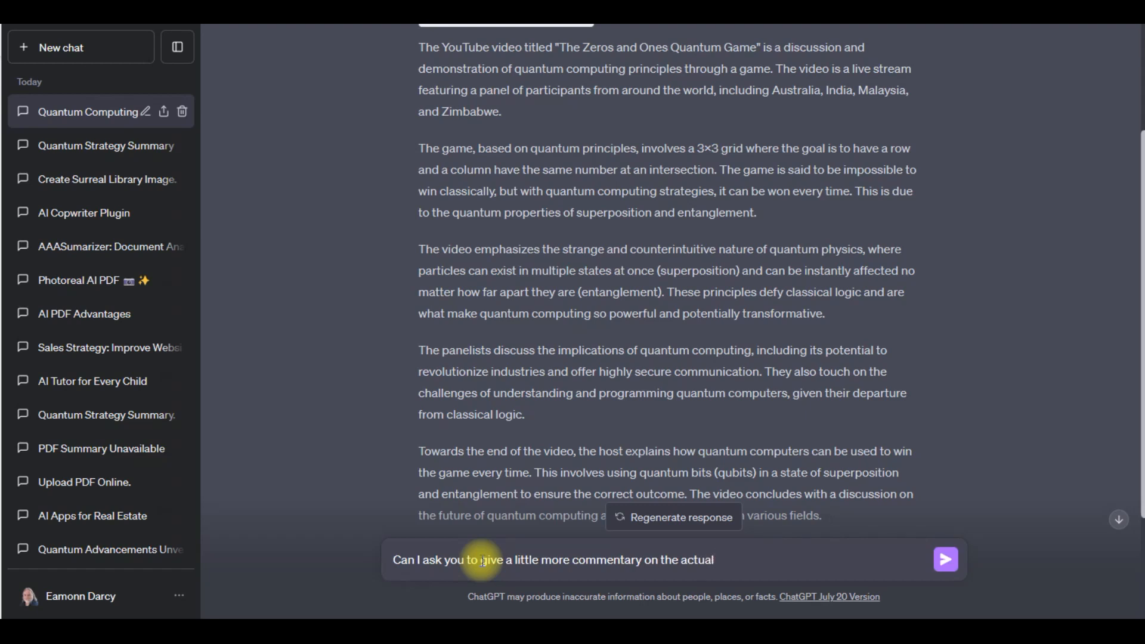
text(game -Zero an)
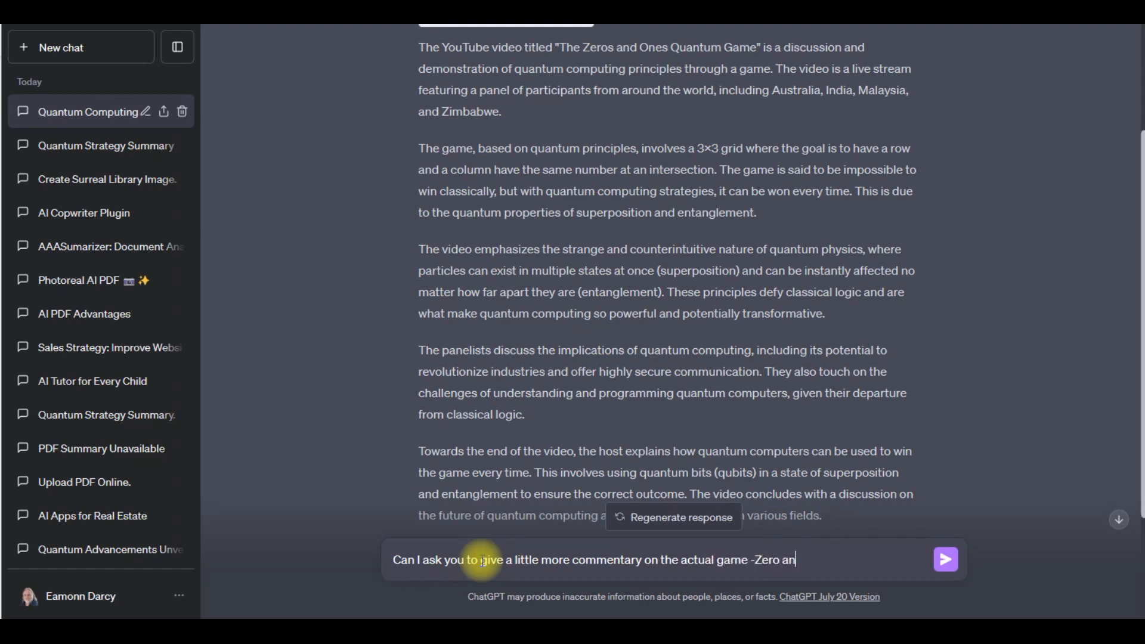
click(944, 559)
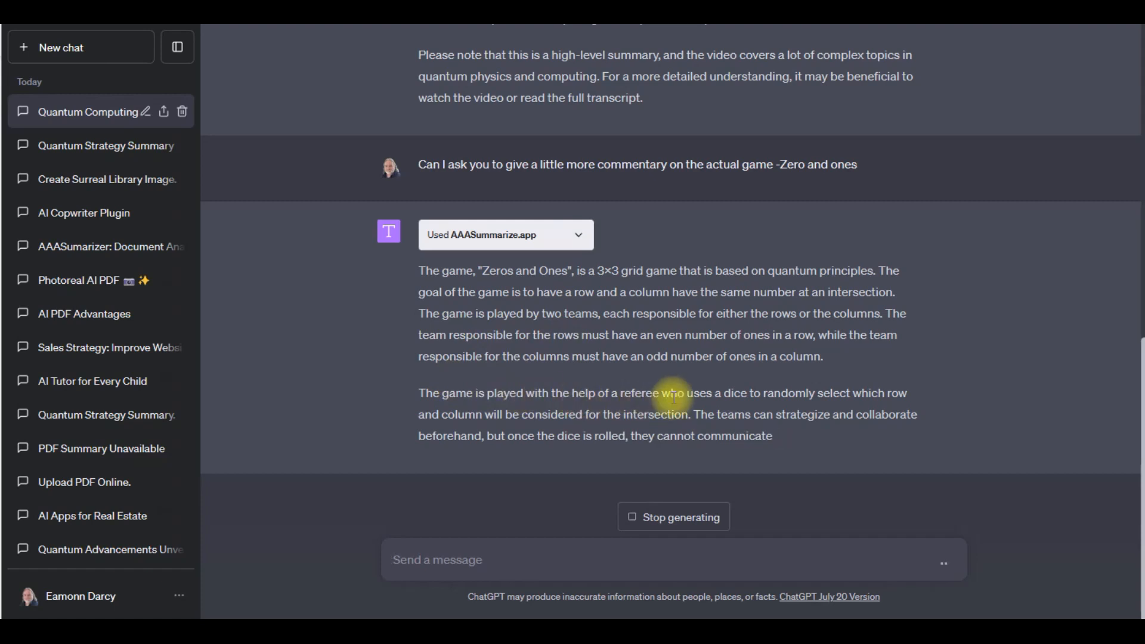
mouse_move(787, 429)
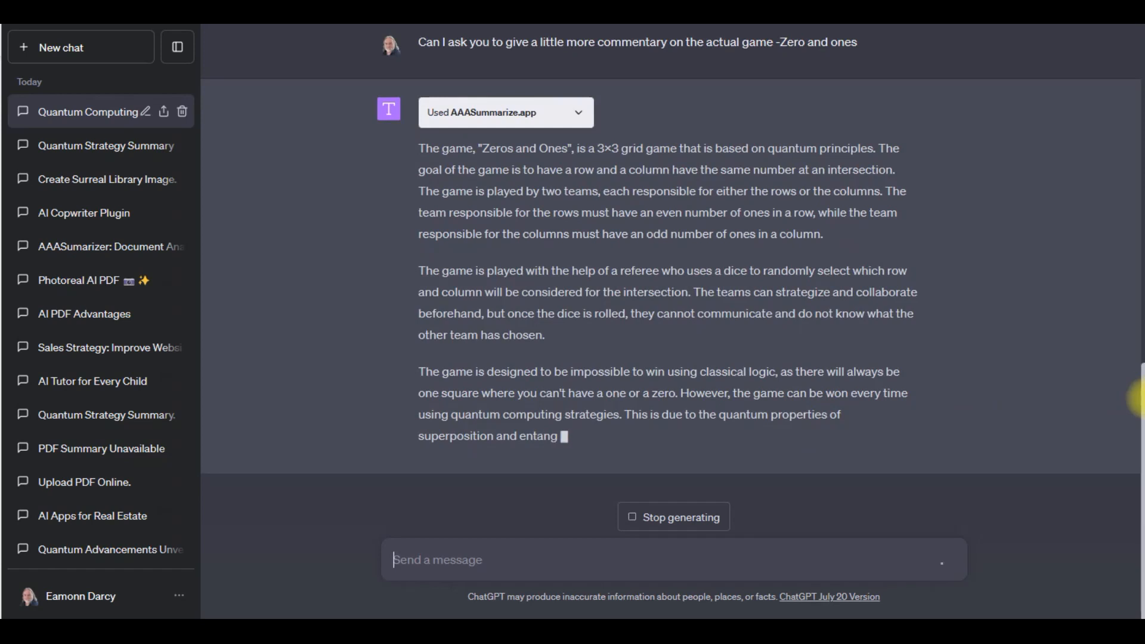
- Review the finished Zeros and Ones game commentary, then start a new empty chat
scroll(up, 3)
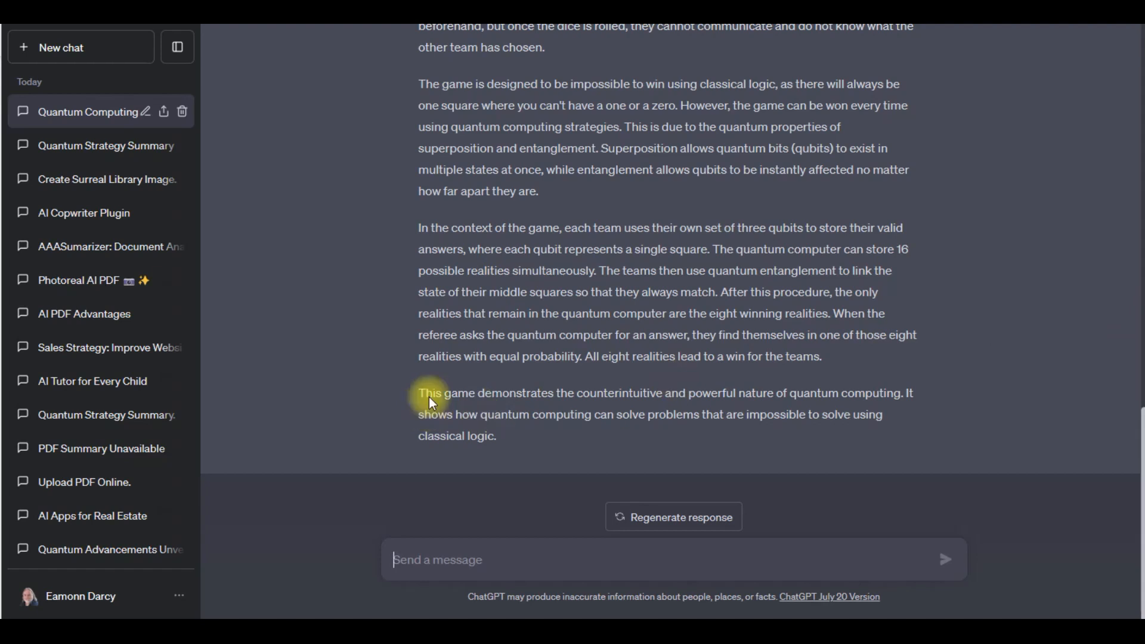
click(82, 47)
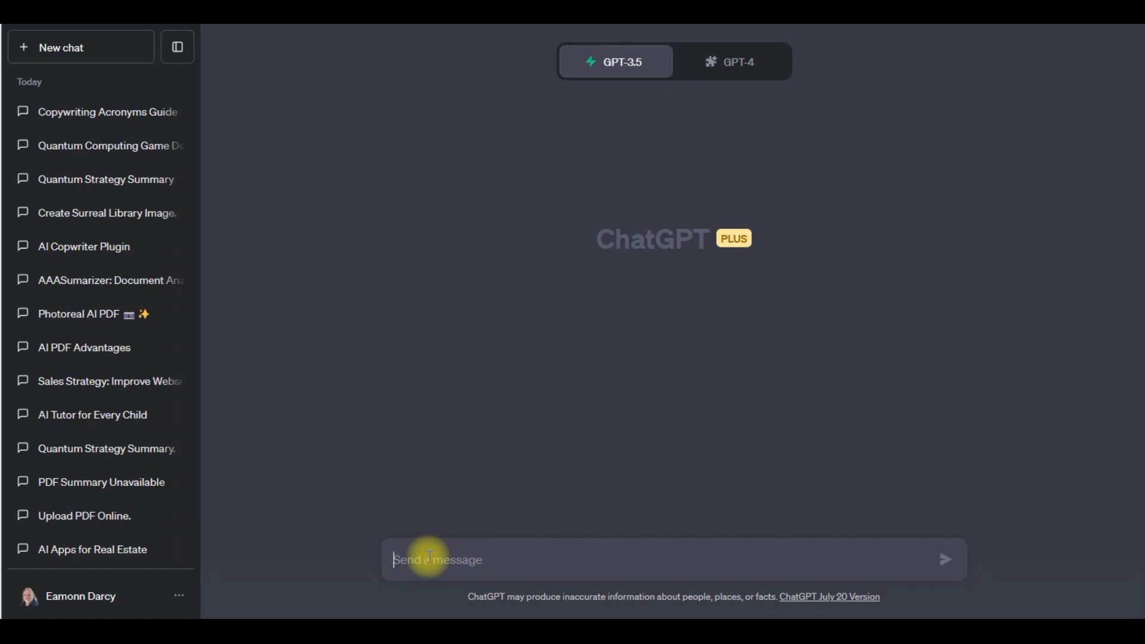
- Send 'Using a SOAR type analysis create copyright for the following website'
text(U)
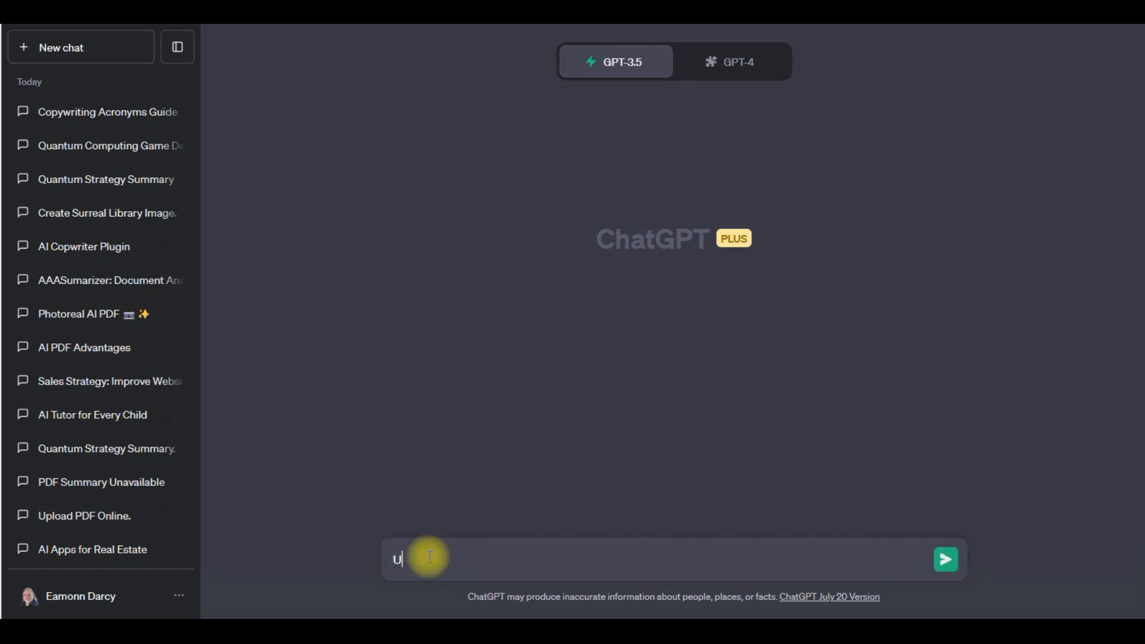
text(sing a)
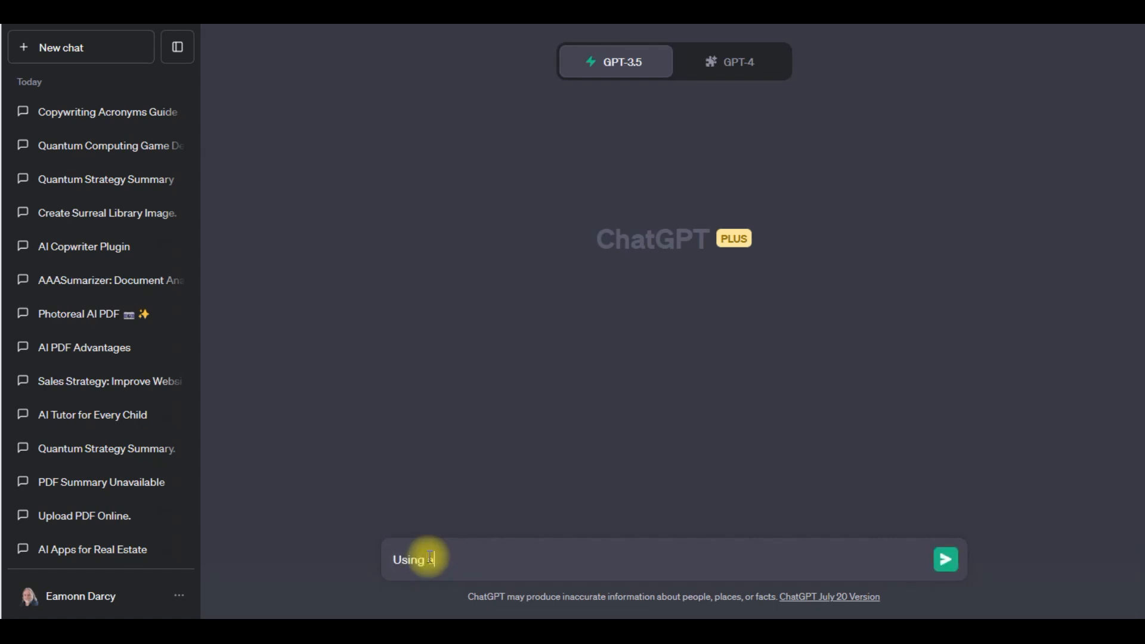
text(SOAR)
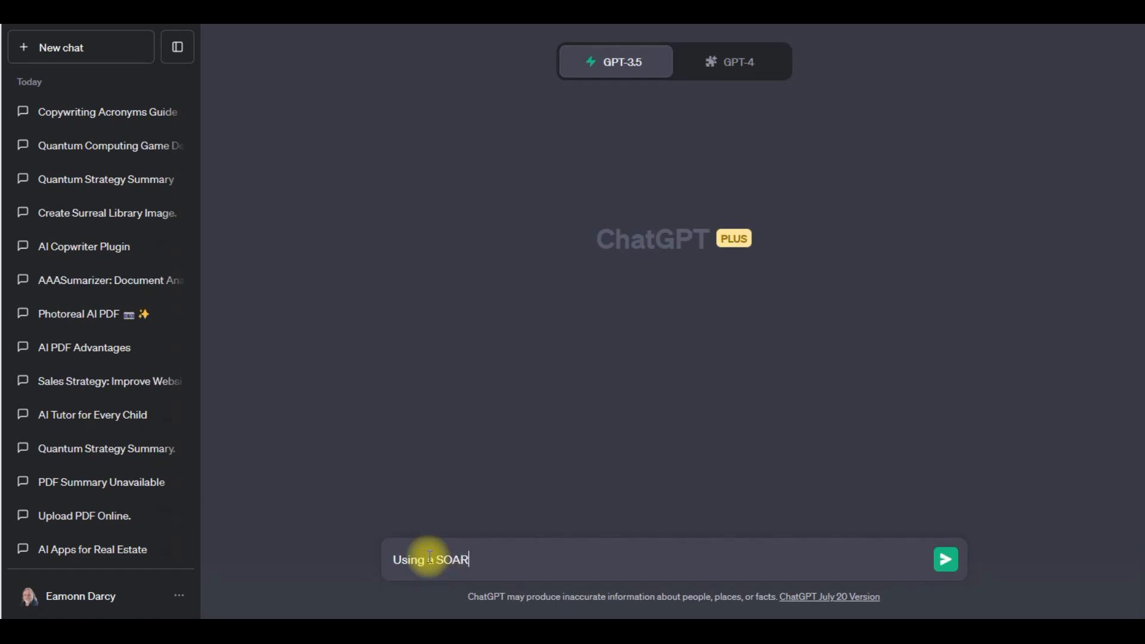
text(type)
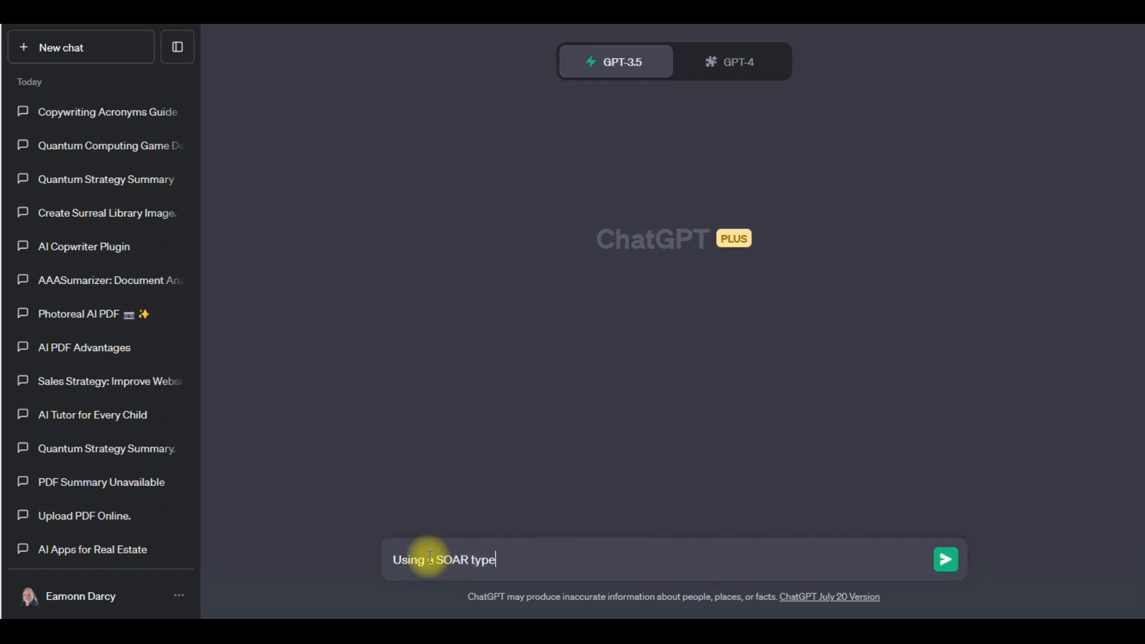
text(analysis create)
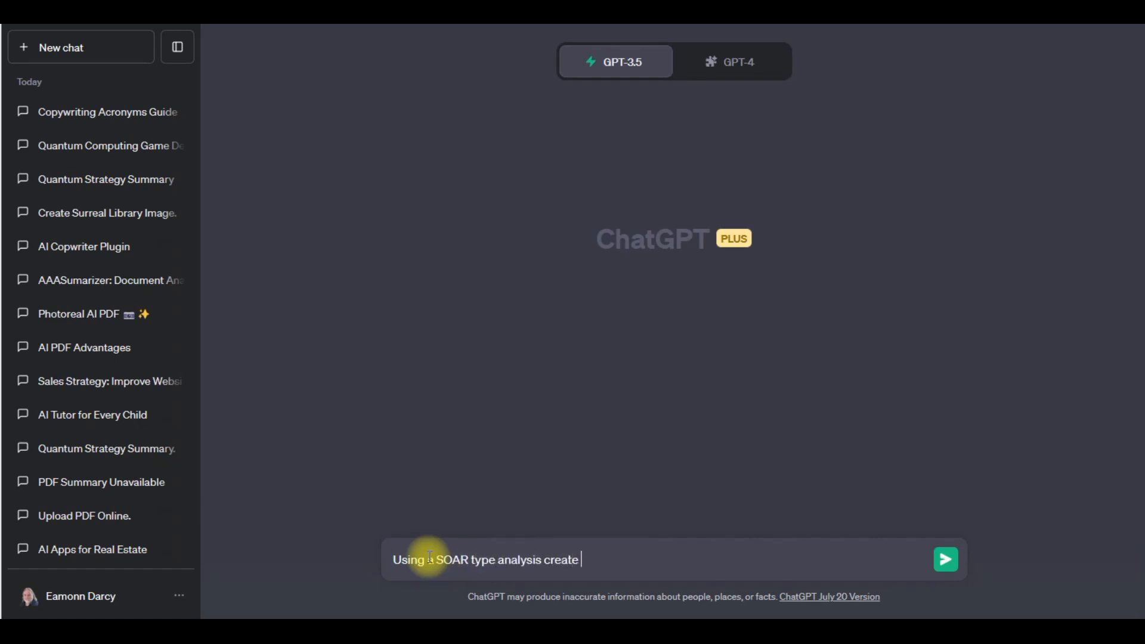
text(copyright)
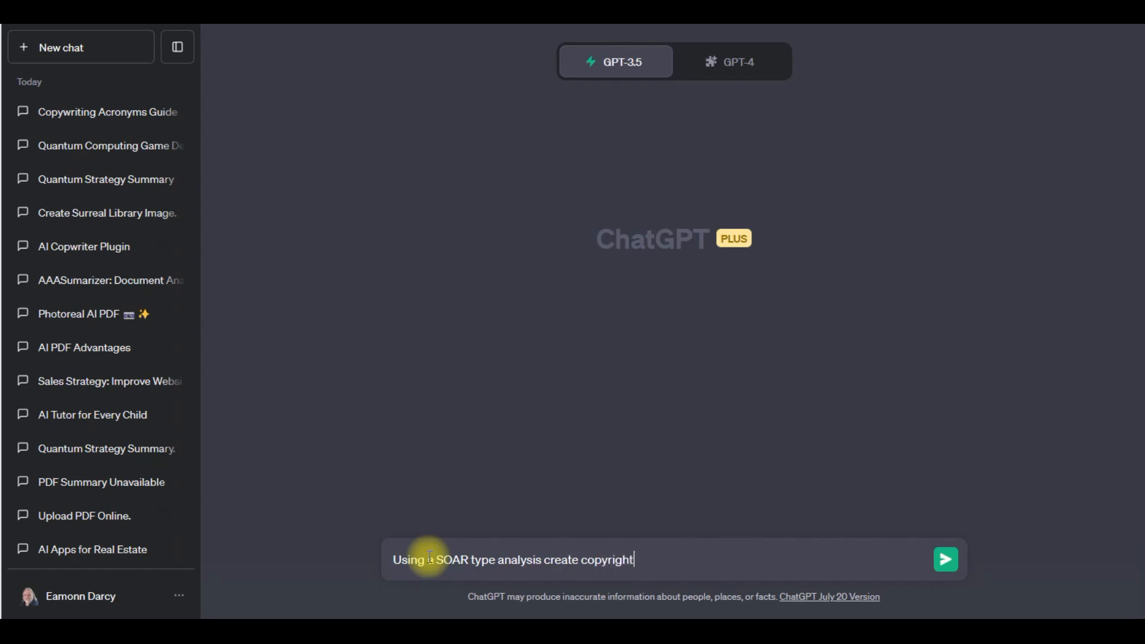
text(for the foll)
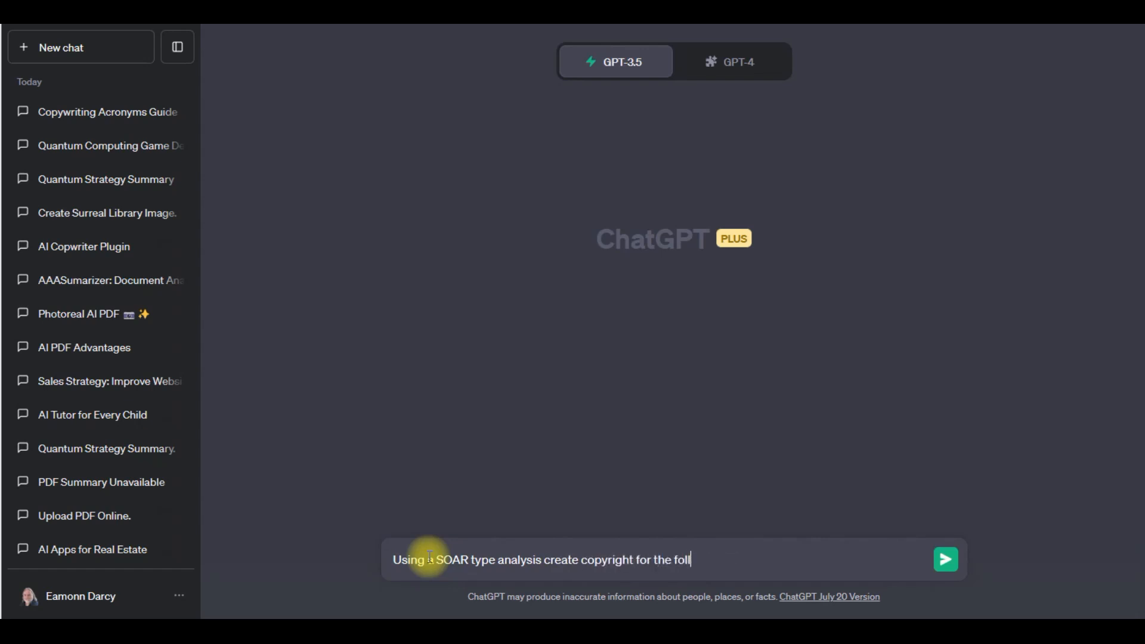
text(owing web)
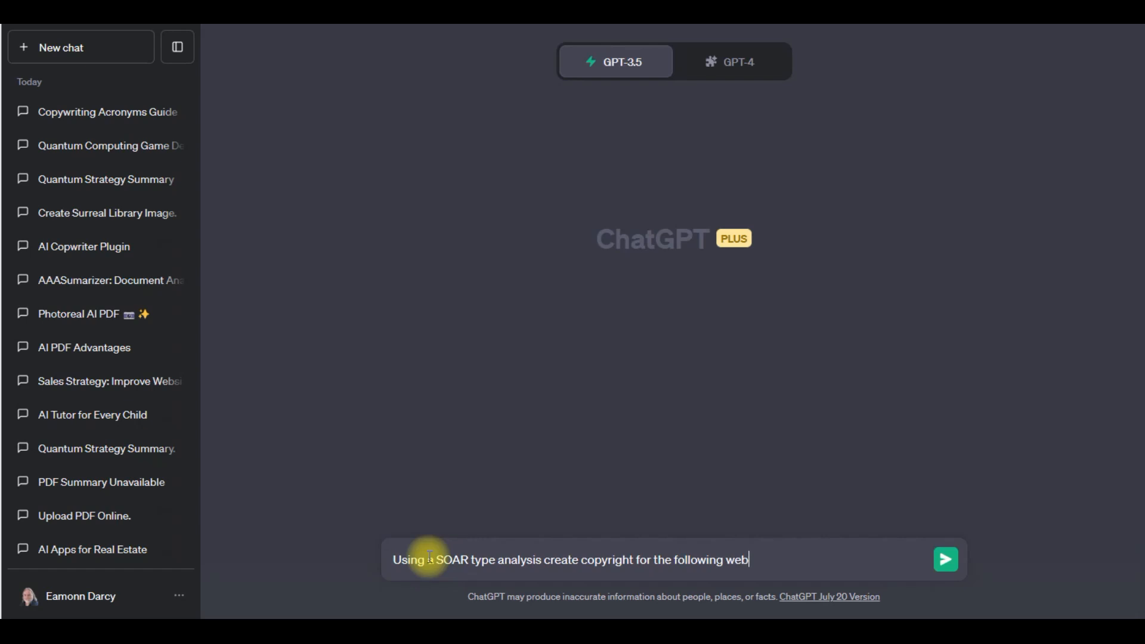
text(site.)
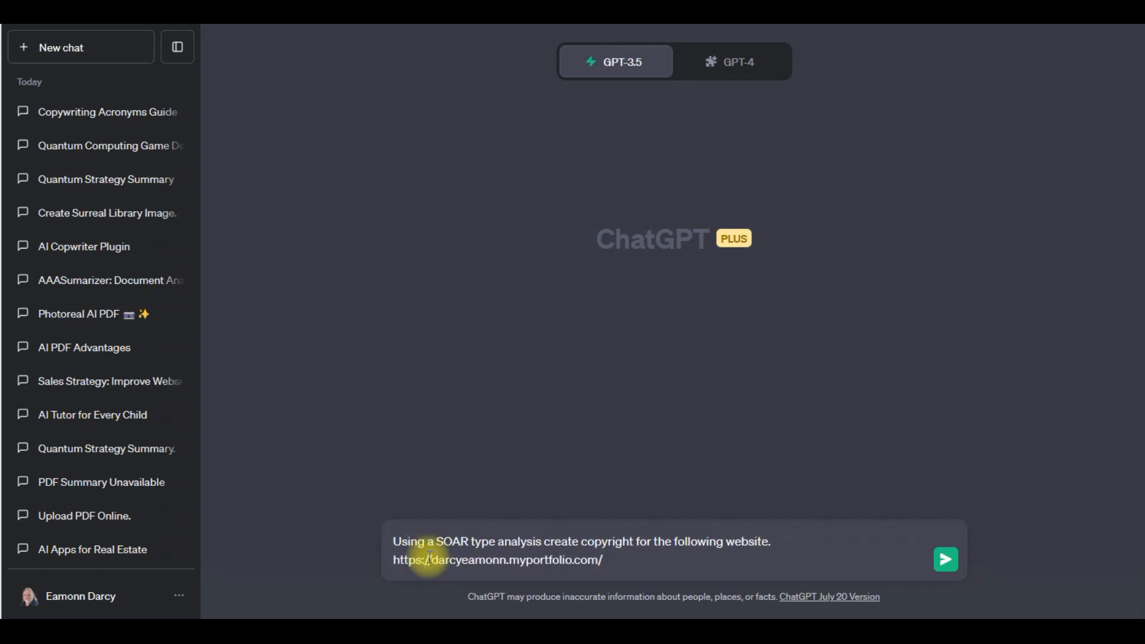
click(946, 560)
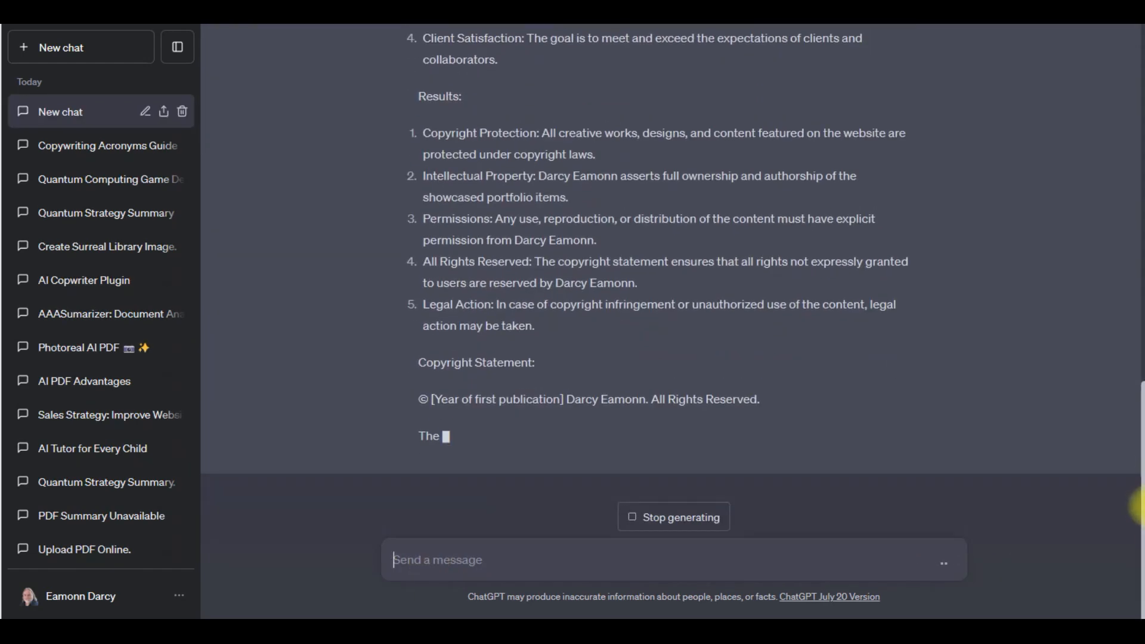
- Scroll through the SOAR results and copyright statement down to the legal-advice note
scroll(up, 3)
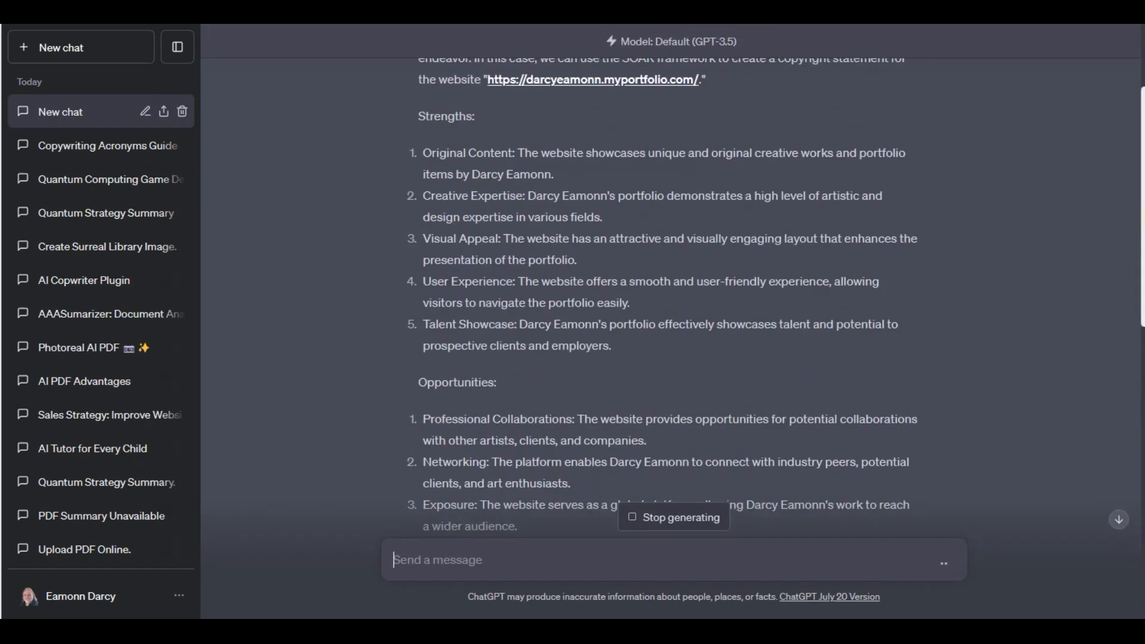
scroll(down, 3)
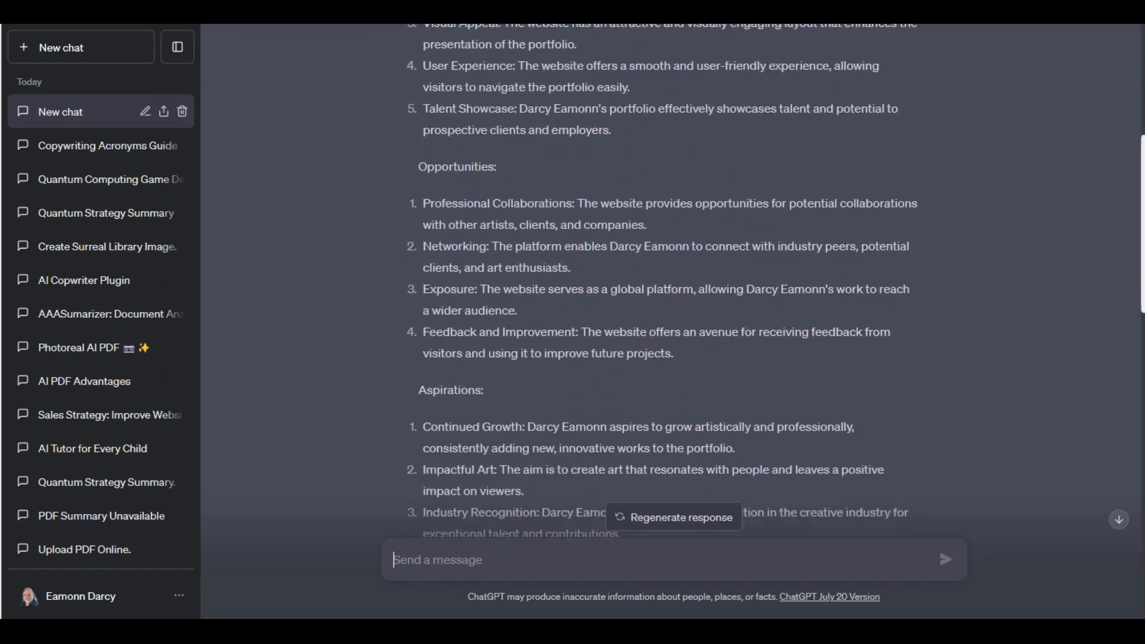
scroll(down, 3)
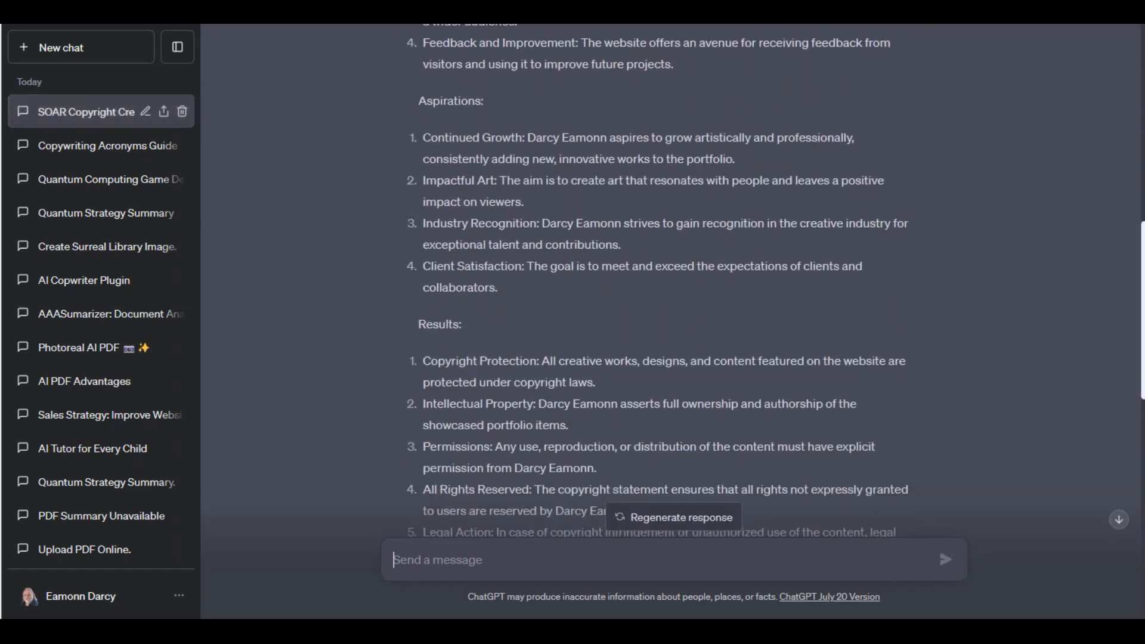
scroll(down, 3)
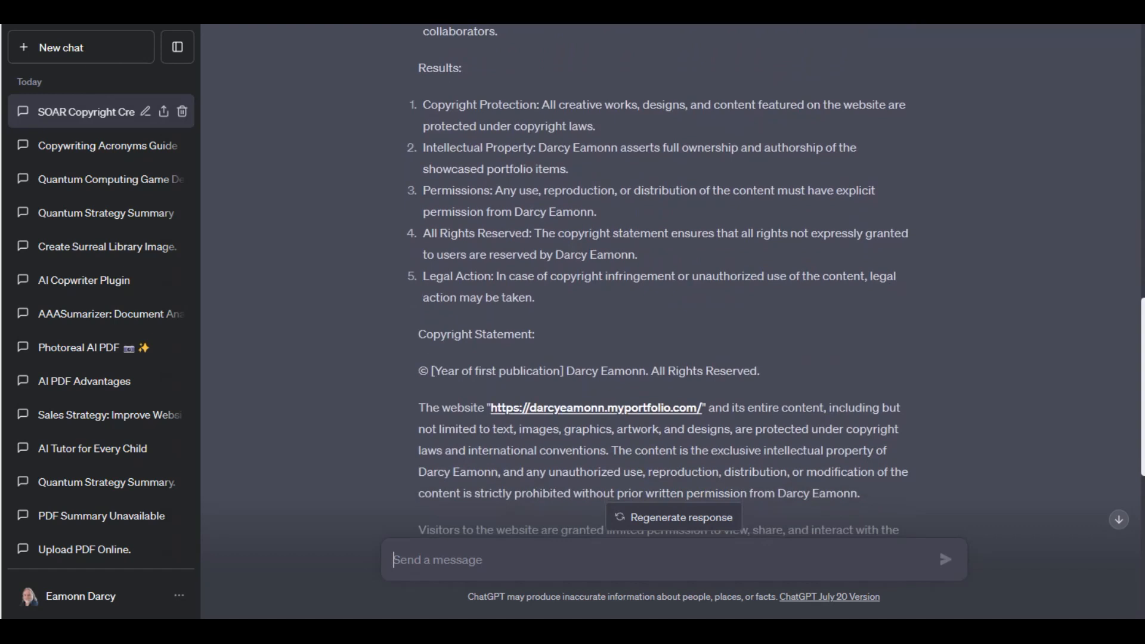
scroll(up, 3)
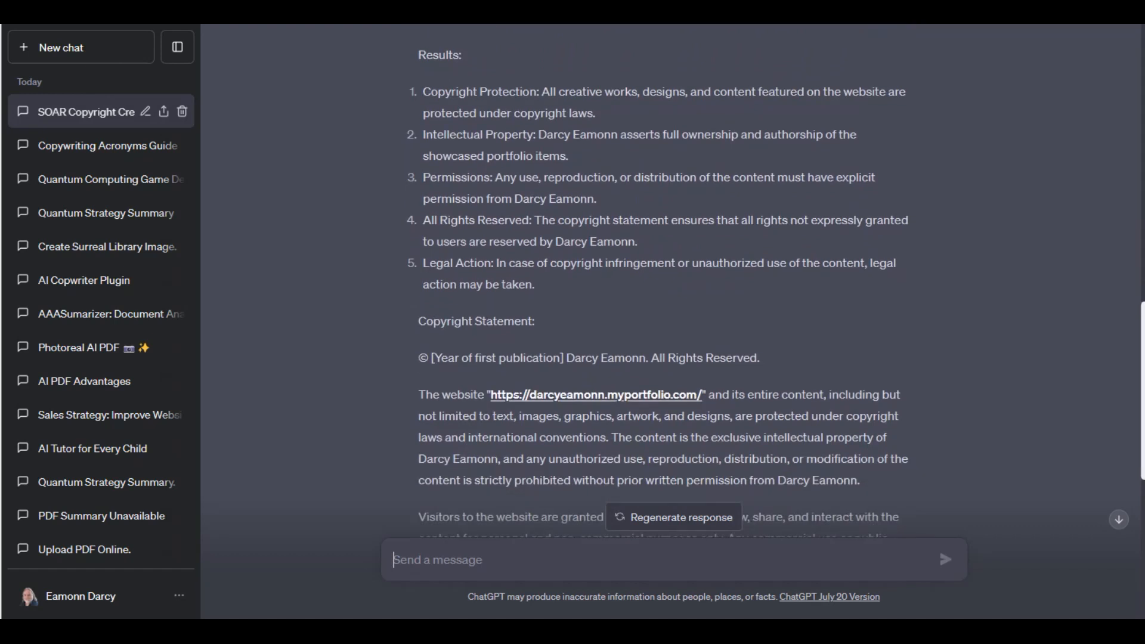
scroll(up, 3)
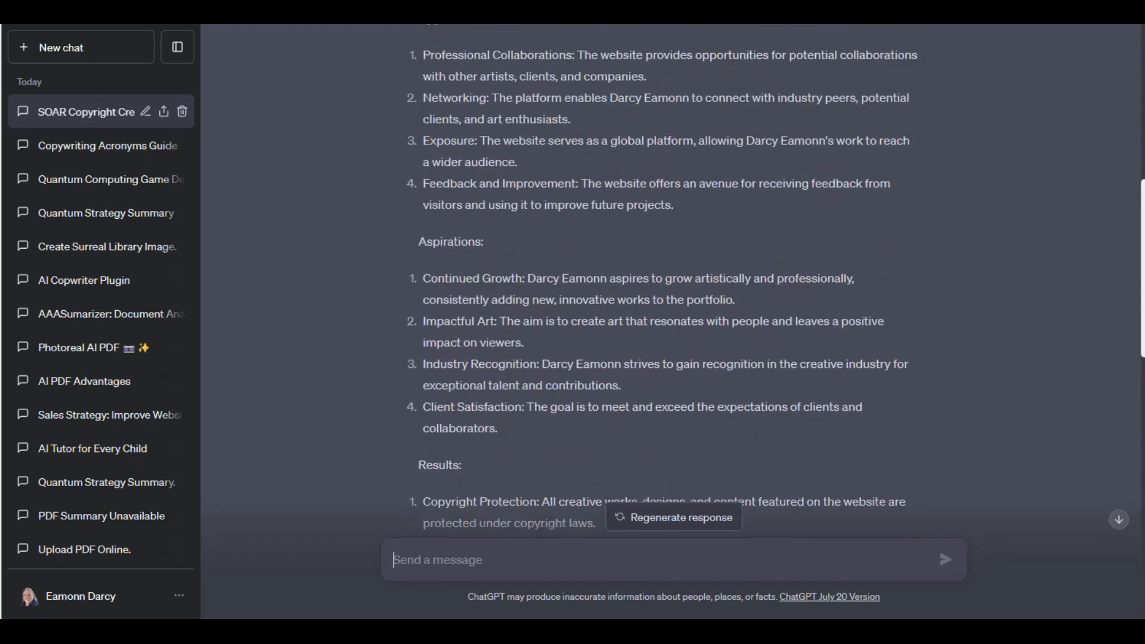
scroll(up, 3)
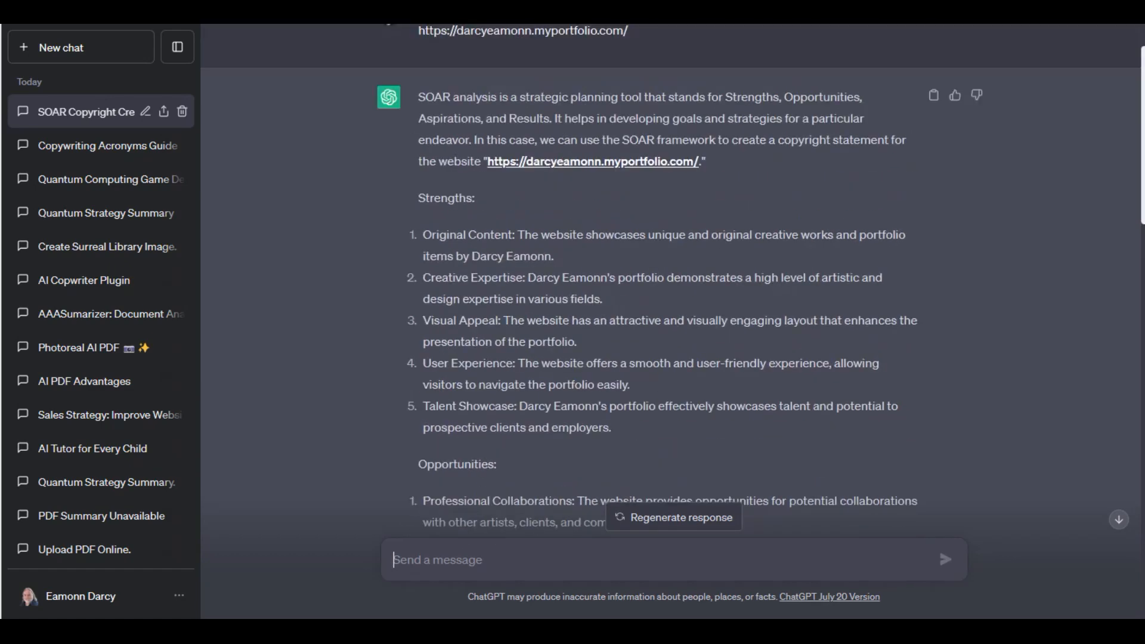
mouse_move(493, 256)
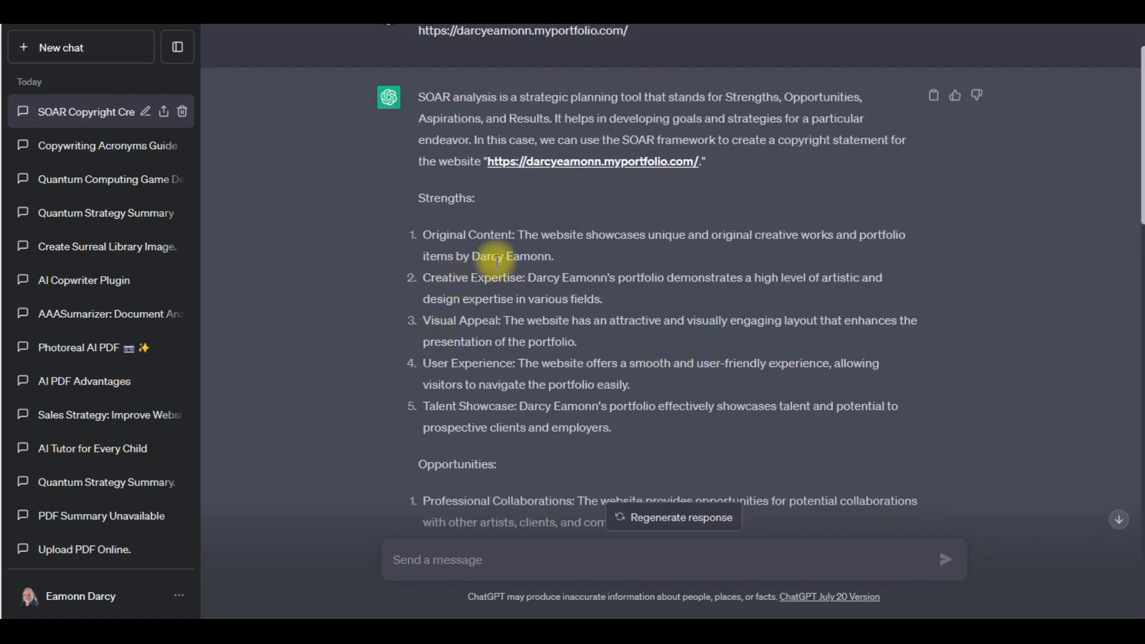
mouse_move(1128, 311)
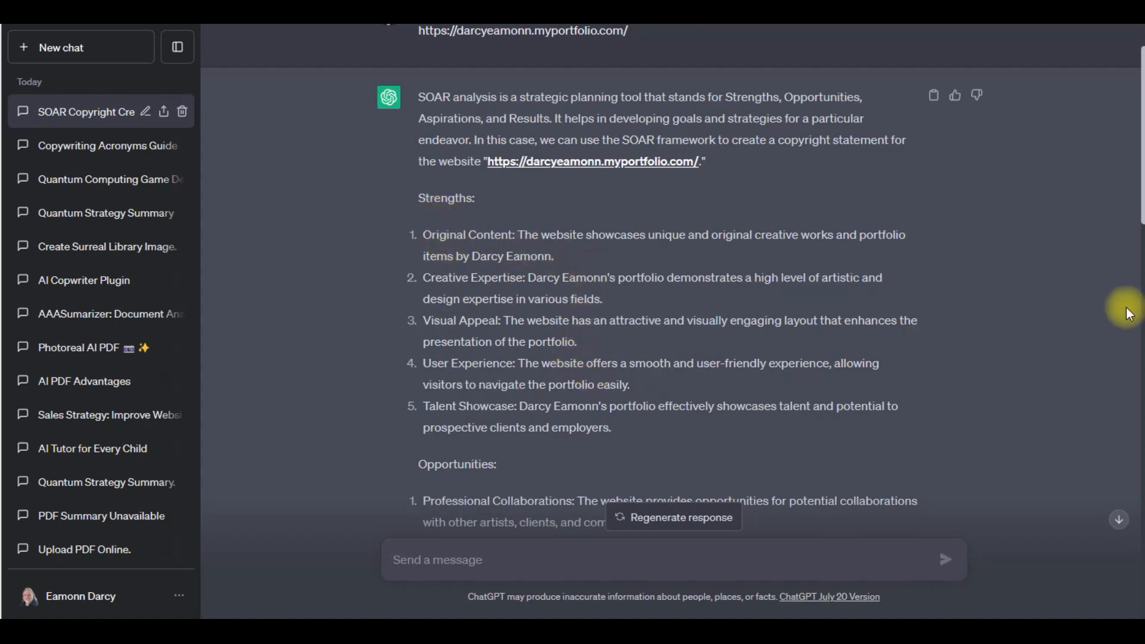
scroll(down, 3)
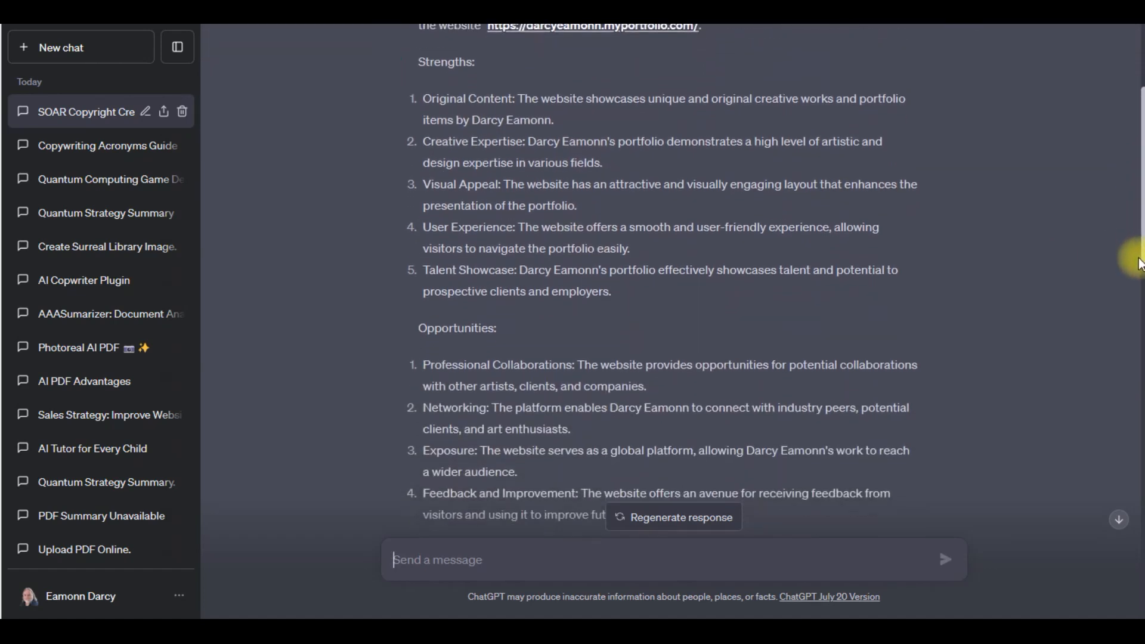
scroll(up, 3)
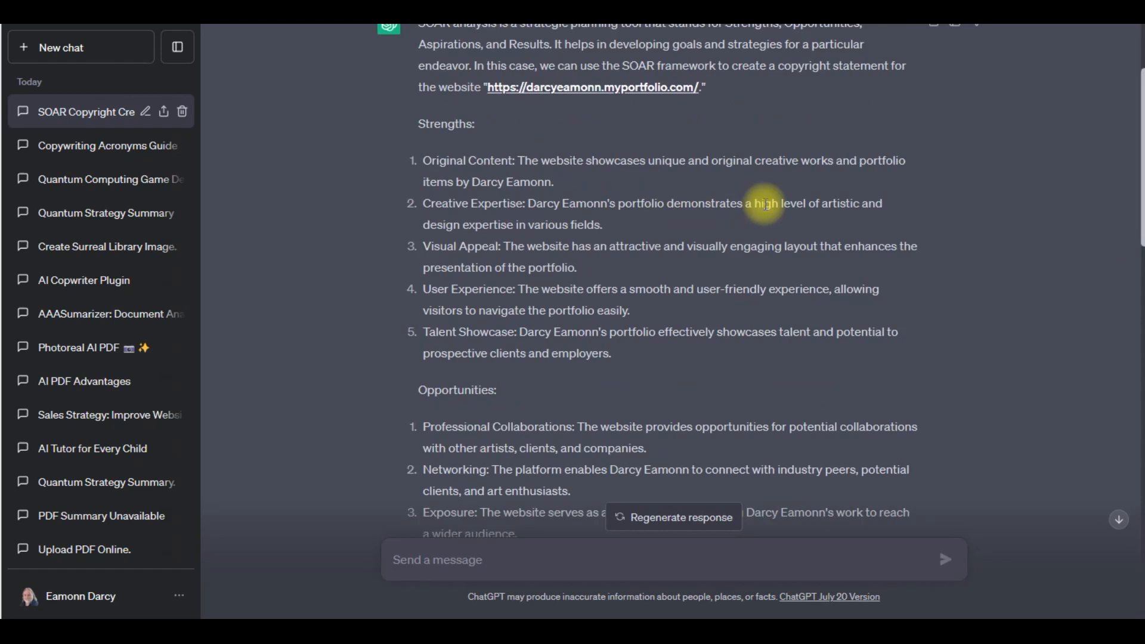
mouse_move(889, 212)
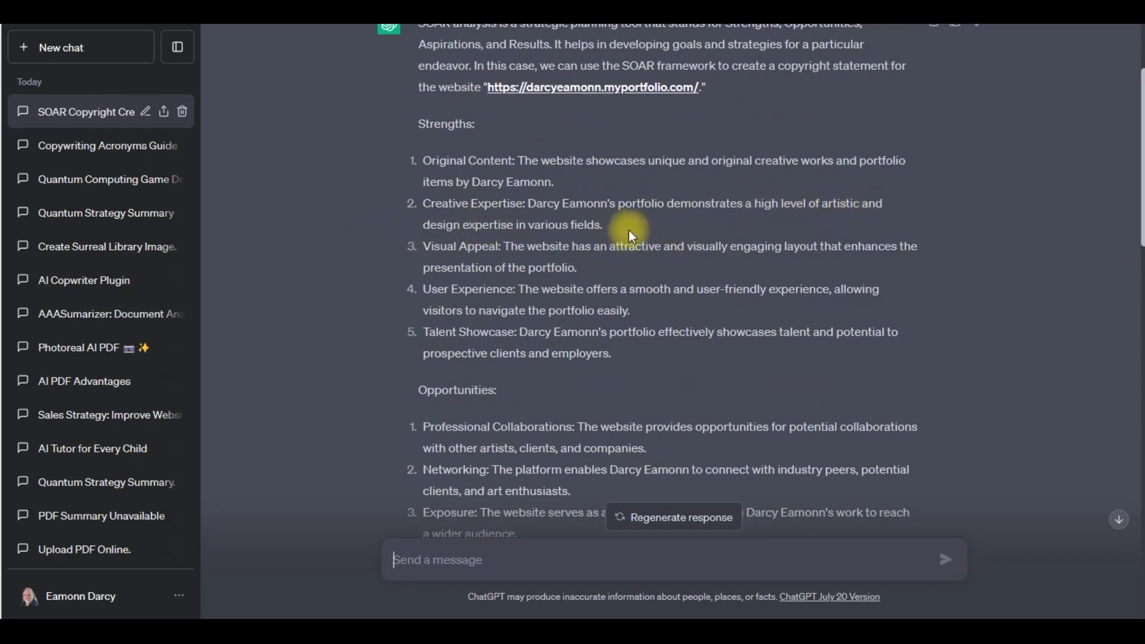
mouse_move(612, 302)
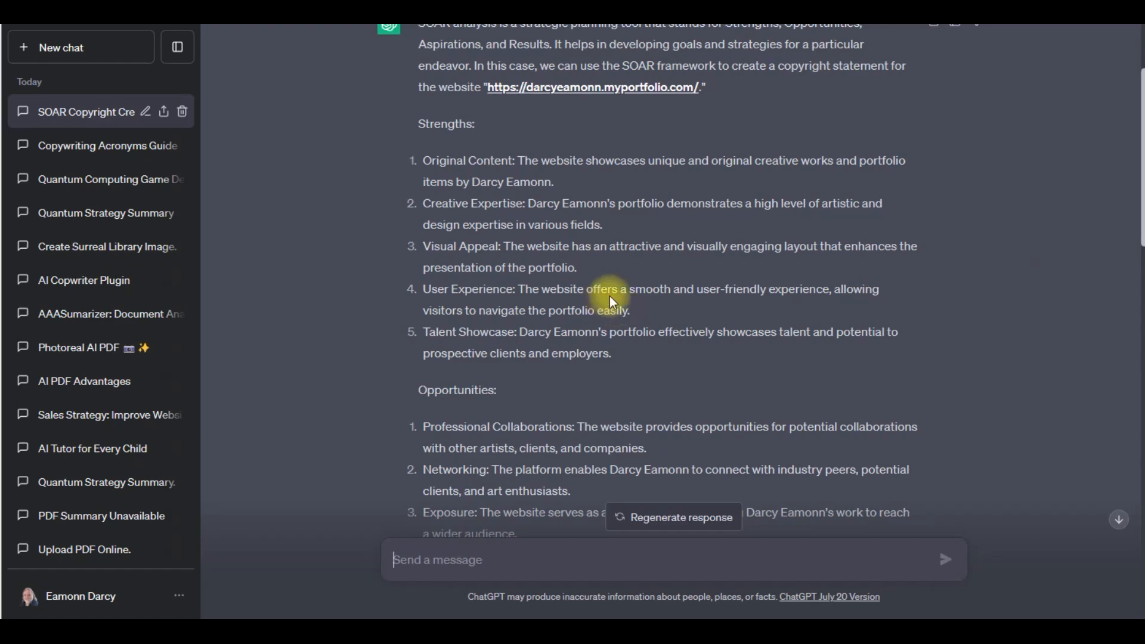
mouse_move(1135, 248)
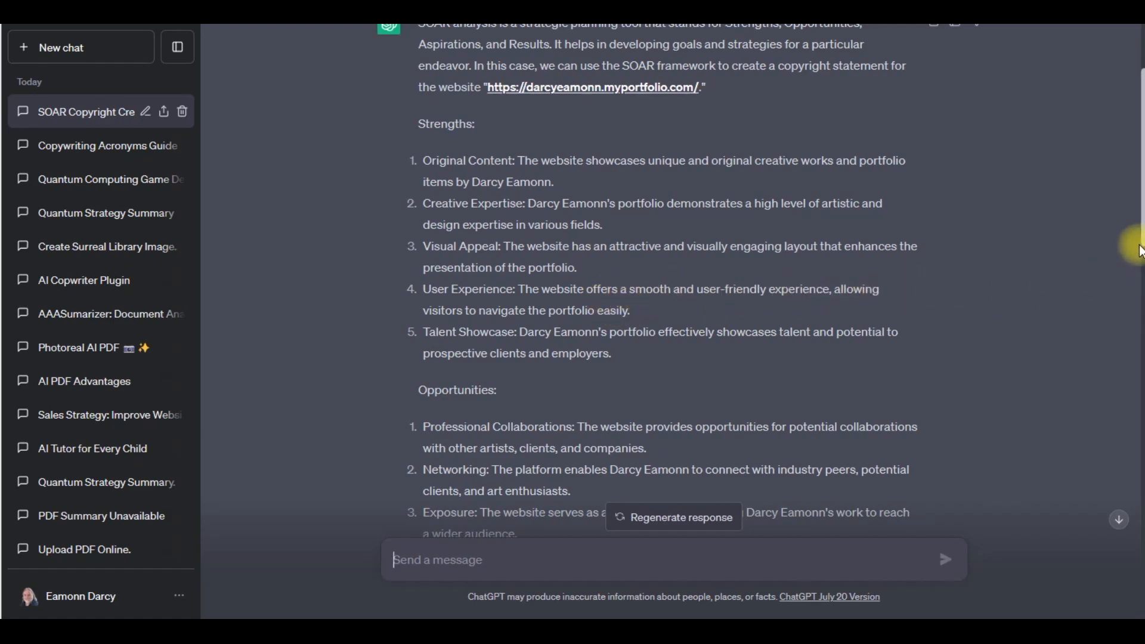
scroll(down, 3)
text(P)
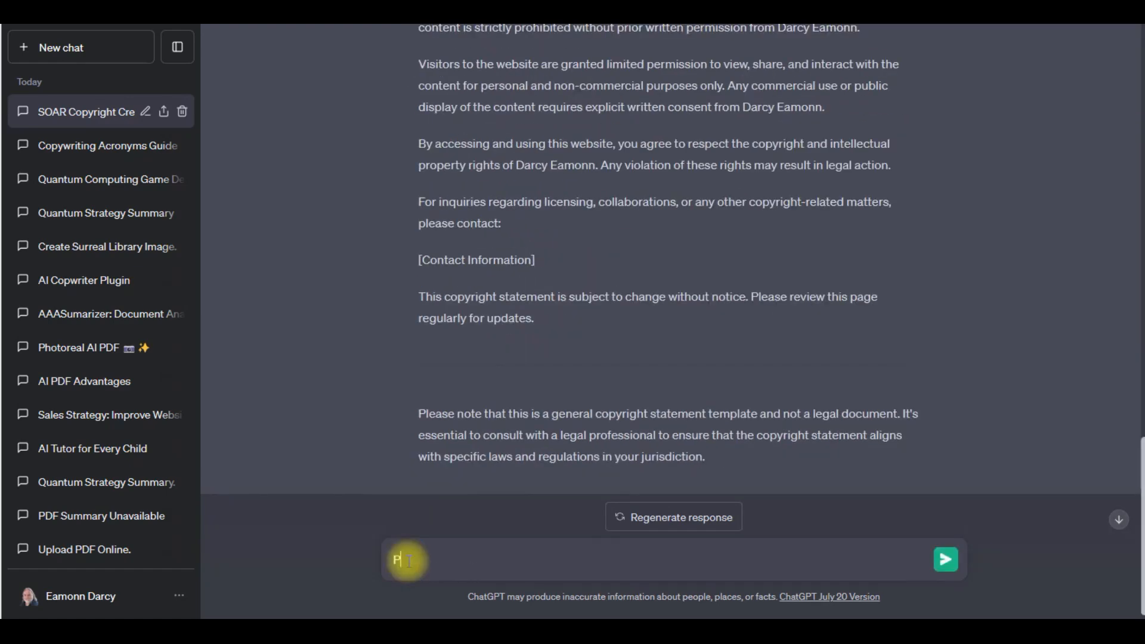
- Ask 'Prepare a SWOT of the same website' and scroll through the strengths-to-threats reply
text(repare a SWOT of the same website)
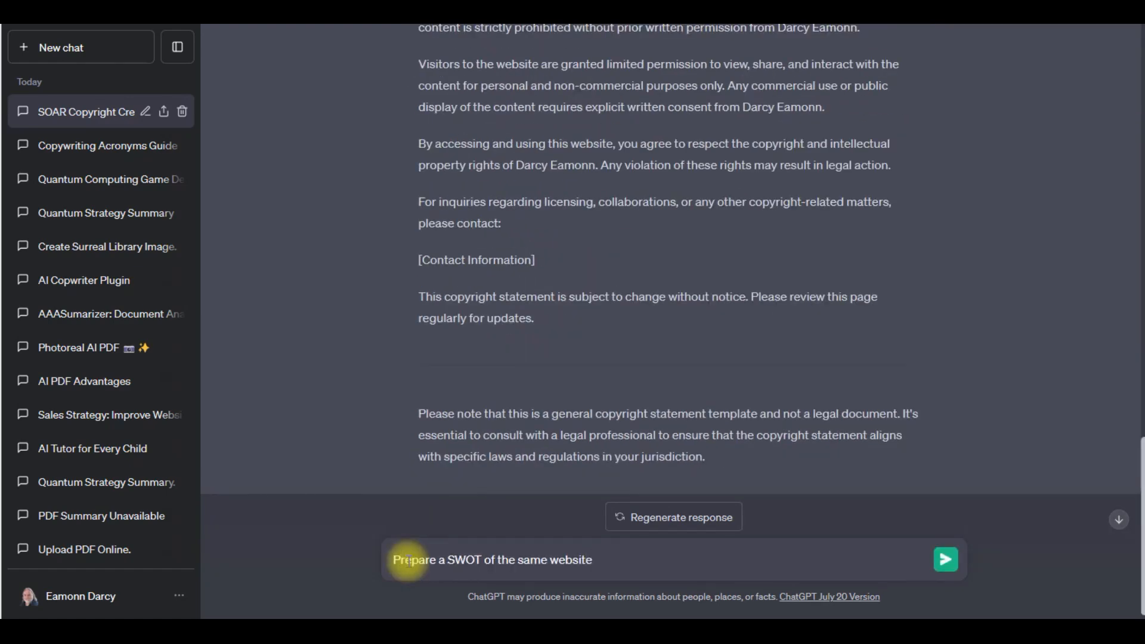
click(944, 560)
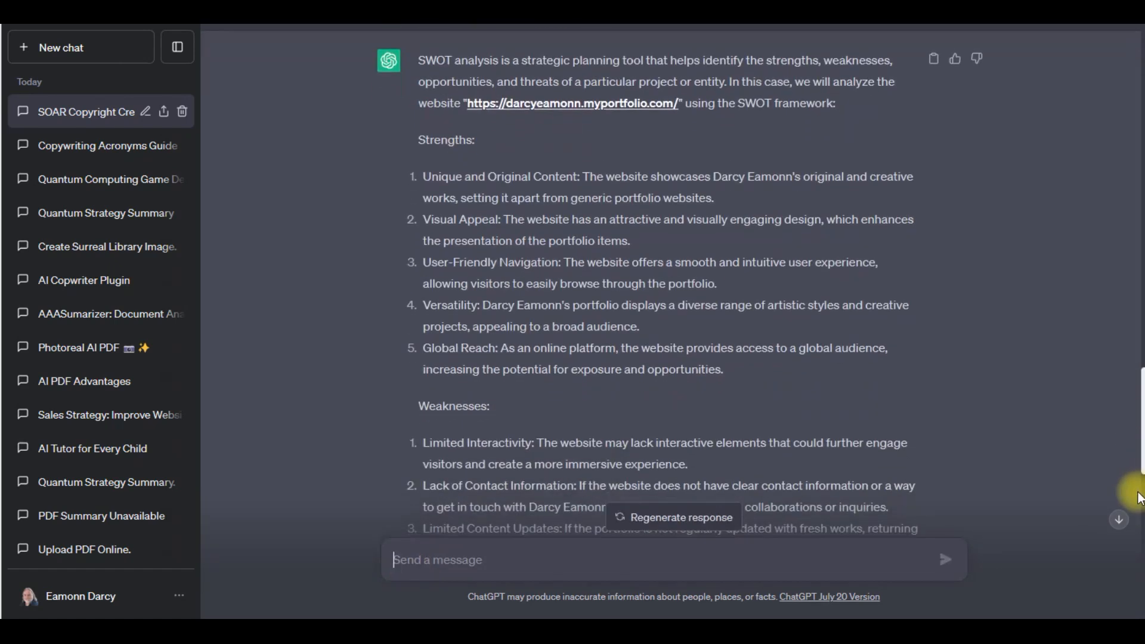
scroll(down, 3)
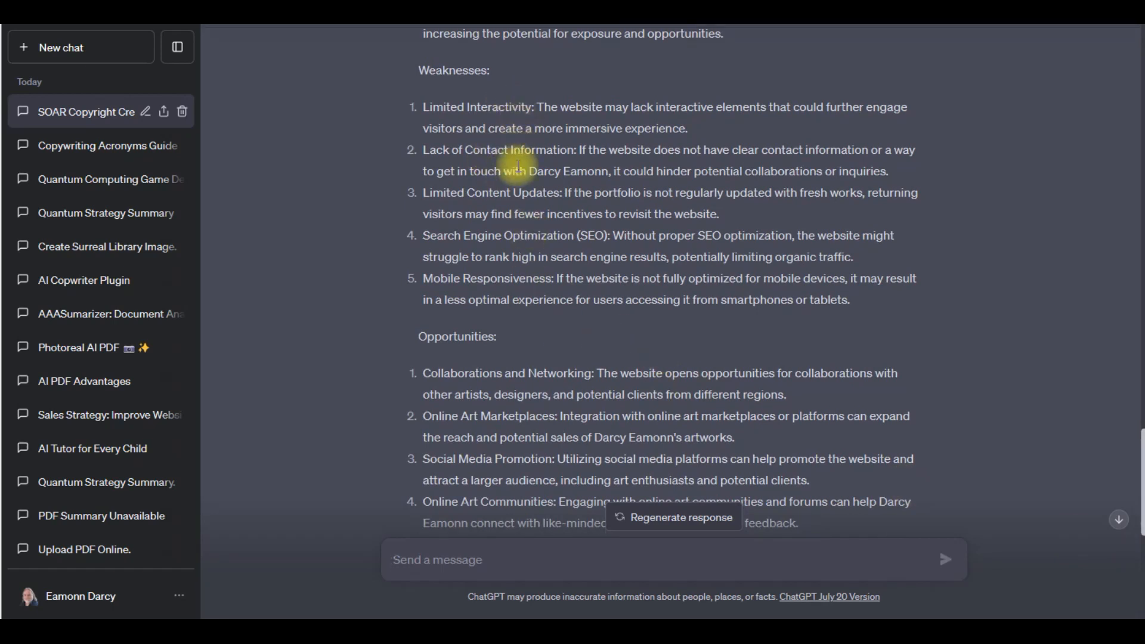
mouse_move(446, 192)
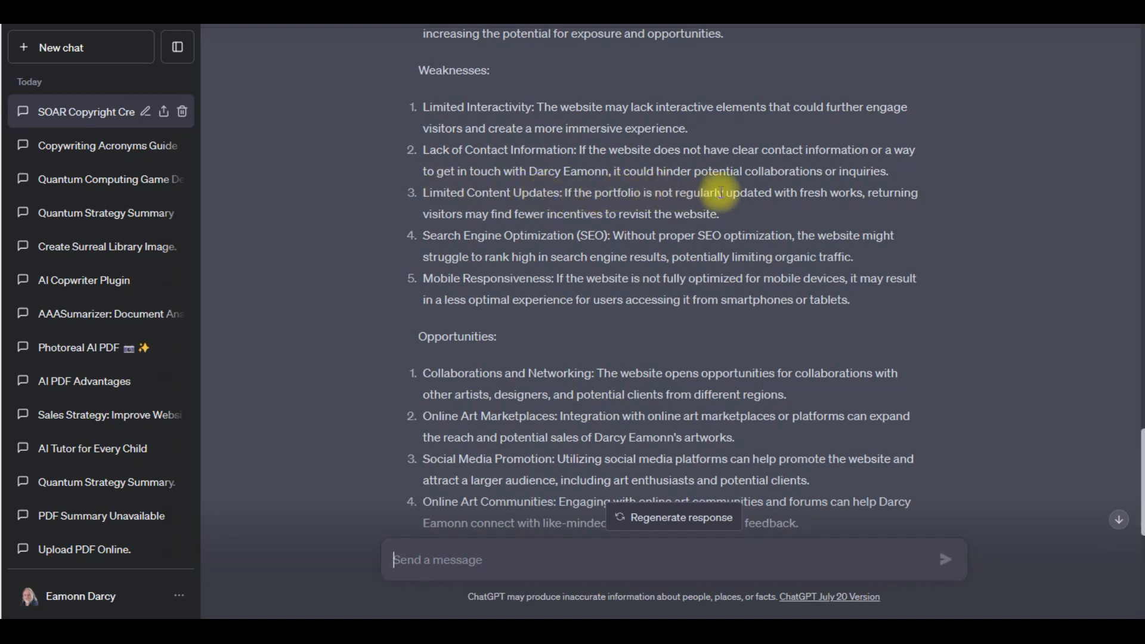
mouse_move(1136, 481)
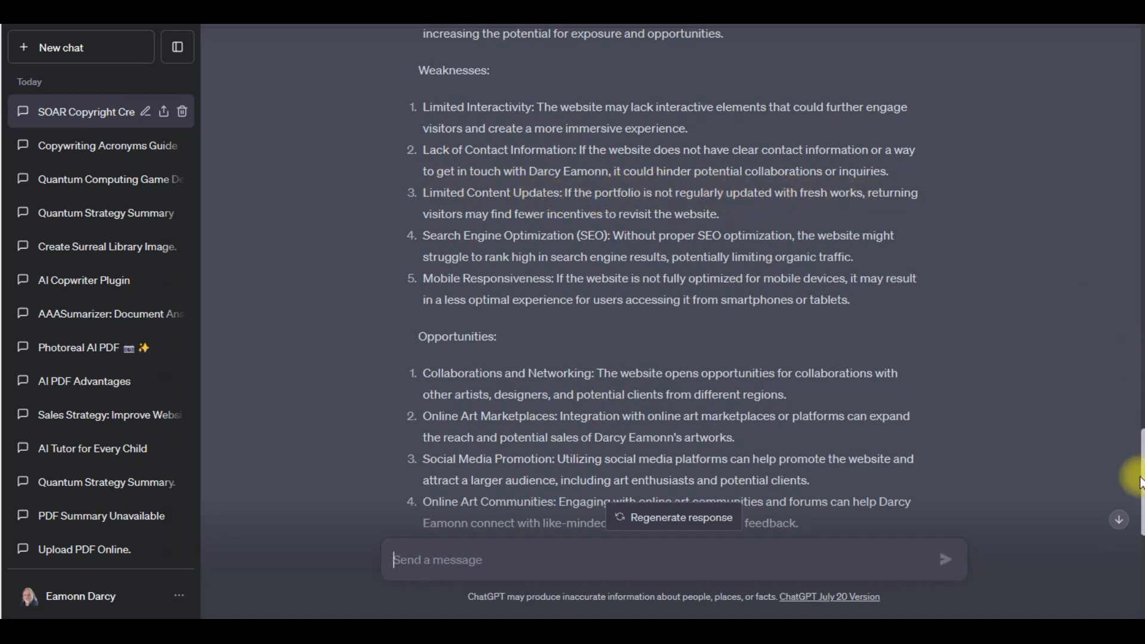
scroll(down, 3)
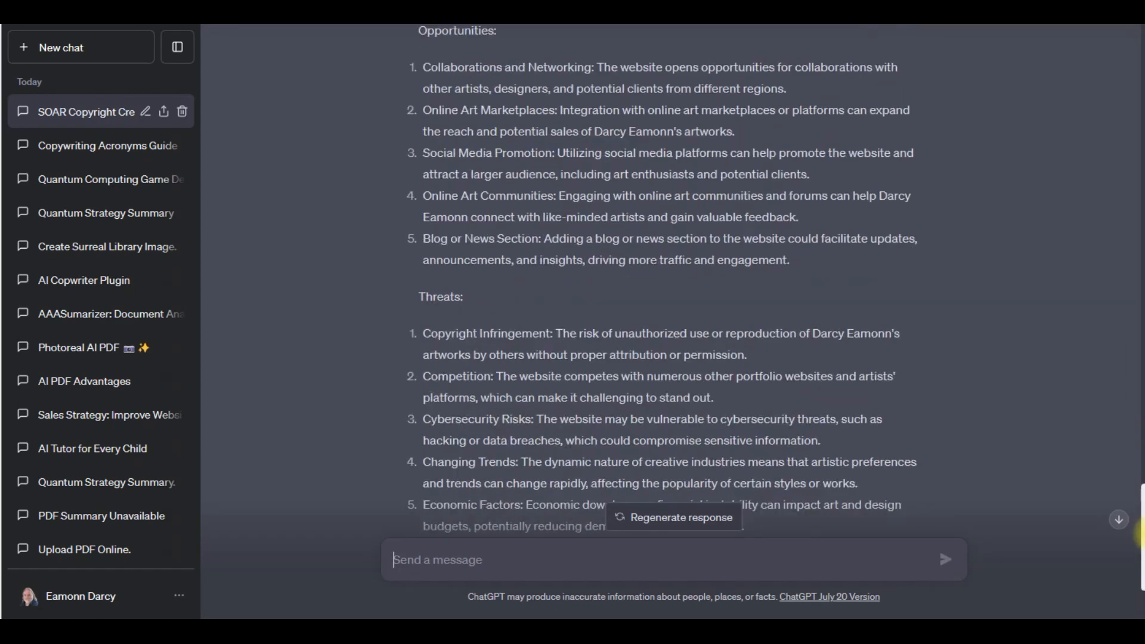
scroll(down, 3)
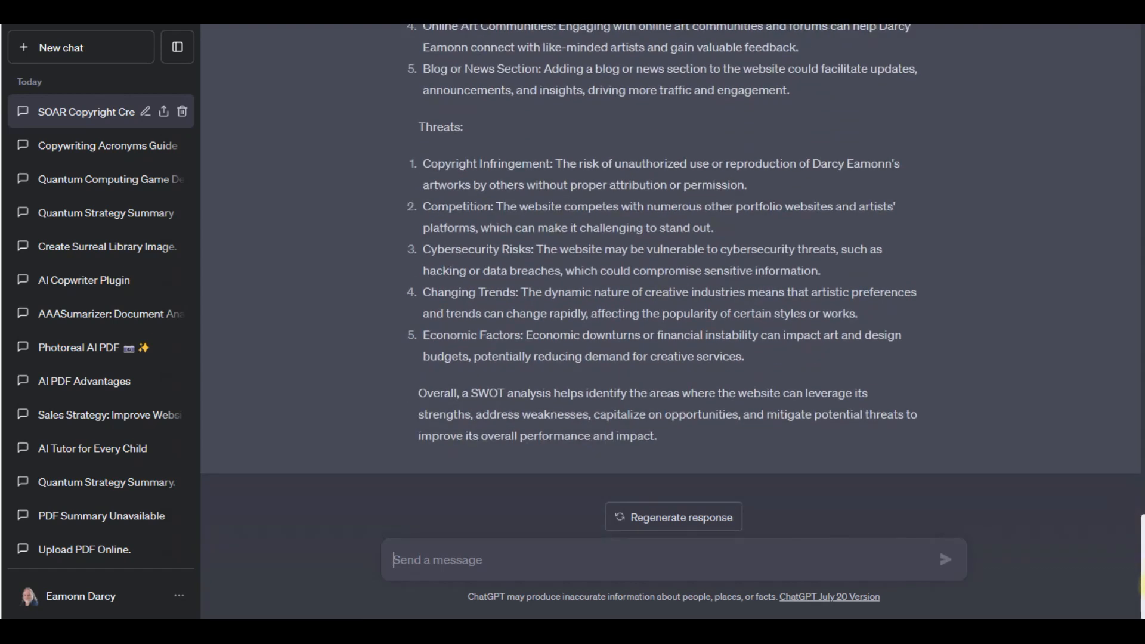
mouse_move(618, 568)
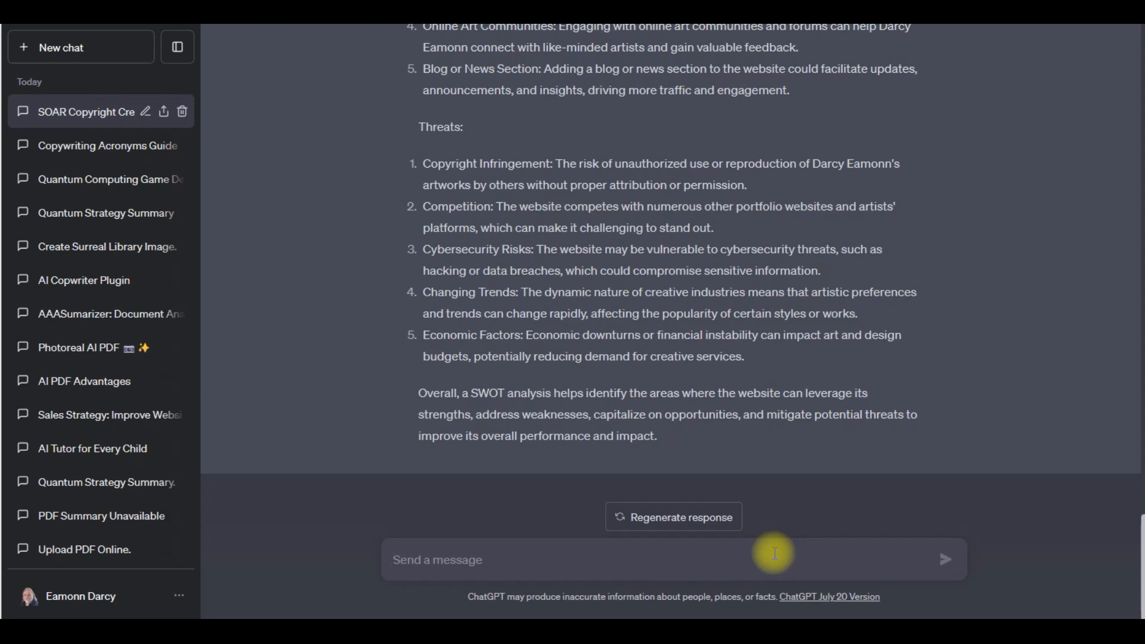
click(437, 560)
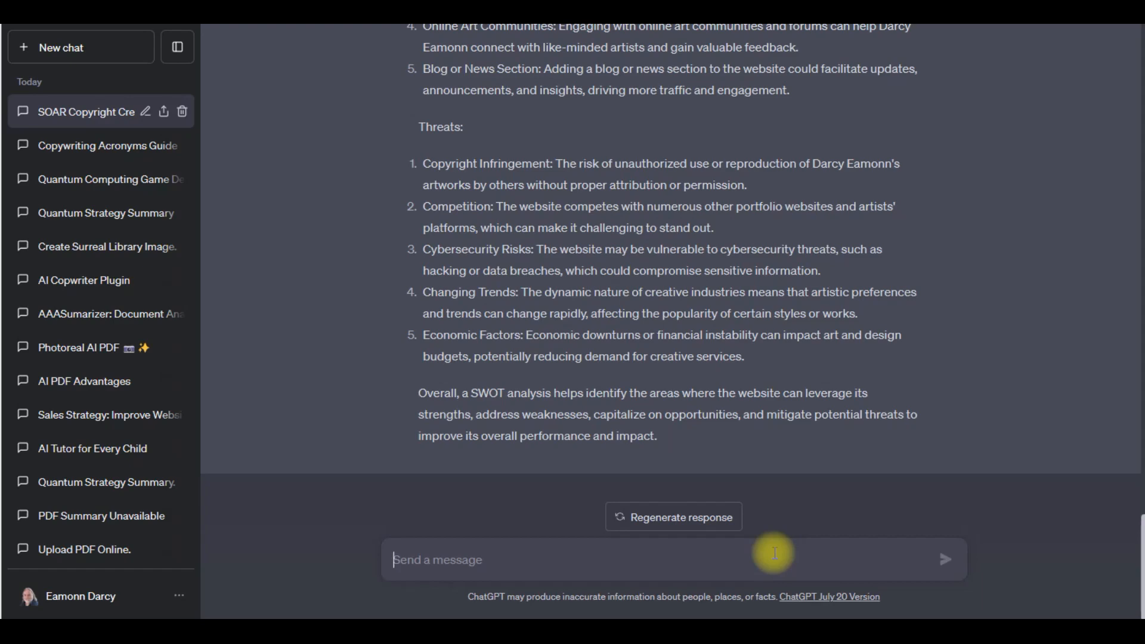